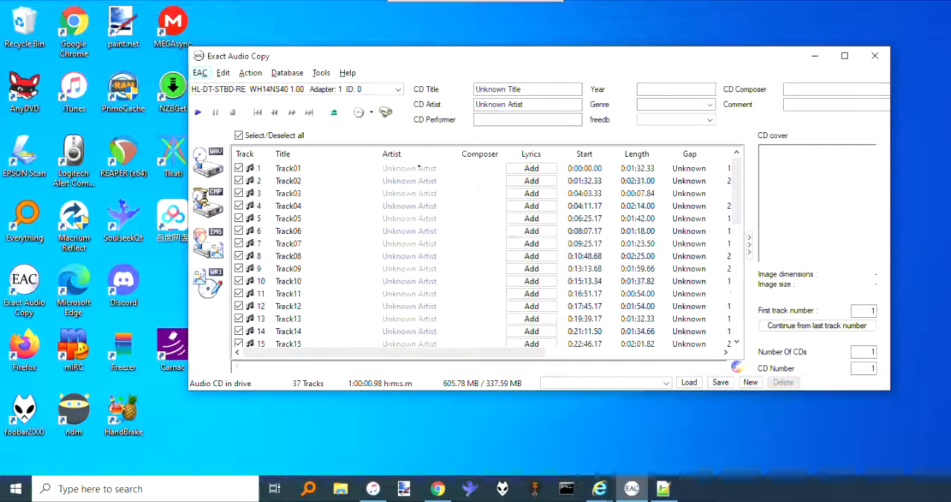
Step: Select the Built-in freedb engine from the toolbar's metadata provider list for the 37-track CD
{"action": "left_click", "coordinate": [372, 113]}
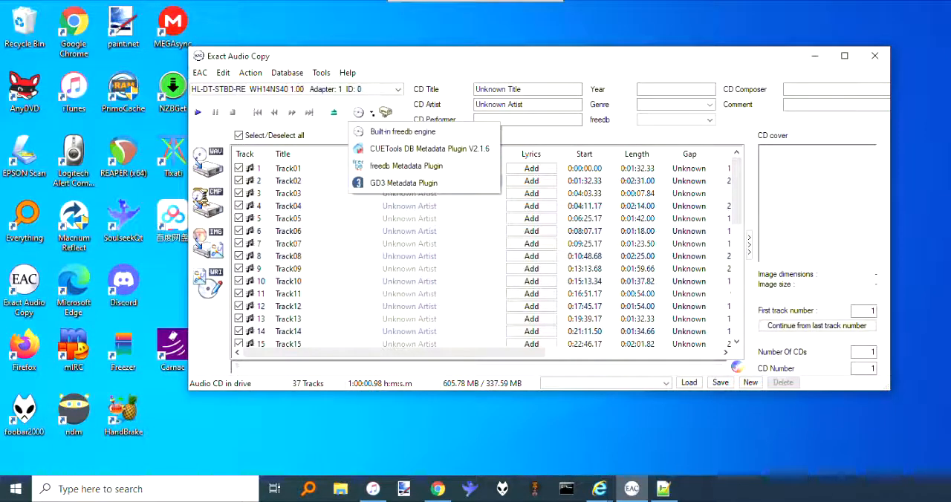
{"action": "mouse_move", "coordinate": [403, 131]}
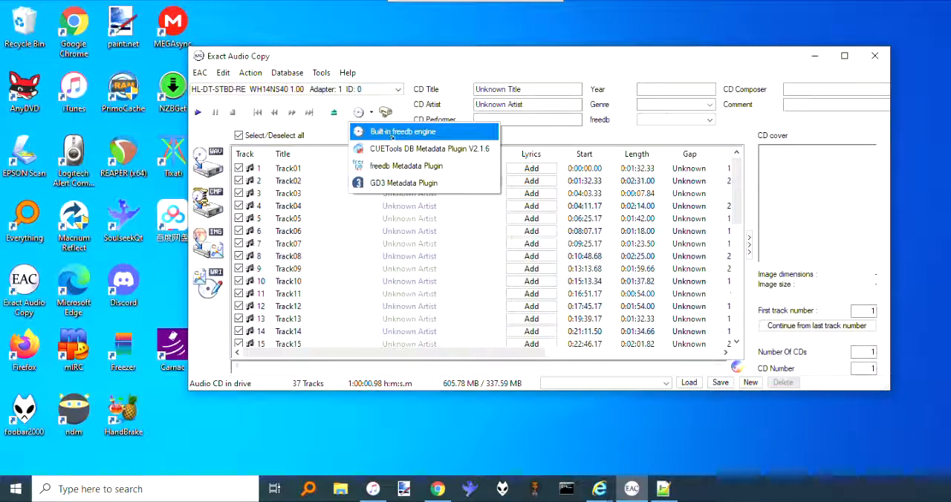
{"action": "mouse_move", "coordinate": [423, 148]}
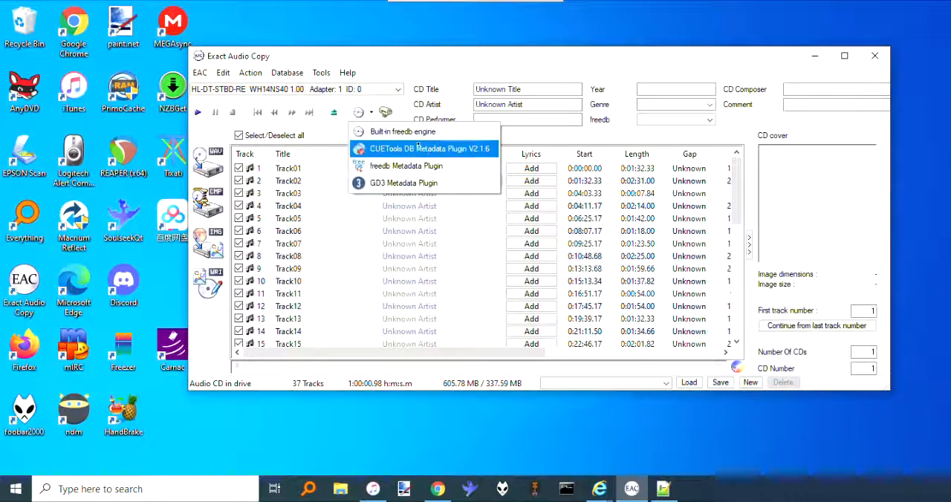
{"action": "mouse_move", "coordinate": [404, 131]}
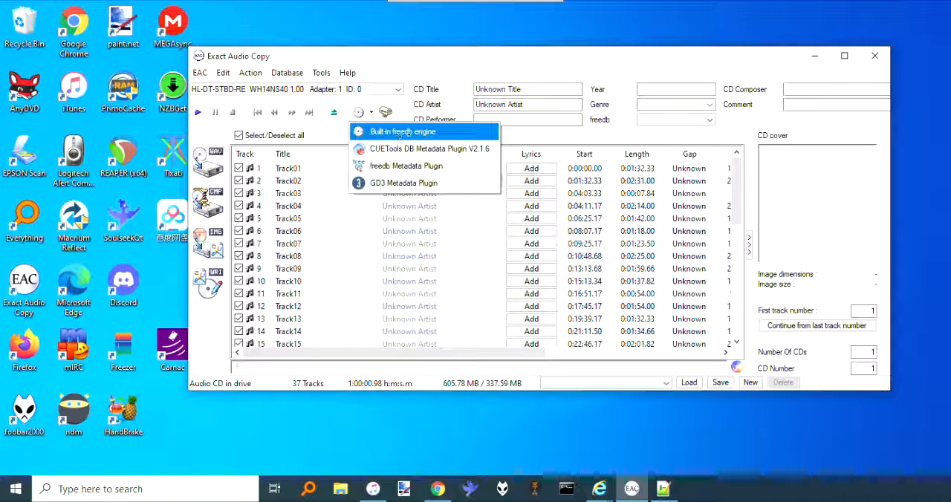
{"action": "mouse_move", "coordinate": [429, 149]}
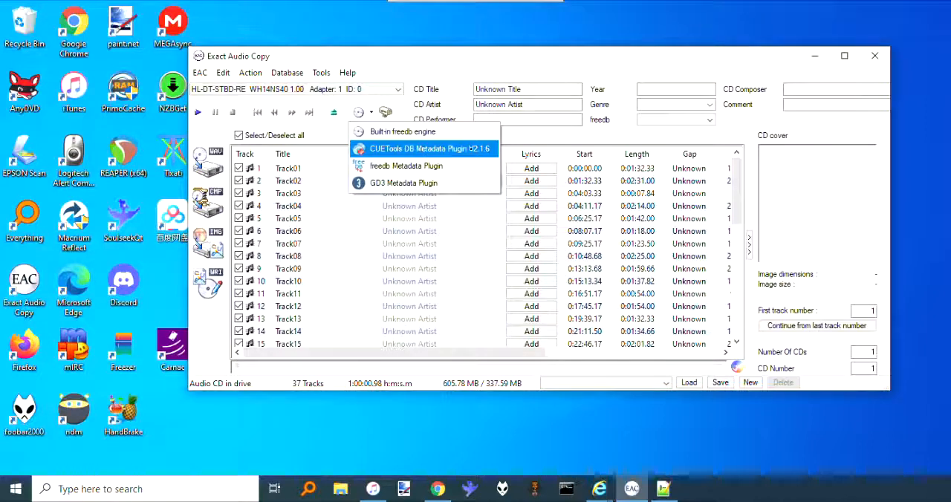
{"action": "mouse_move", "coordinate": [407, 167]}
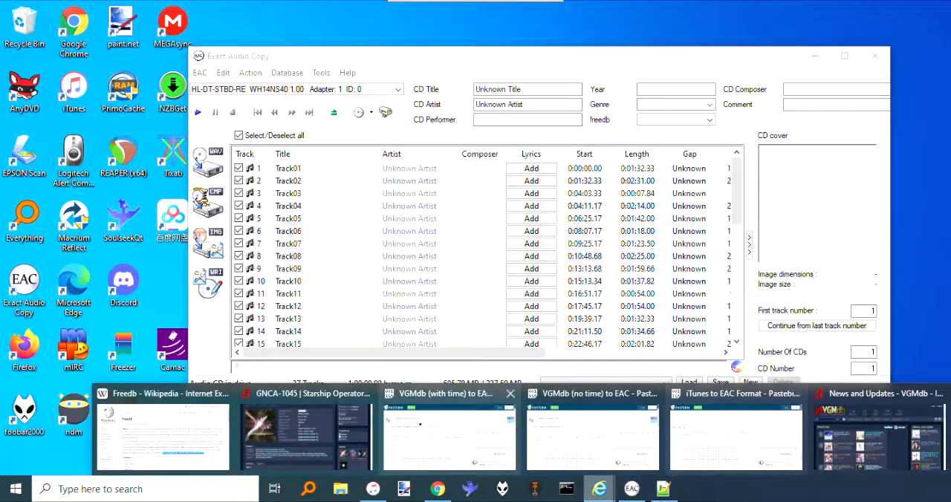
{"action": "left_click", "coordinate": [164, 435]}
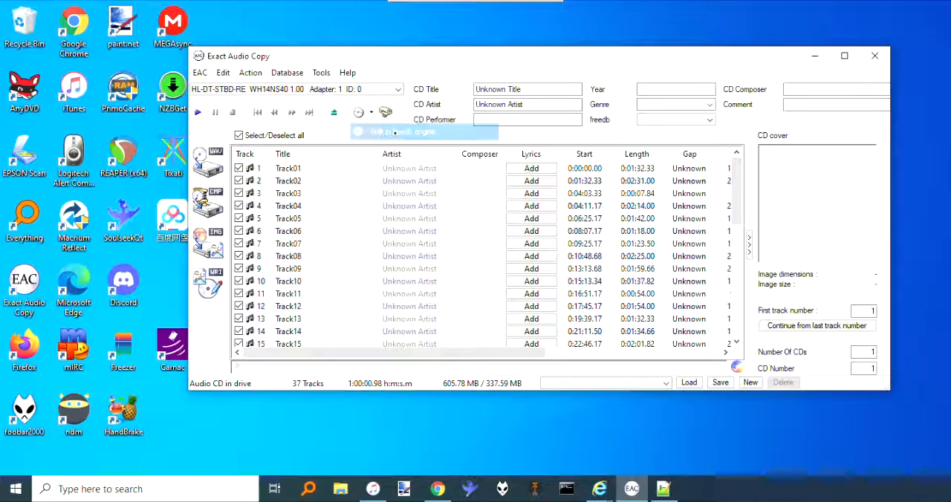
{"action": "left_click", "coordinate": [199, 72]}
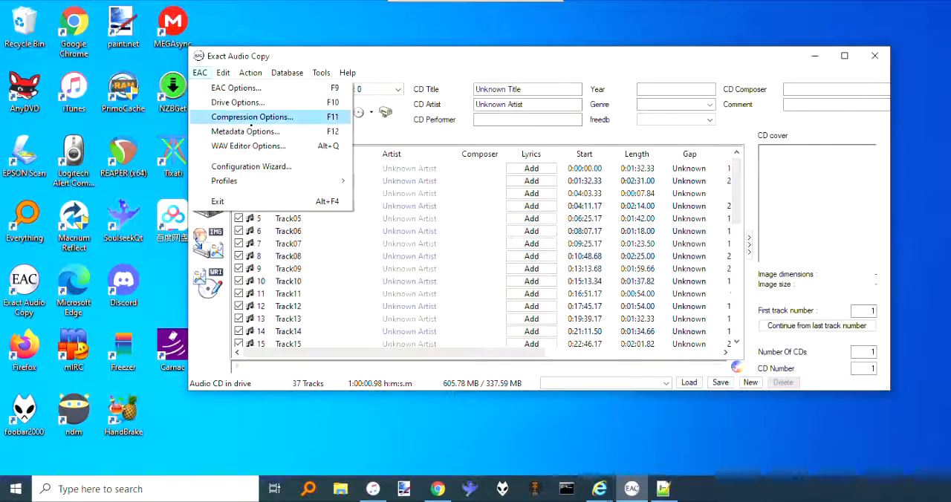
{"action": "mouse_move", "coordinate": [238, 101]}
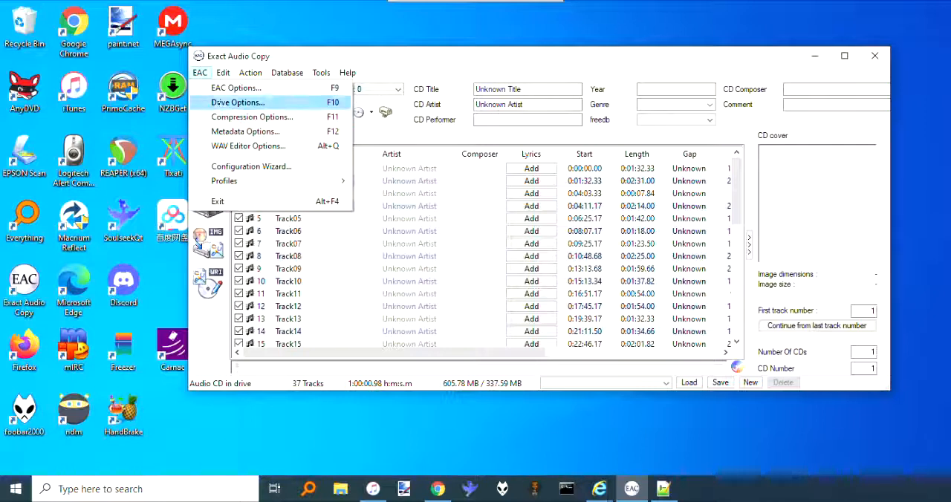
{"action": "mouse_move", "coordinate": [245, 130]}
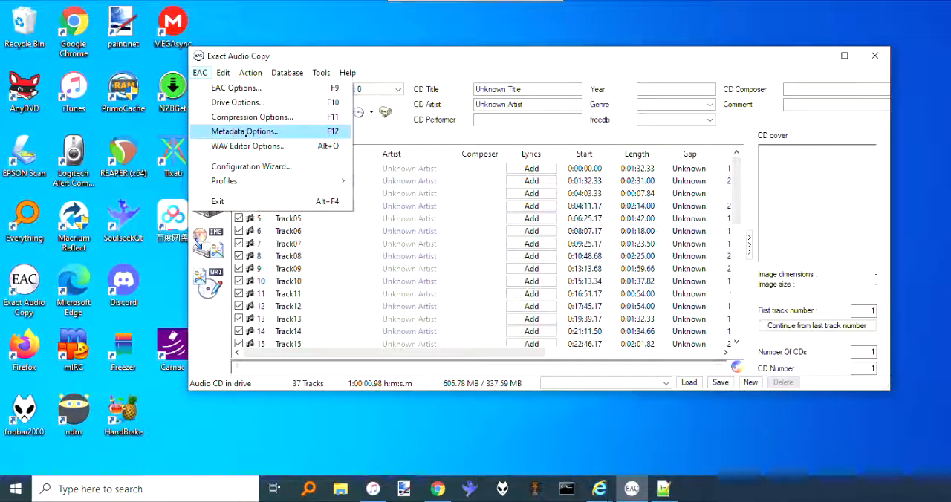
Step: Review Metadata Options (F12): the VGMdb freedb server and the Built-in freedb engine provider
{"action": "left_click", "coordinate": [246, 131]}
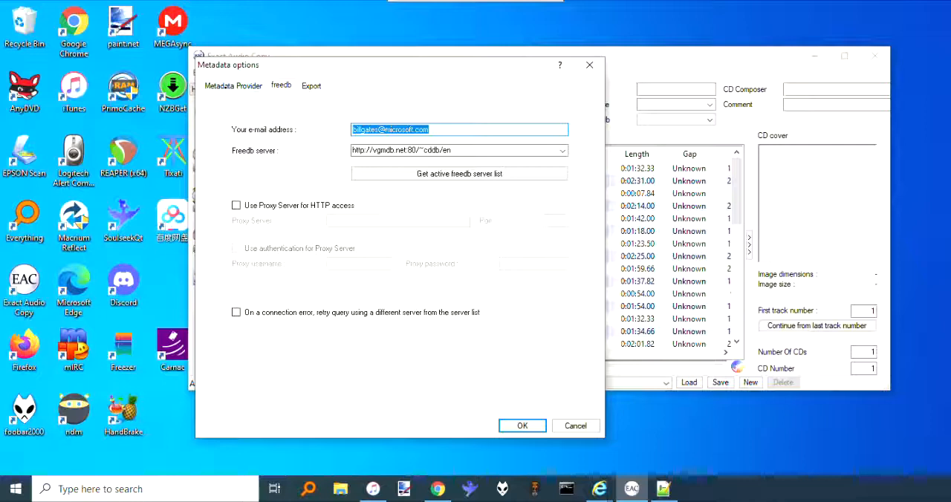
{"action": "left_click", "coordinate": [233, 83]}
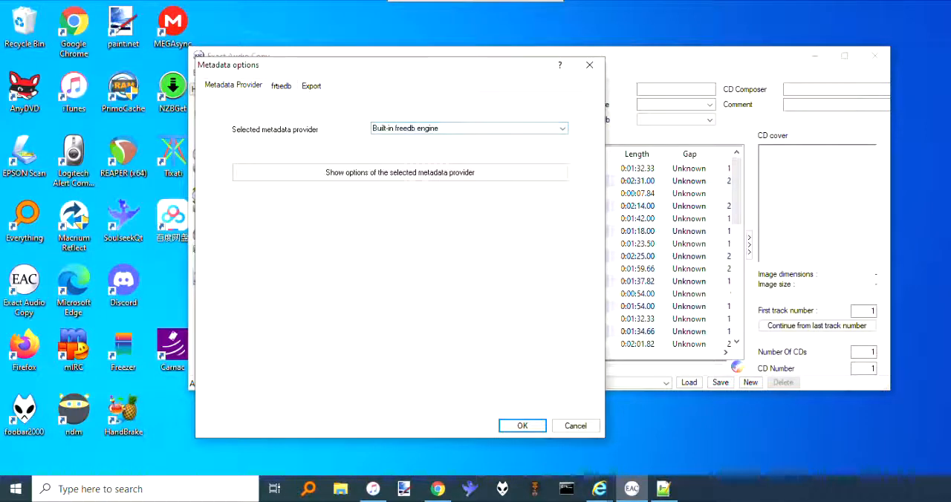
{"action": "left_click", "coordinate": [281, 84]}
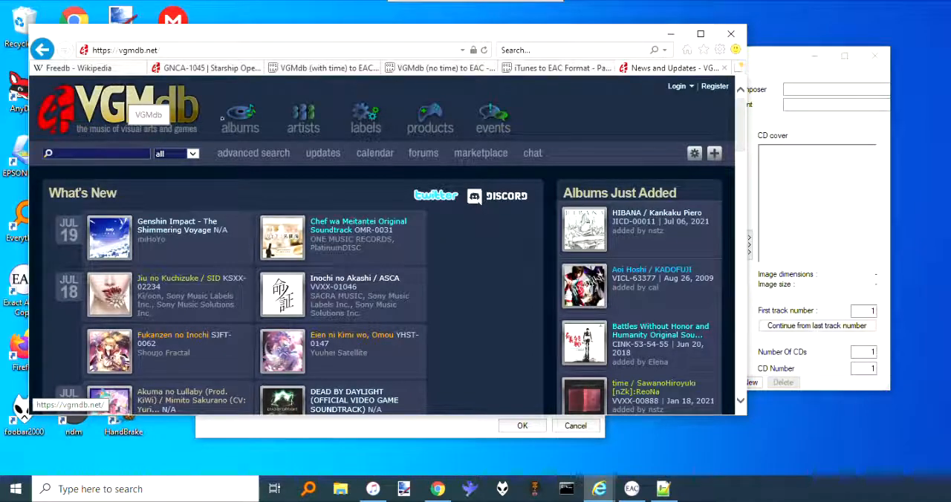
Step: Scroll through the What's New posts on VGMdb's front page
{"action": "scroll", "scroll_direction": "down", "scroll_amount": 3}
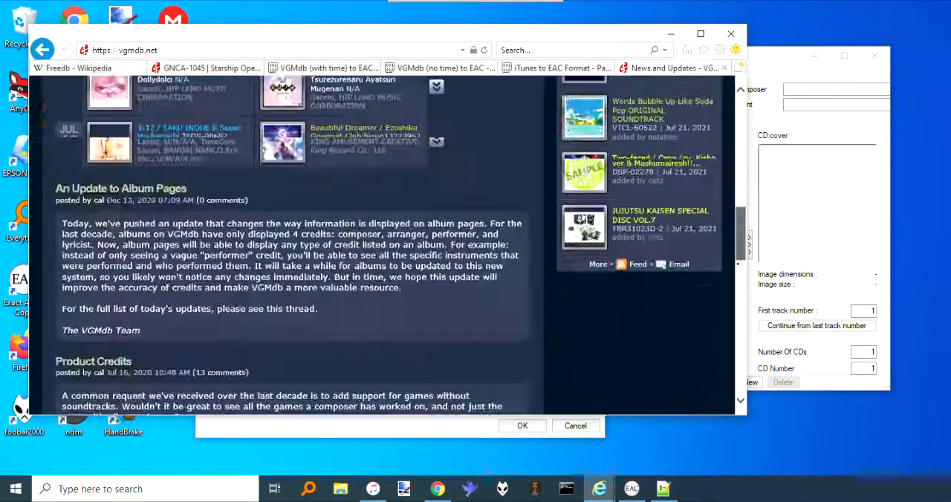
{"action": "scroll", "scroll_direction": "down", "scroll_amount": 3}
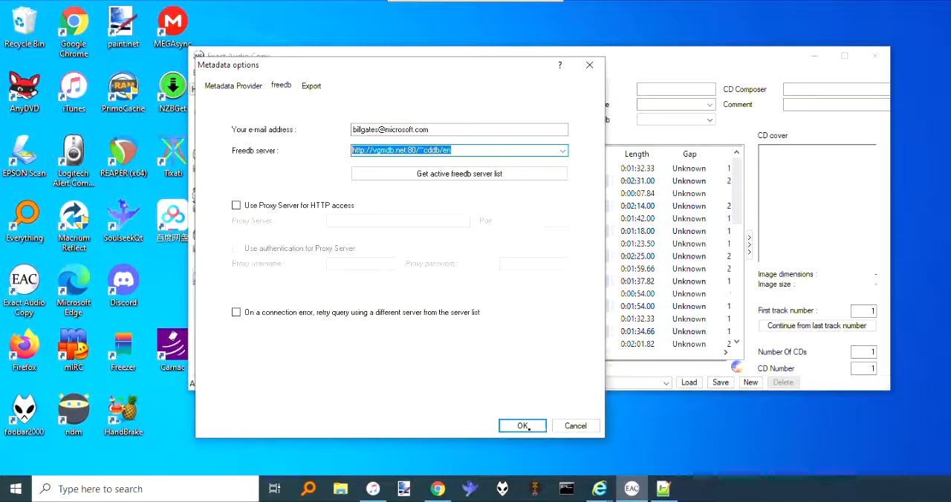
Step: Save the metadata settings, accept the data-deletion warning, and acknowledge the 'CD not found in database' result
{"action": "left_click", "coordinate": [521, 425]}
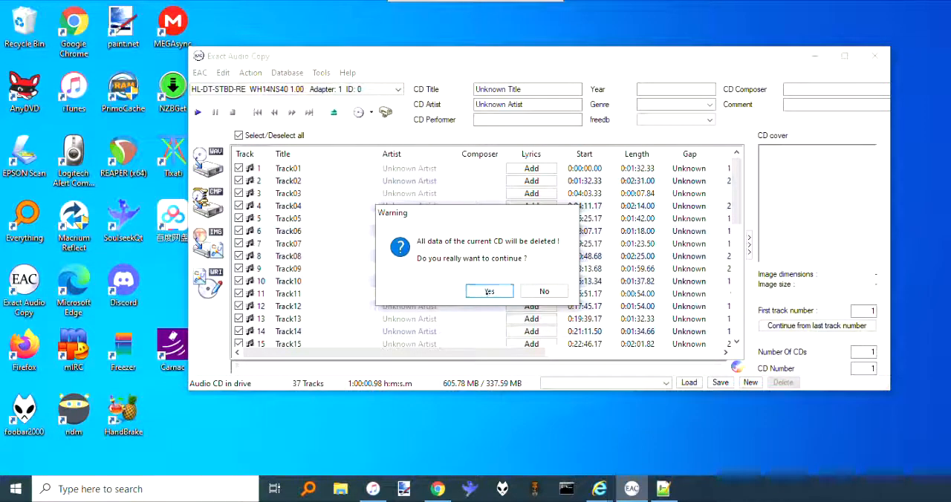
{"action": "left_click", "coordinate": [489, 291]}
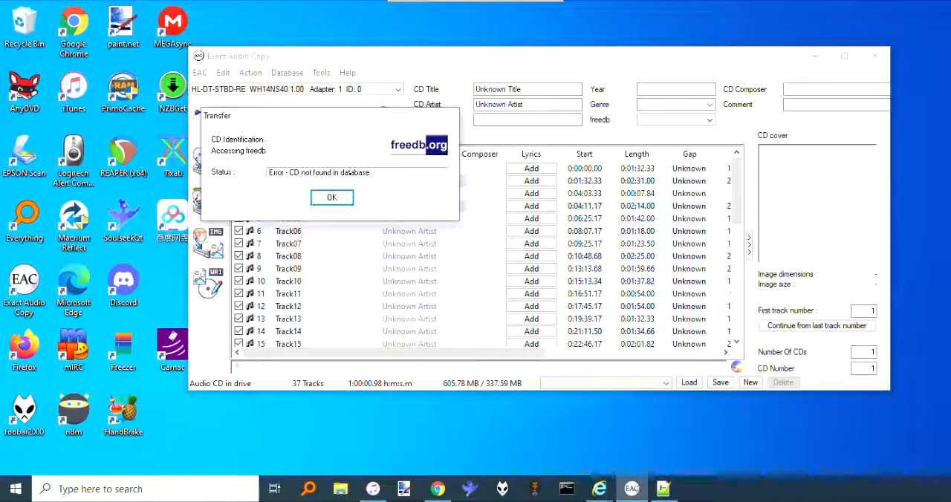
{"action": "left_click", "coordinate": [331, 198]}
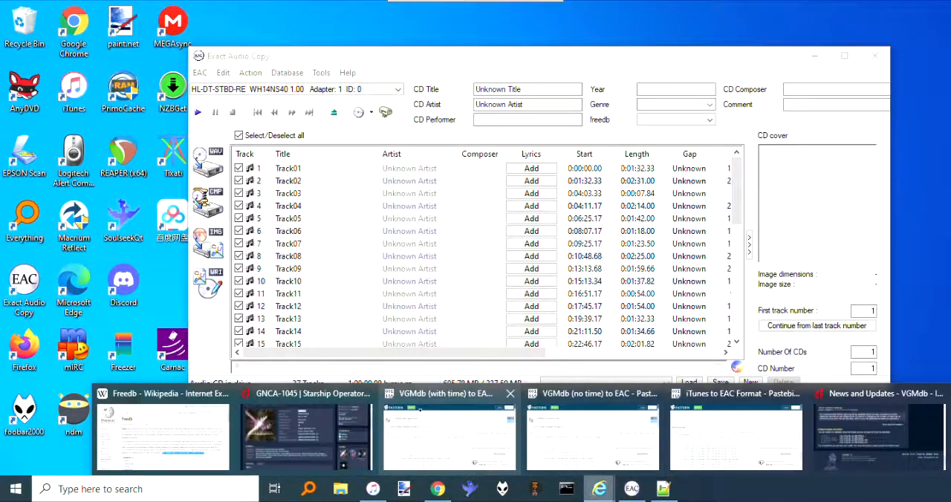
Step: Bring up the VGMdb album page and scroll down to its Tracklist section
{"action": "left_click", "coordinate": [449, 437]}
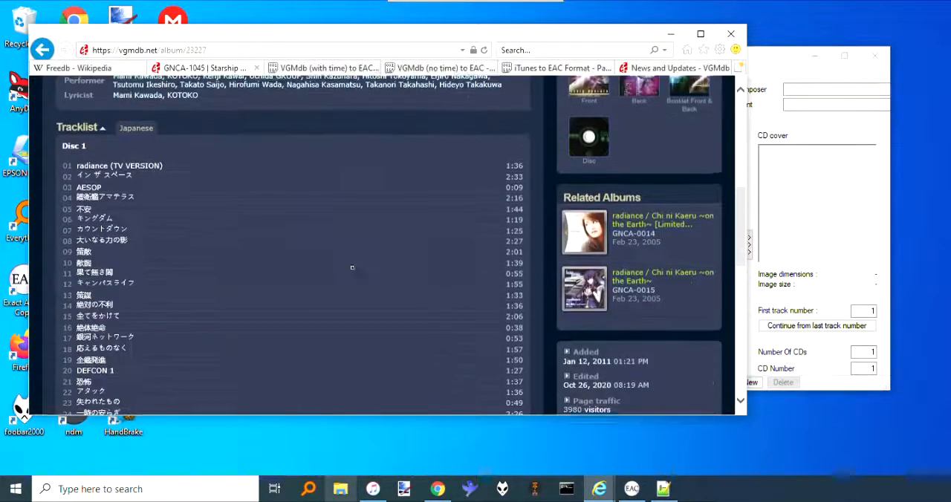
{"action": "scroll", "scroll_direction": "down", "scroll_amount": 3}
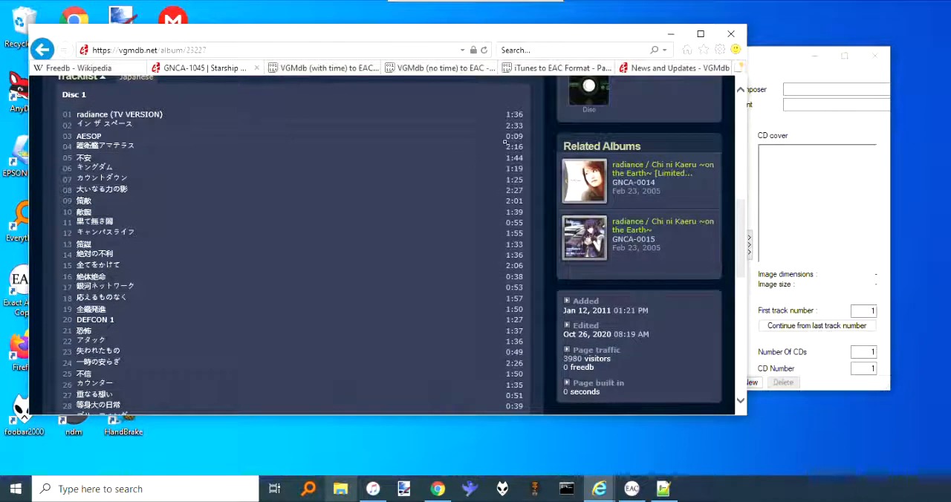
{"action": "mouse_move", "coordinate": [490, 211]}
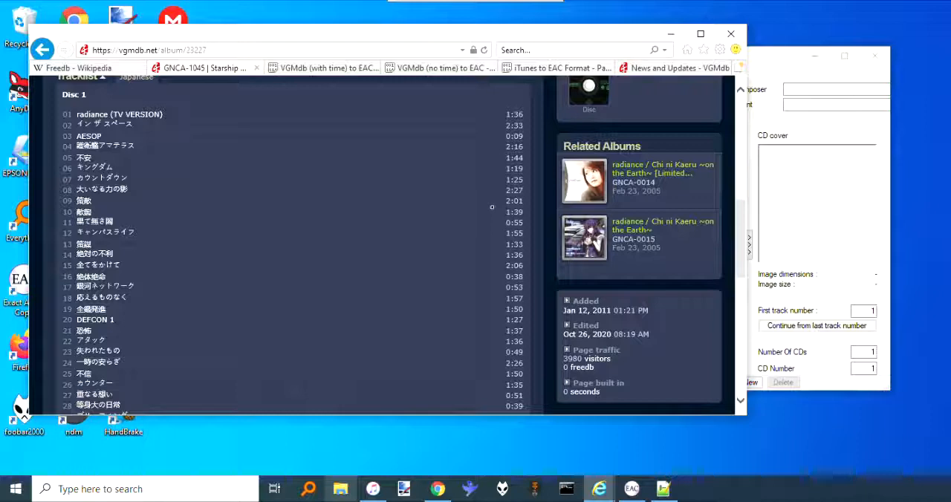
{"action": "scroll", "scroll_direction": "down", "scroll_amount": 3}
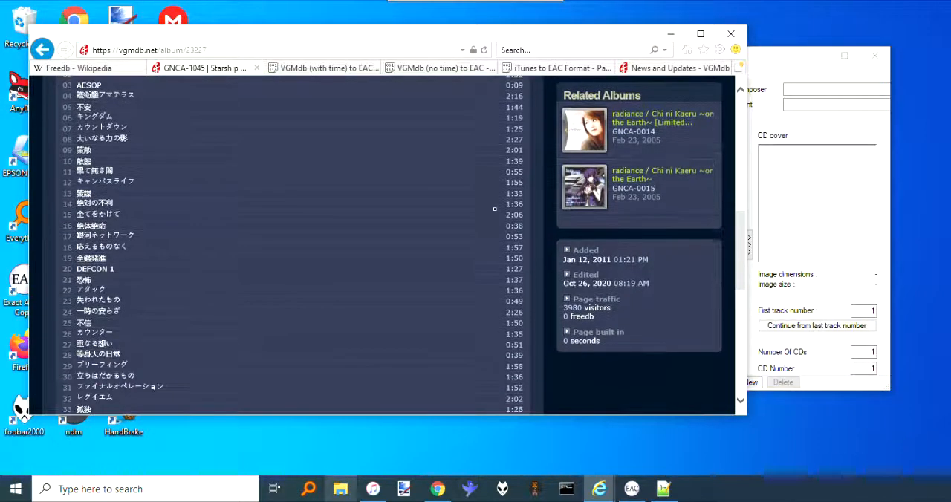
{"action": "scroll", "scroll_direction": "down", "scroll_amount": 3}
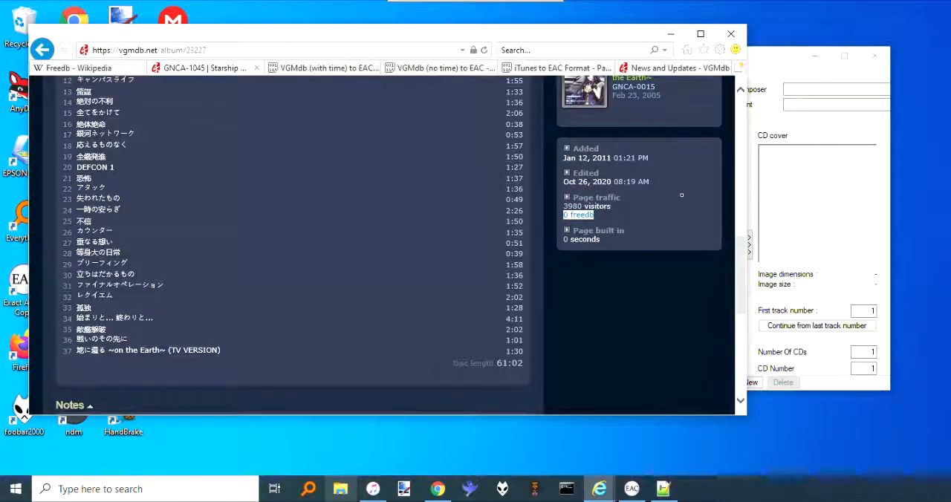
{"action": "mouse_move", "coordinate": [638, 214]}
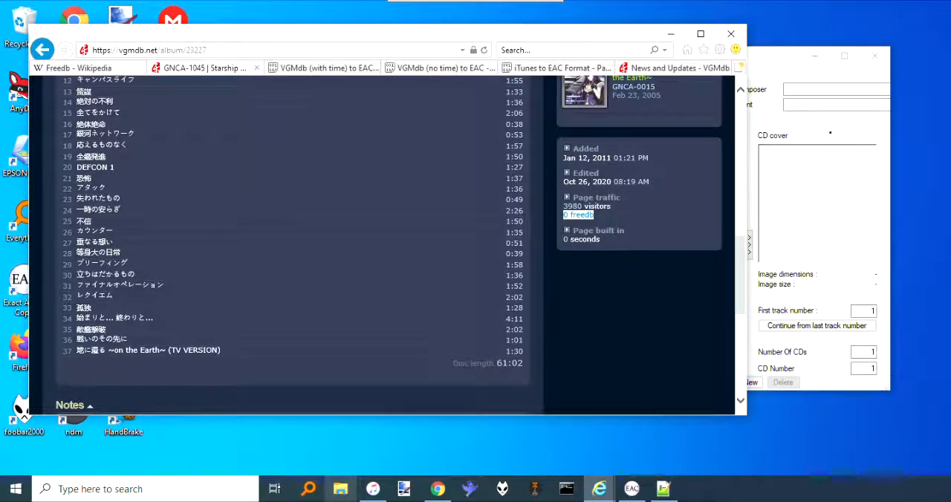
Step: Select Disc 1 tracks 01–37 with their times and copy them to the clipboard
{"action": "left_click", "coordinate": [630, 489]}
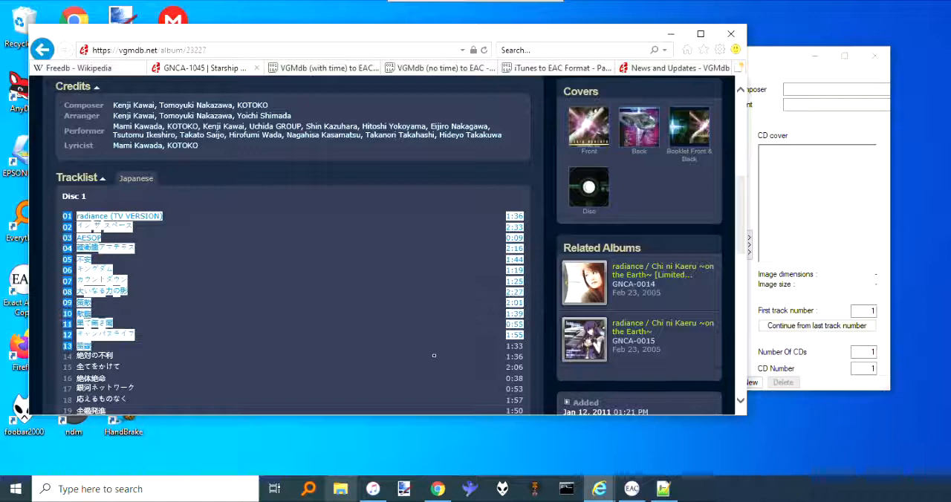
{"action": "scroll", "scroll_direction": "down", "scroll_amount": 3}
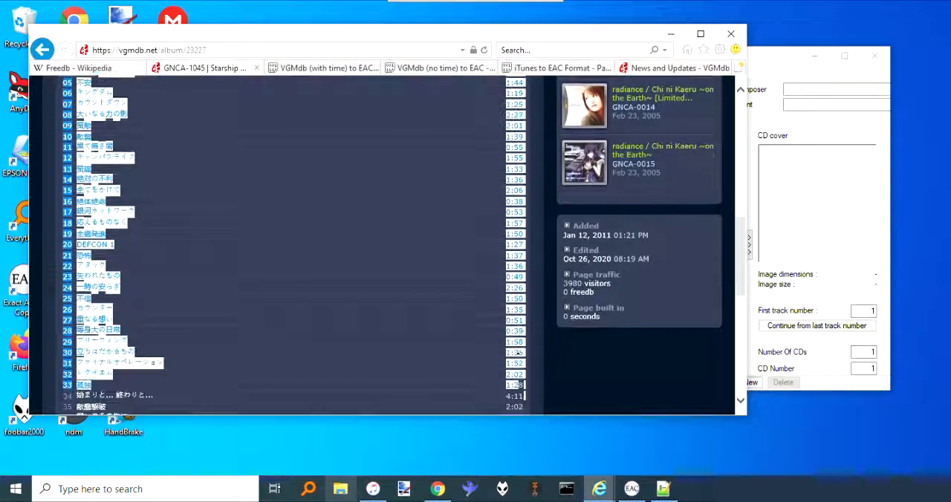
{"action": "scroll", "scroll_direction": "down", "scroll_amount": 3}
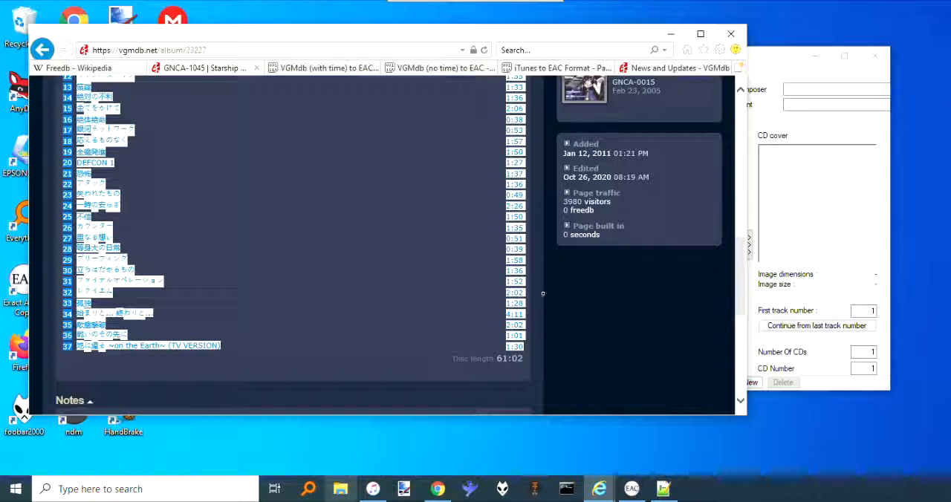
{"action": "key", "text": "ctrl+c"}
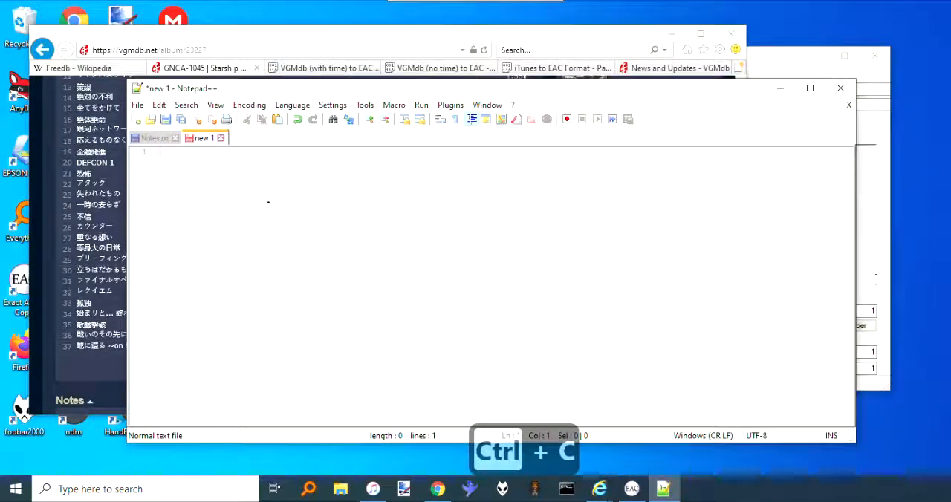
Step: Paste the tracklist into Notepad++ and run the VGMdb Track Format macro to strip numbers and times
{"action": "key", "text": "ctrl+v"}
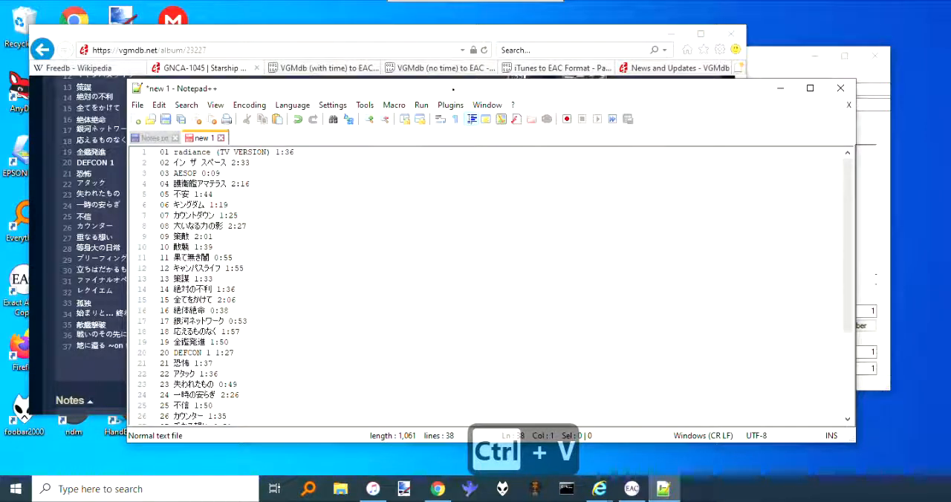
{"action": "left_click", "coordinate": [394, 104]}
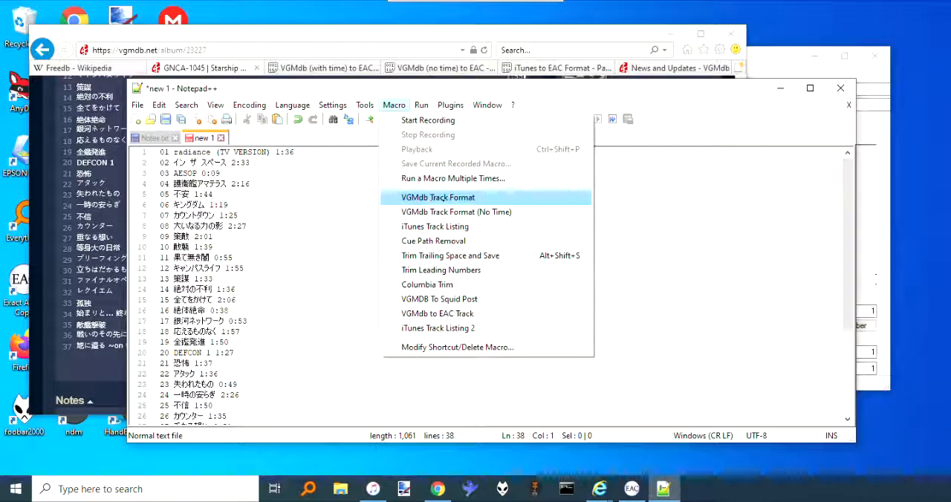
{"action": "left_click", "coordinate": [437, 196]}
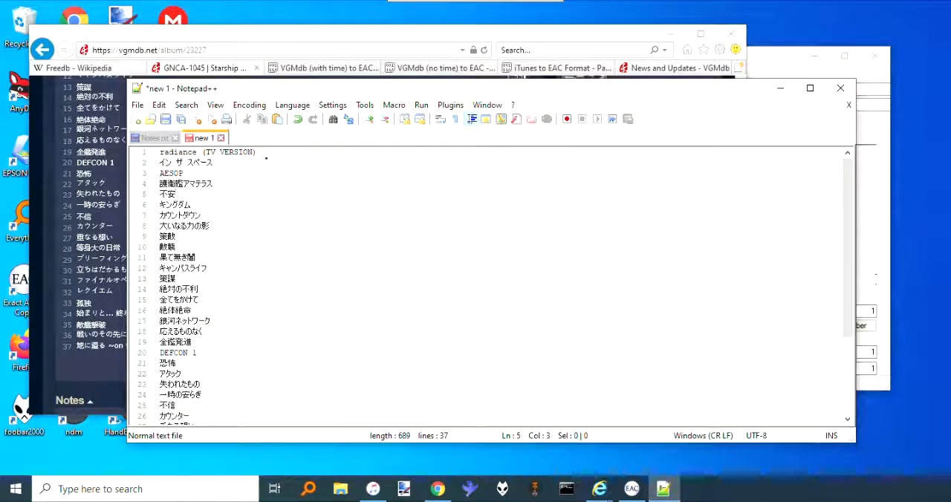
Step: Review the 37 cleaned Japanese titles, then select all and copy them
{"action": "scroll", "scroll_direction": "down", "scroll_amount": 3}
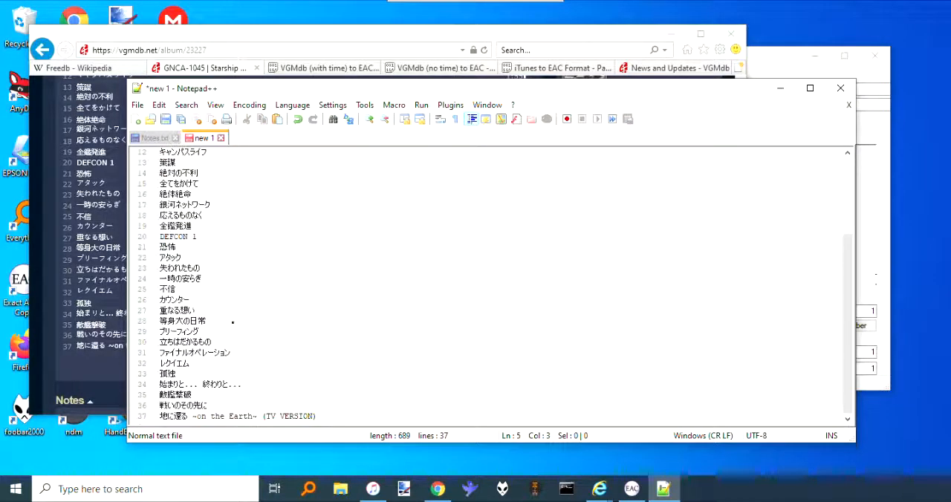
{"action": "scroll", "scroll_direction": "up", "scroll_amount": 3}
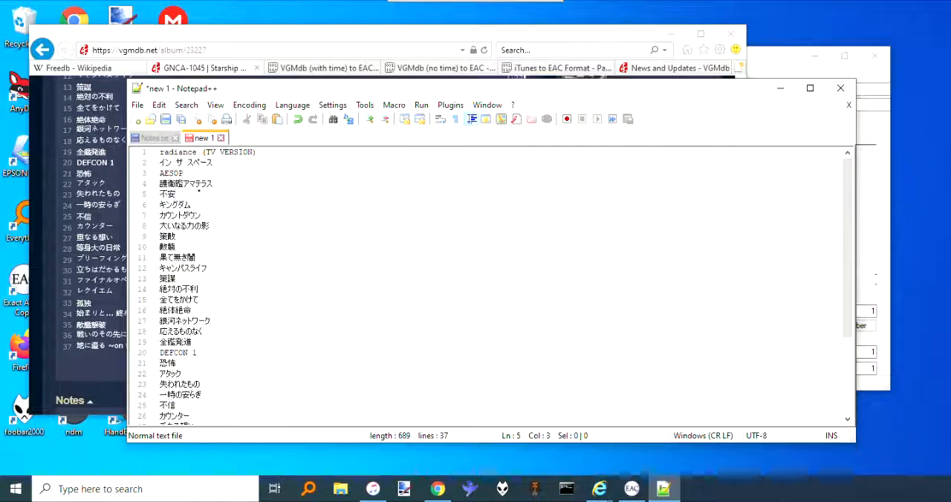
{"action": "scroll", "scroll_direction": "down", "scroll_amount": 3}
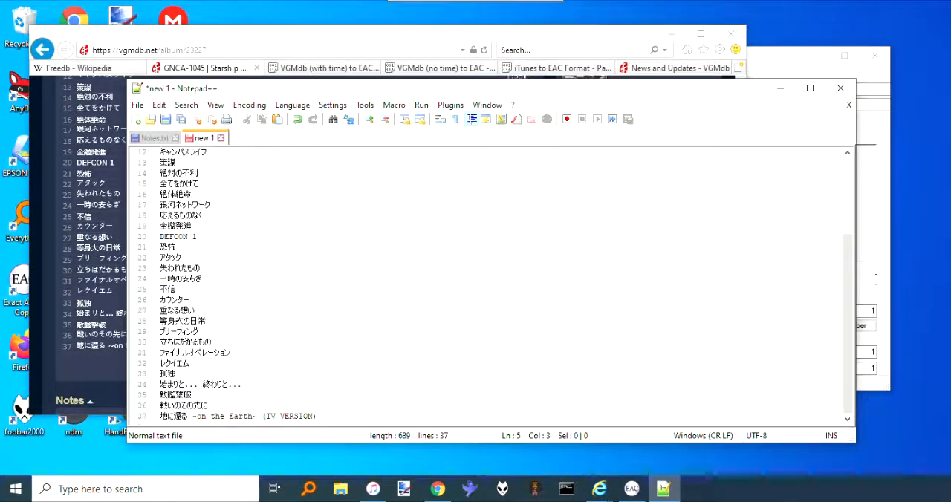
{"action": "key", "text": "ctrl+a"}
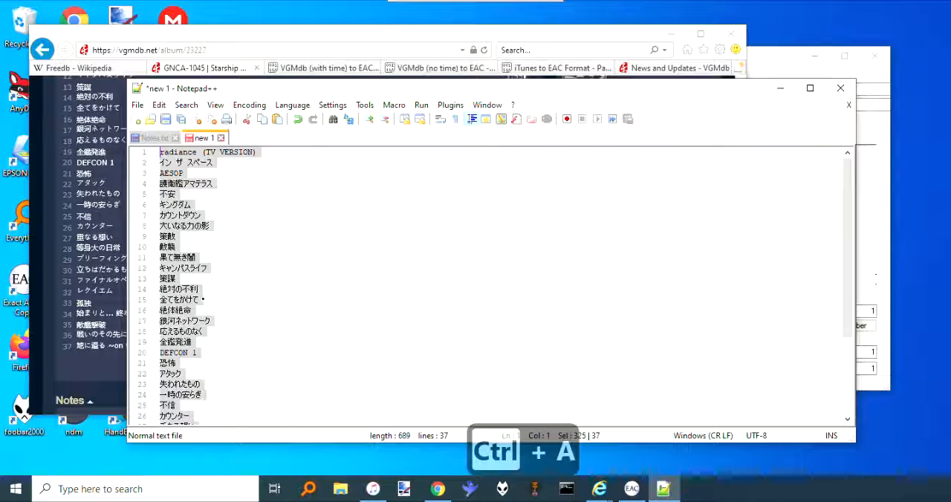
{"action": "key", "text": "ctrl+c"}
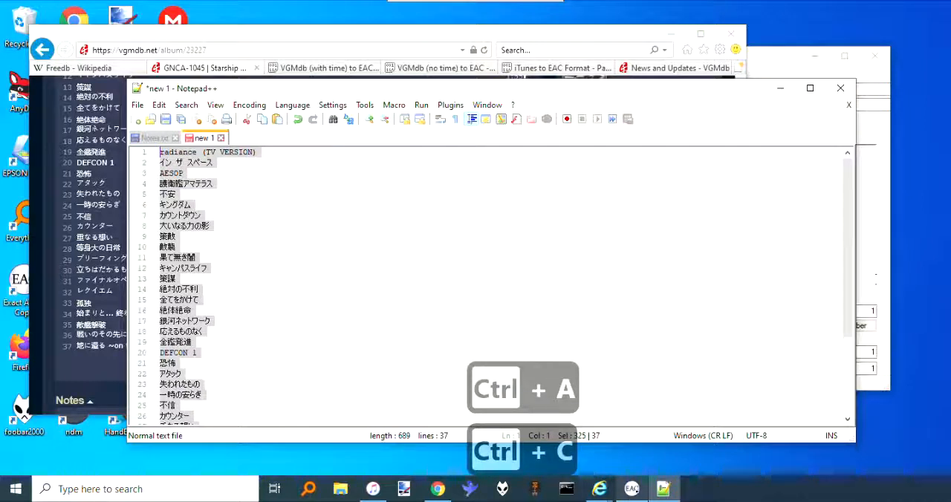
Step: Load CD information from the clipboard via the Database menu, replacing Track01 onward with the 37 Japanese titles
{"action": "left_click", "coordinate": [631, 489]}
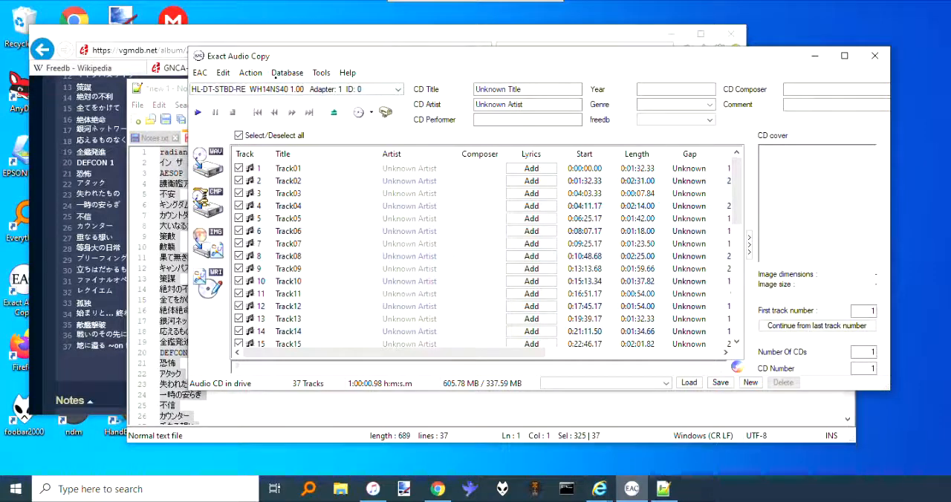
{"action": "left_click", "coordinate": [287, 73]}
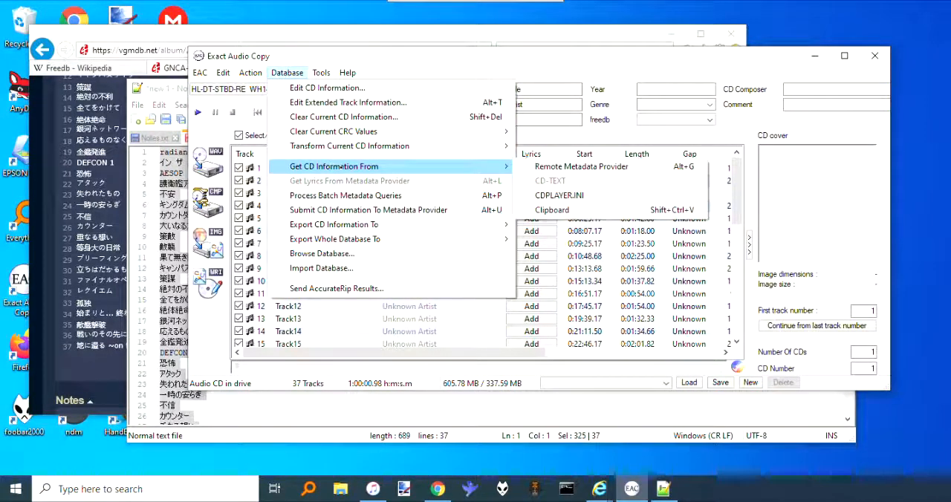
{"action": "mouse_move", "coordinate": [552, 210]}
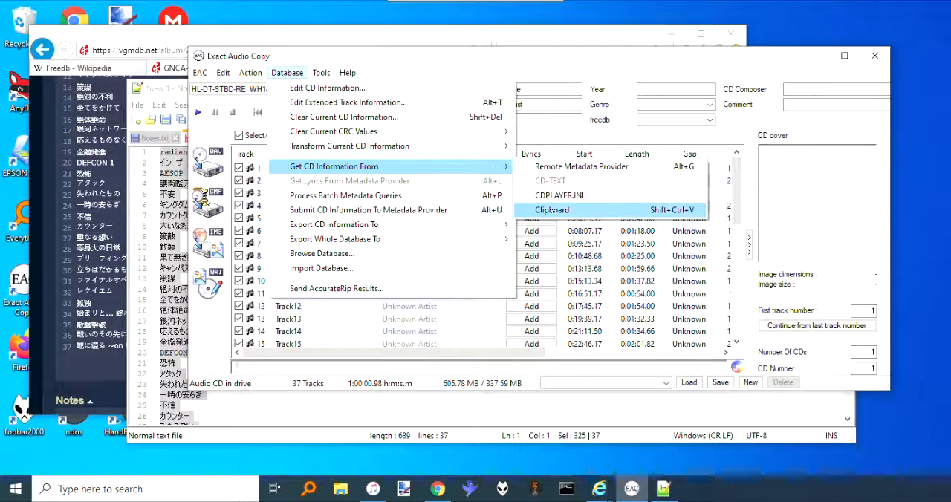
{"action": "left_click", "coordinate": [553, 210]}
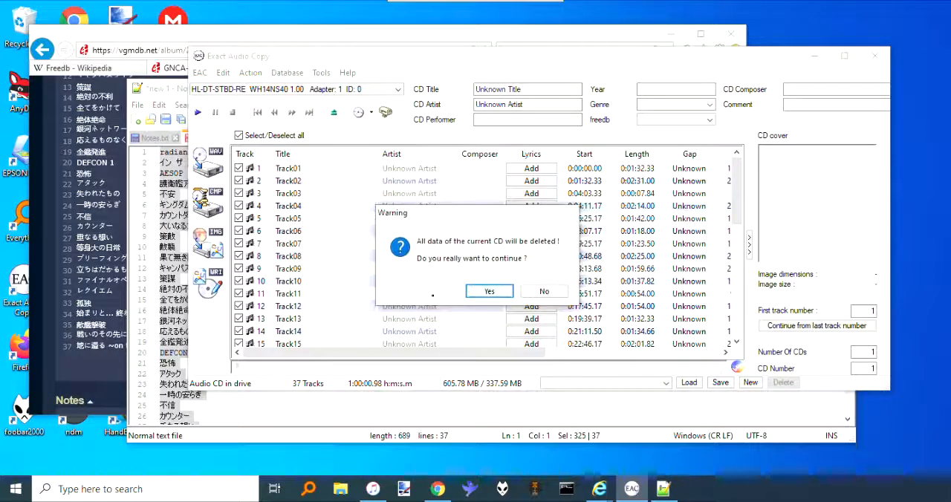
{"action": "left_click", "coordinate": [489, 291]}
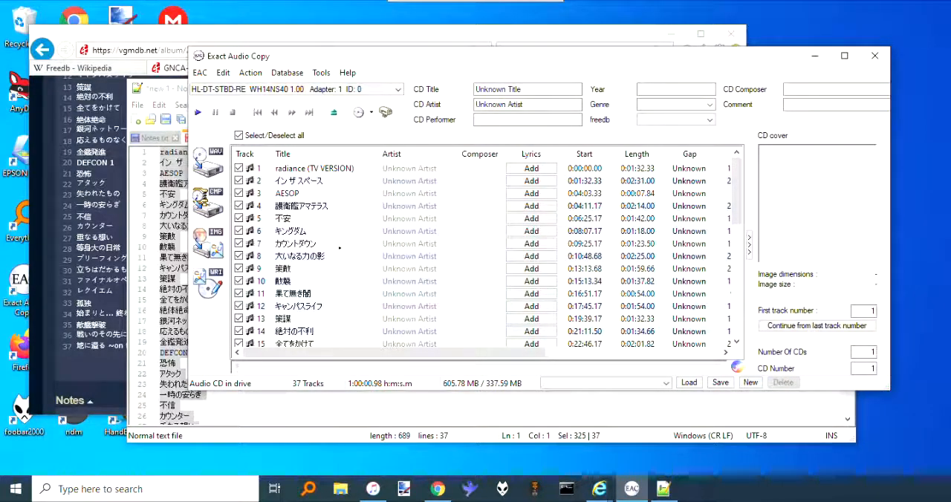
{"action": "scroll", "scroll_direction": "down", "scroll_amount": 3}
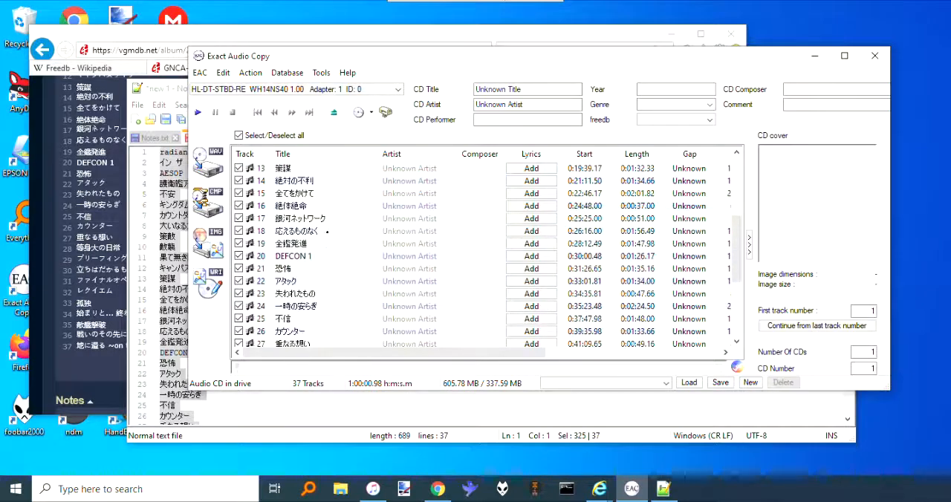
{"action": "scroll", "scroll_direction": "up", "scroll_amount": 3}
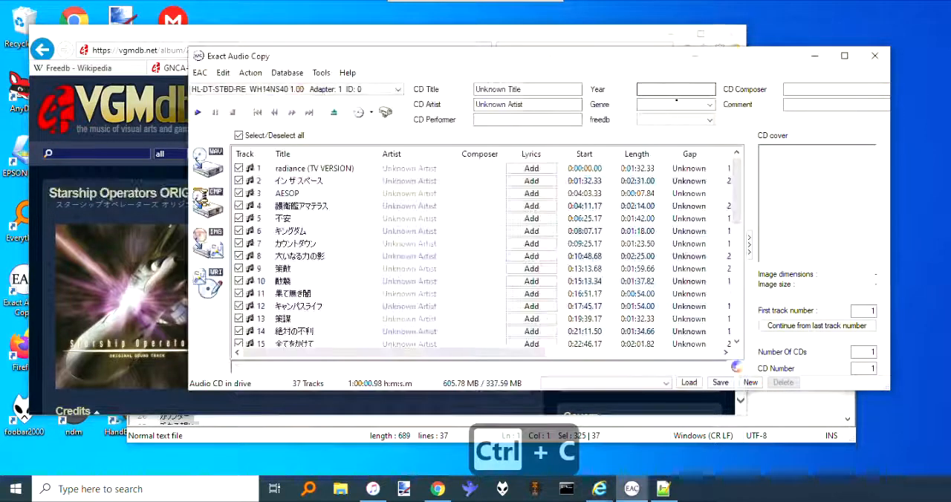
Step: Fill CD Title with Starship Operators ORIGINAL SOUND TRACK and CD Artist with Kenji Kawai from VGMdb
{"action": "key", "text": "ctrl+v"}
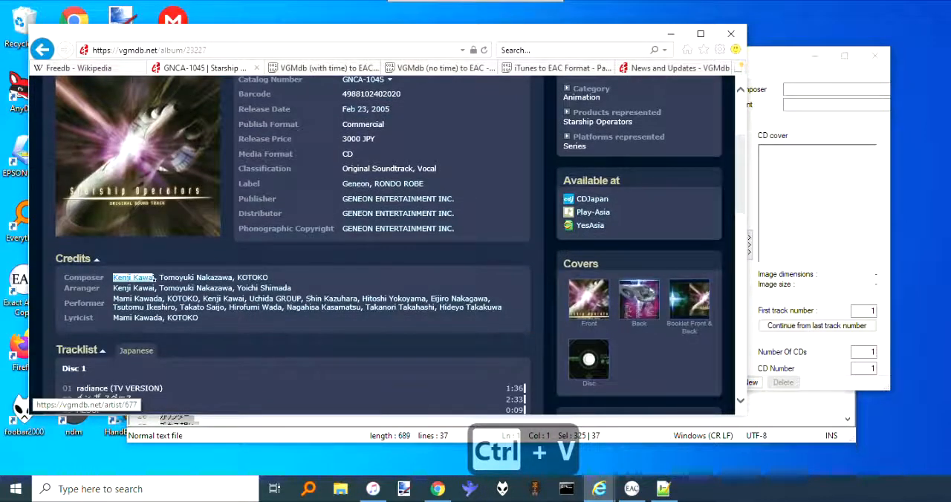
{"action": "key", "text": "ctrl+c"}
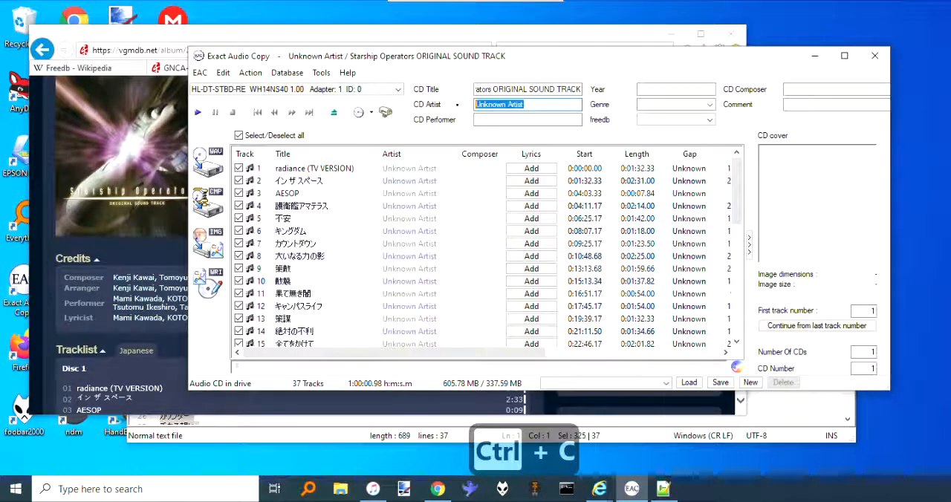
{"action": "key", "text": "ctrl+v"}
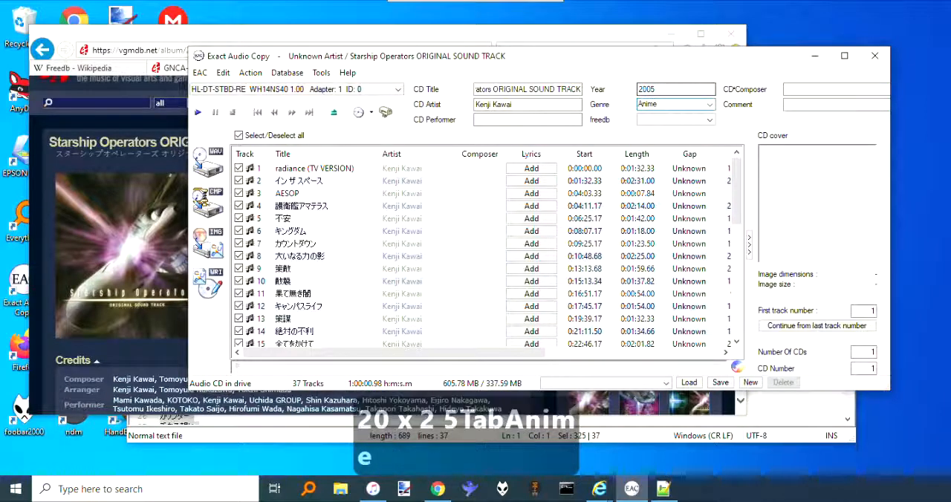
Step: Copy catalog number GNCA-1045 from VGMdb into the Comment field, with year 2005 and genre Anime set
{"action": "left_click", "coordinate": [835, 104]}
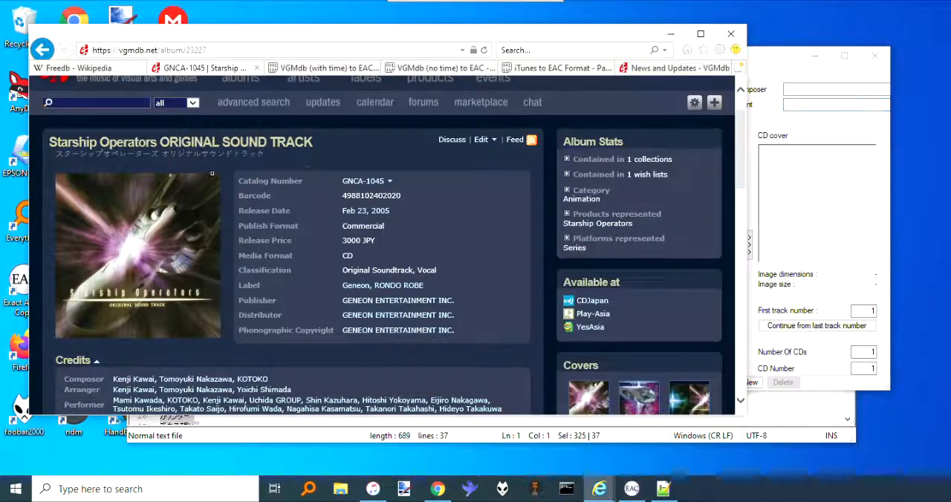
{"action": "double_click", "coordinate": [363, 181]}
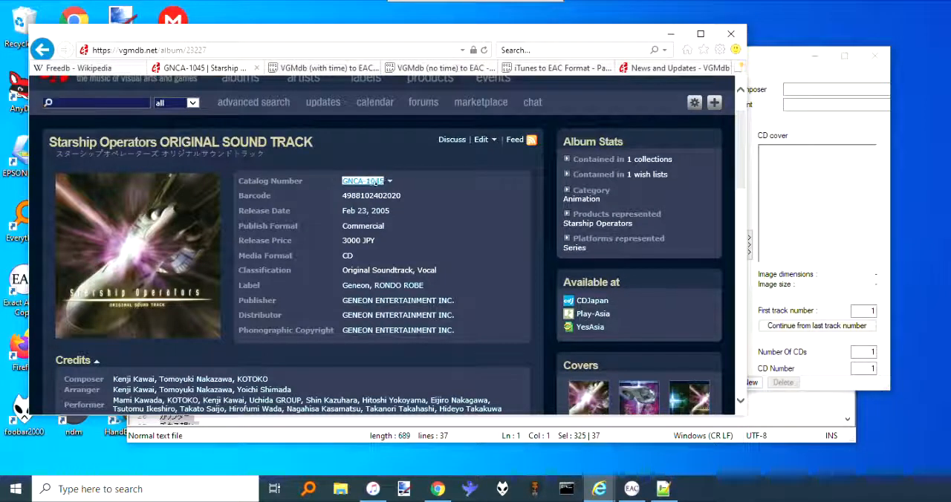
{"action": "key", "text": "ctrl+c"}
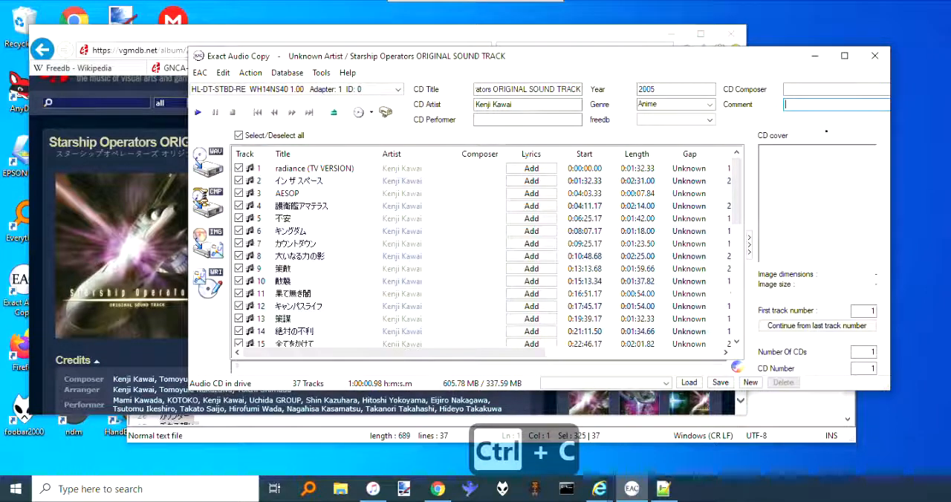
{"action": "key", "text": "ctrl+v"}
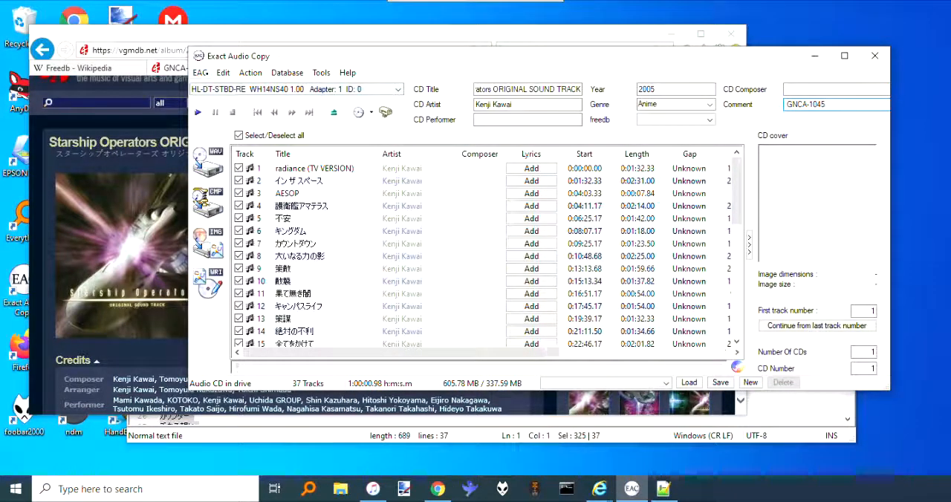
{"action": "left_click", "coordinate": [199, 73]}
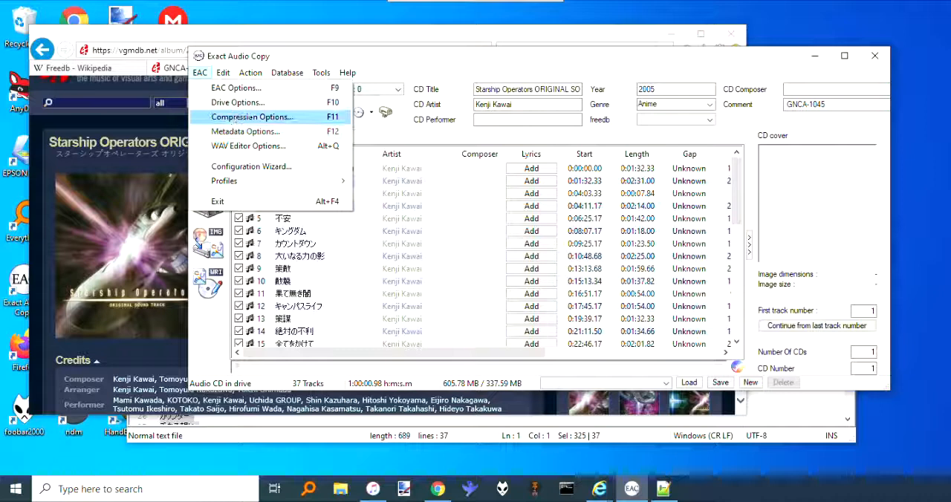
Step: Inspect the FLAC encoder's additional command-line options passing genre, catalog-number and album artist tags, then confirm
{"action": "left_click", "coordinate": [251, 116]}
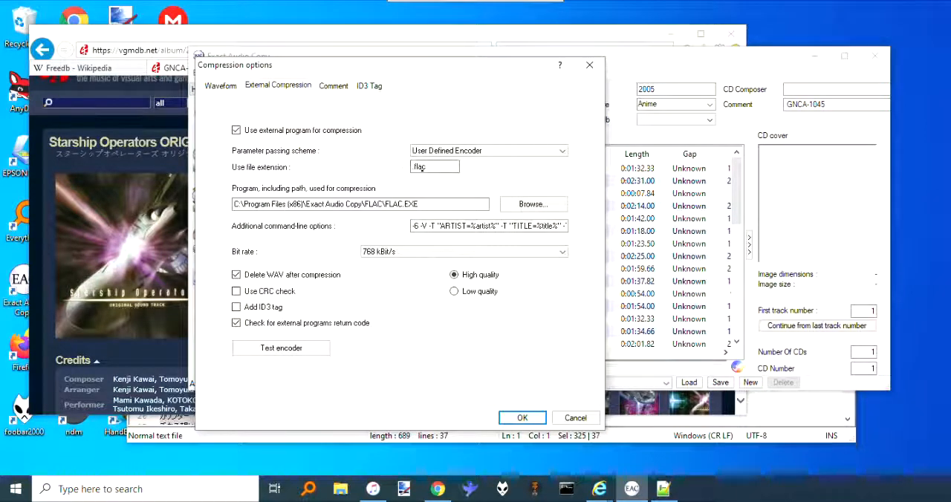
{"action": "mouse_move", "coordinate": [464, 251]}
{"action": "type", "text": "."}
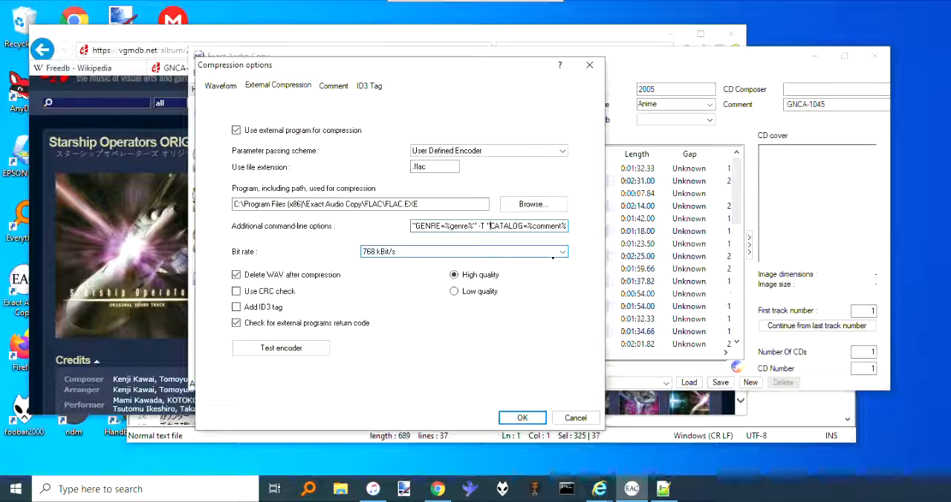
{"action": "key", "text": "shift+Right"}
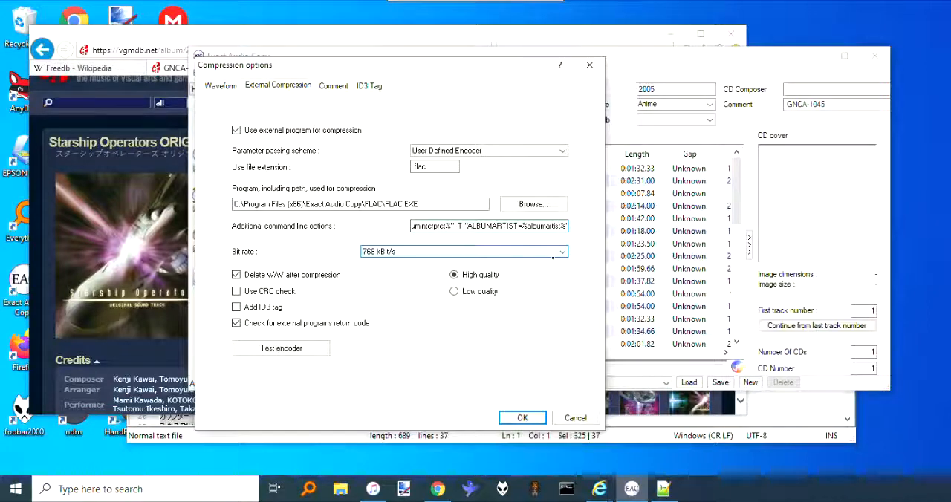
{"action": "key", "text": "Left"}
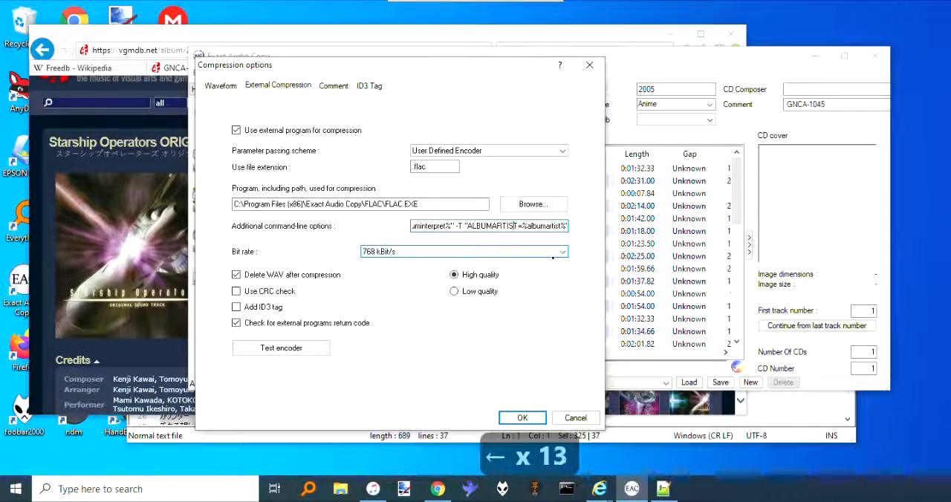
{"action": "key", "text": "shift+Left"}
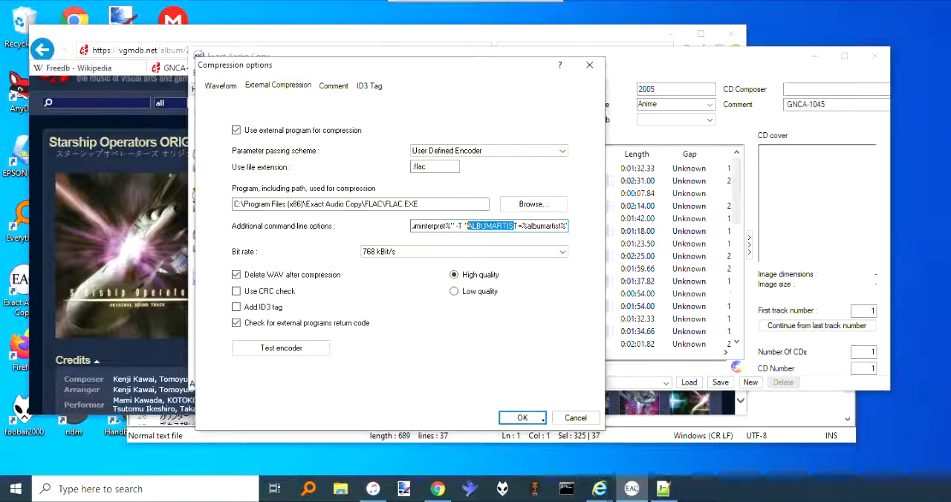
{"action": "left_click", "coordinate": [521, 418]}
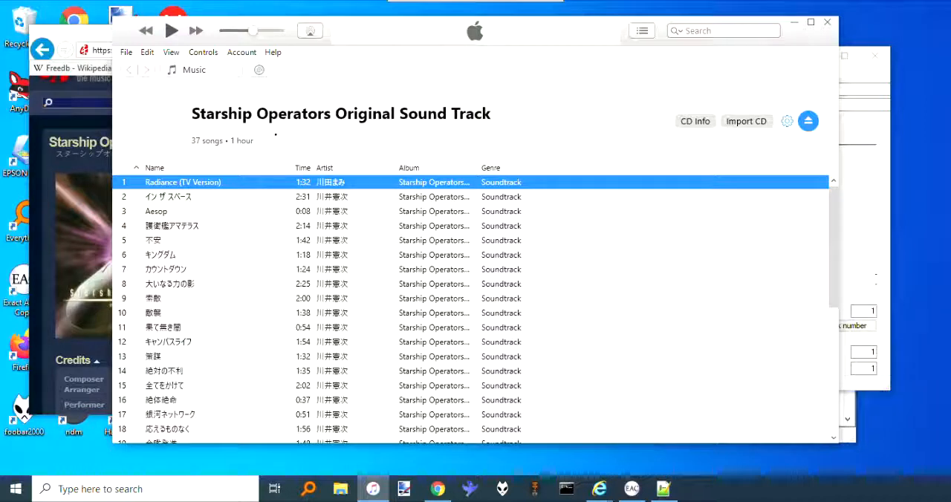
{"action": "mouse_move", "coordinate": [252, 196]}
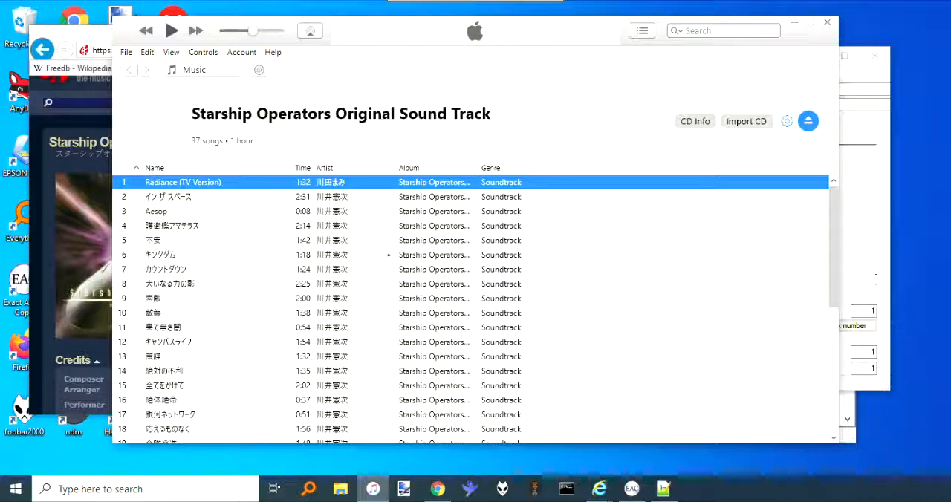
Step: Scroll the iTunes CD list through the final KOTOKO track and select all 37 songs with their times to copy
{"action": "scroll", "scroll_direction": "down", "scroll_amount": 3}
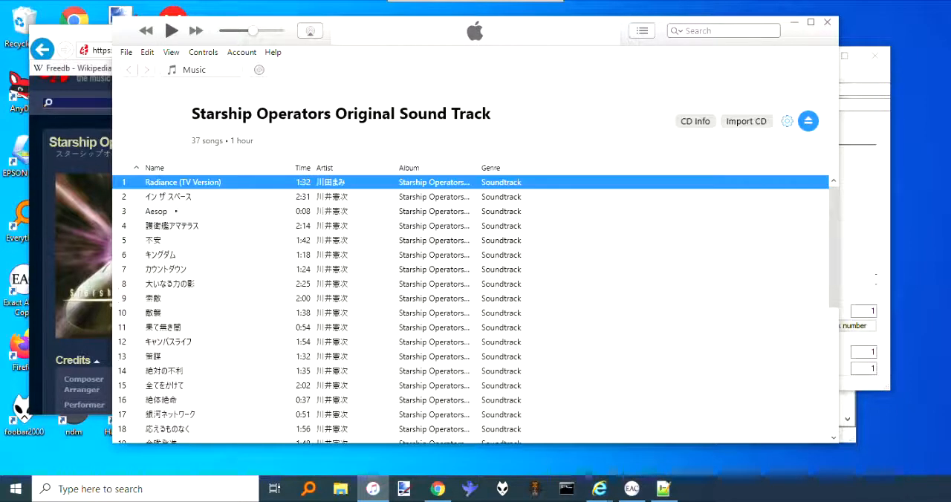
{"action": "scroll", "scroll_direction": "down", "scroll_amount": 3}
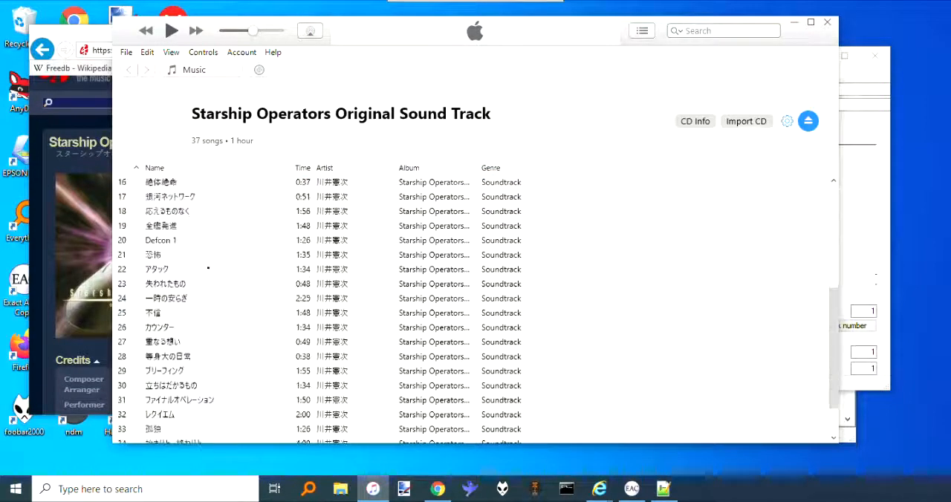
{"action": "scroll", "scroll_direction": "down", "scroll_amount": 3}
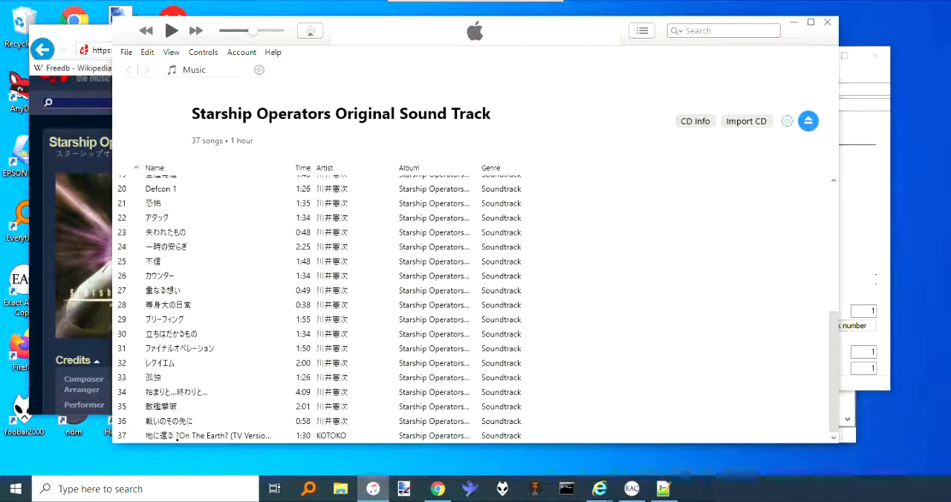
{"action": "key", "text": "ctrl+a"}
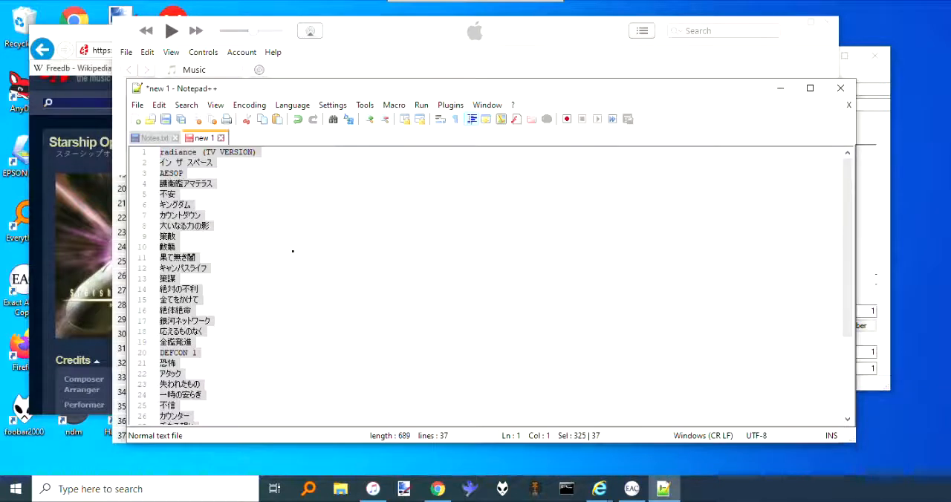
Step: Paste the iTunes track details and run the 'iTunes Track Listing' macro to leave bare titles
{"action": "key", "text": "ctrl+v"}
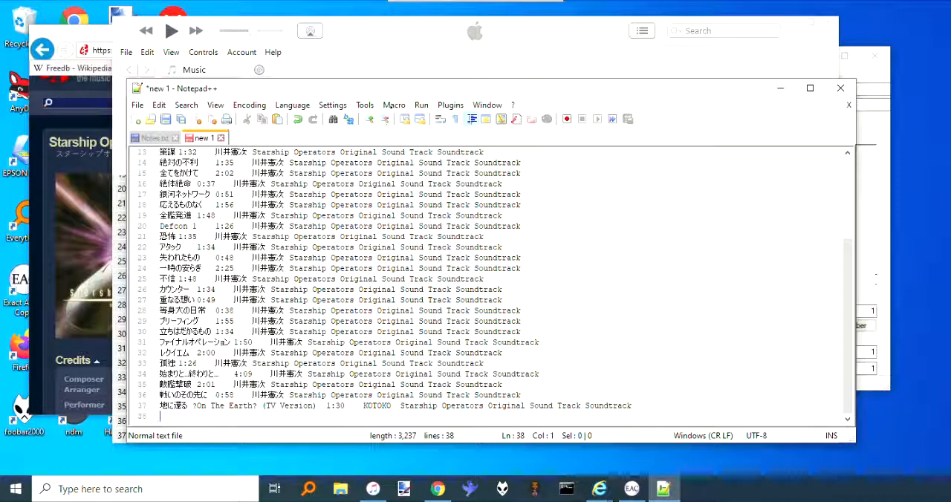
{"action": "left_click", "coordinate": [394, 104]}
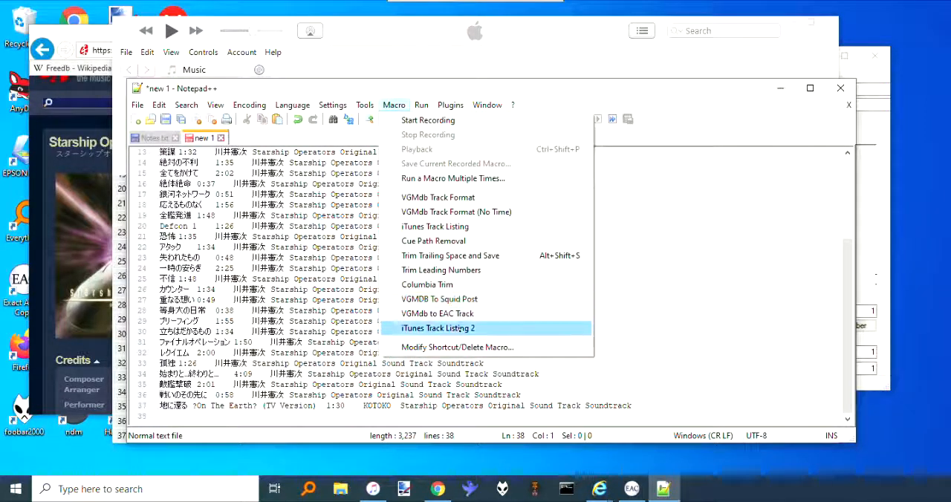
{"action": "mouse_move", "coordinate": [455, 211]}
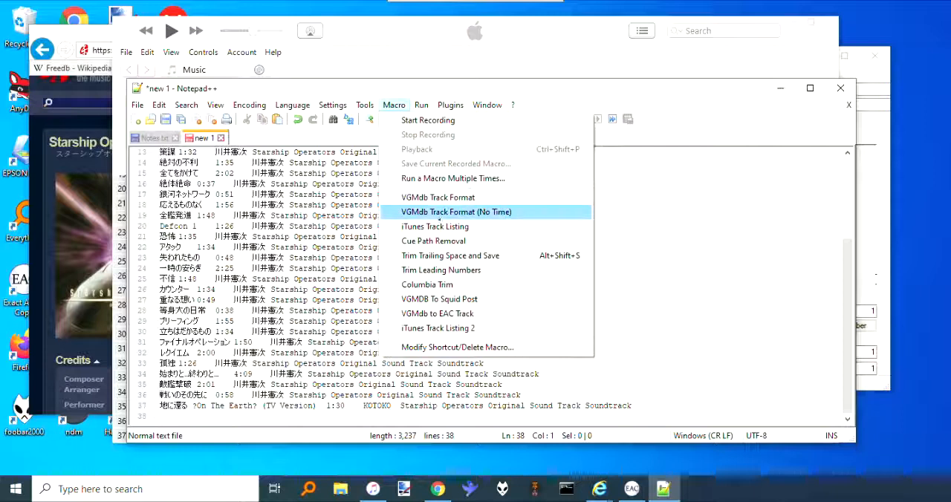
{"action": "mouse_move", "coordinate": [434, 226]}
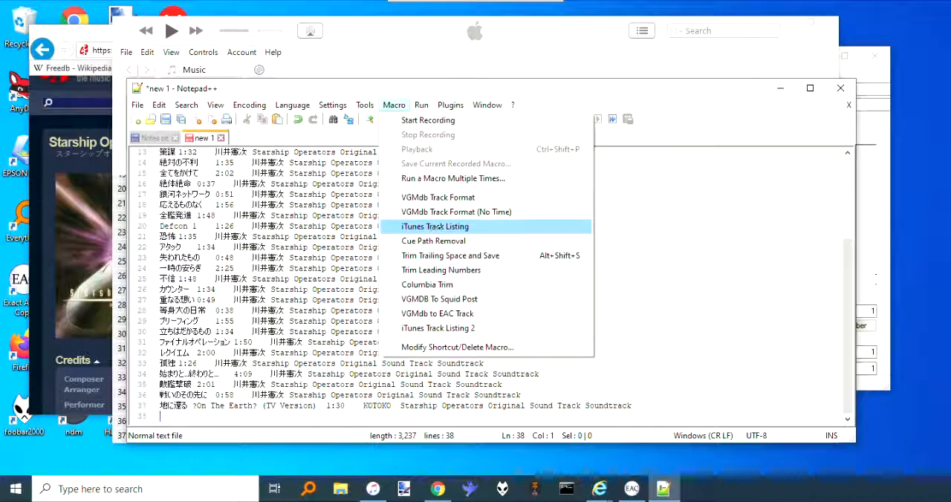
{"action": "left_click", "coordinate": [434, 226]}
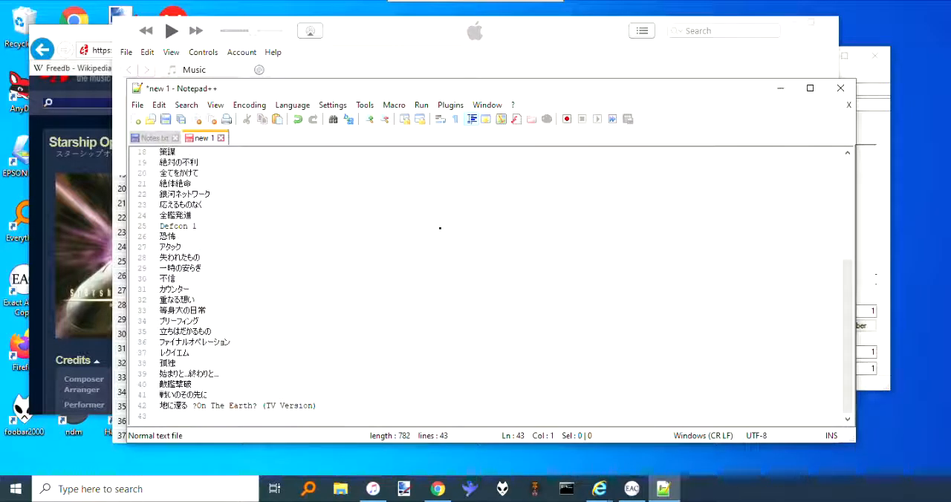
{"action": "scroll", "scroll_direction": "up", "scroll_amount": 3}
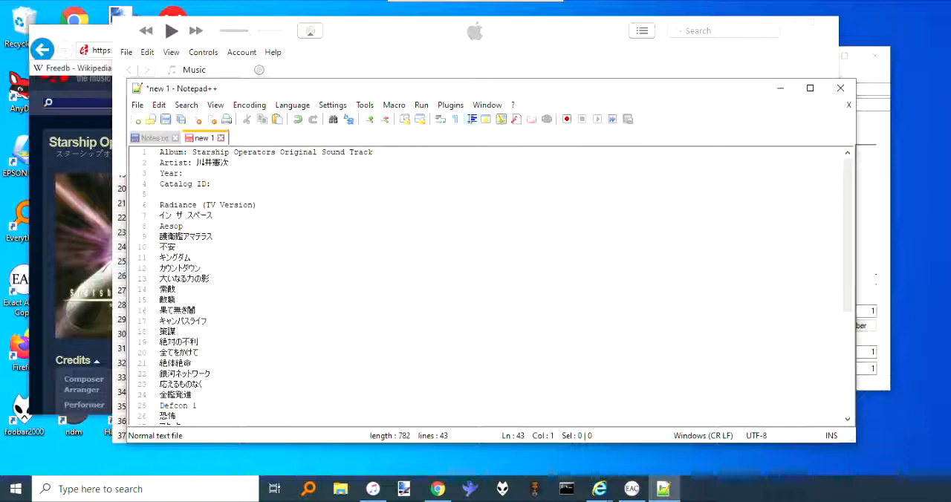
Step: Replace the Japanese artist name with Kenji Kawai and set the year to 2005
{"action": "double_click", "coordinate": [214, 164]}
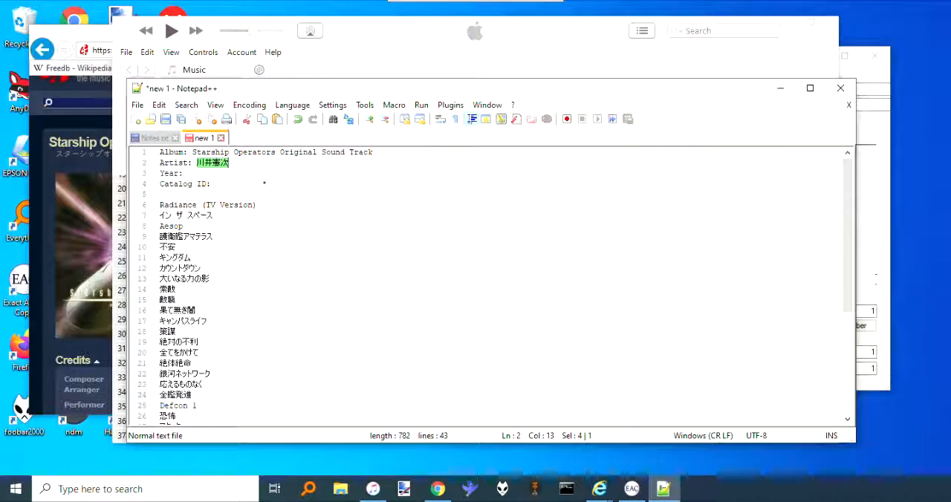
{"action": "type", "text": "Kenji"}
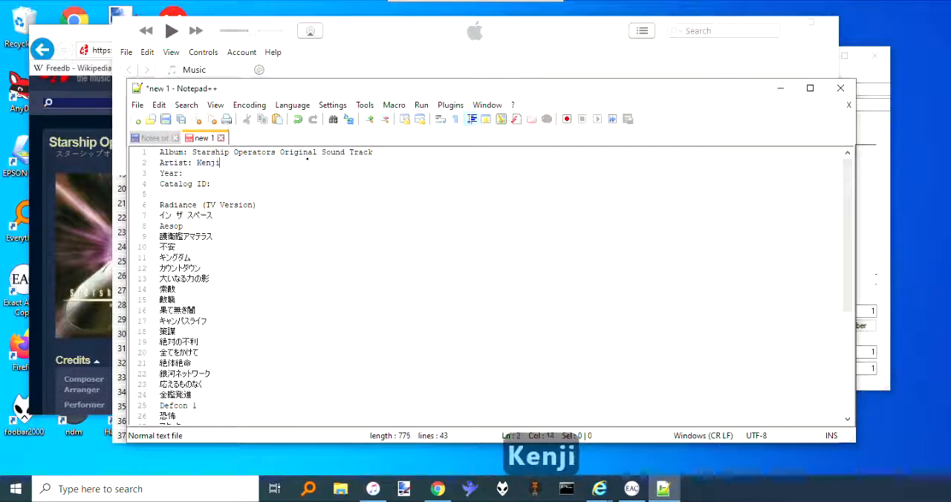
{"action": "type", "text": "Kawai"}
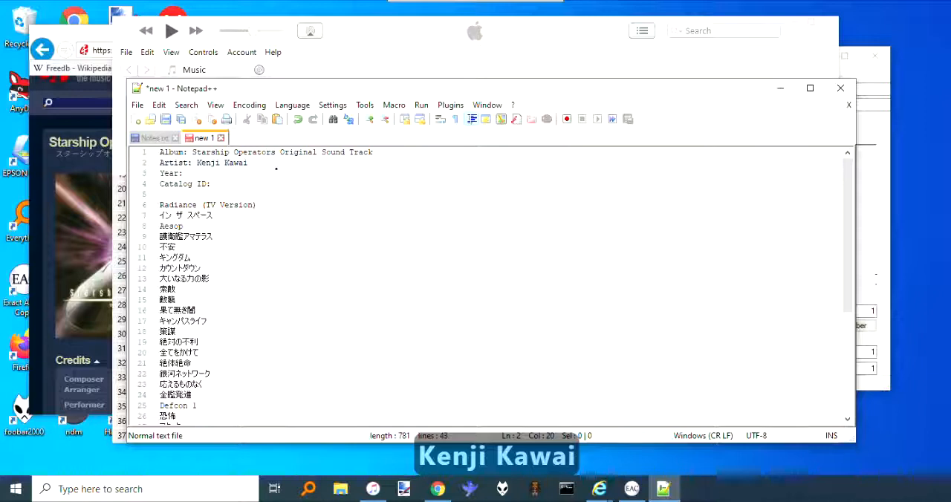
{"action": "type", "text": "2005"}
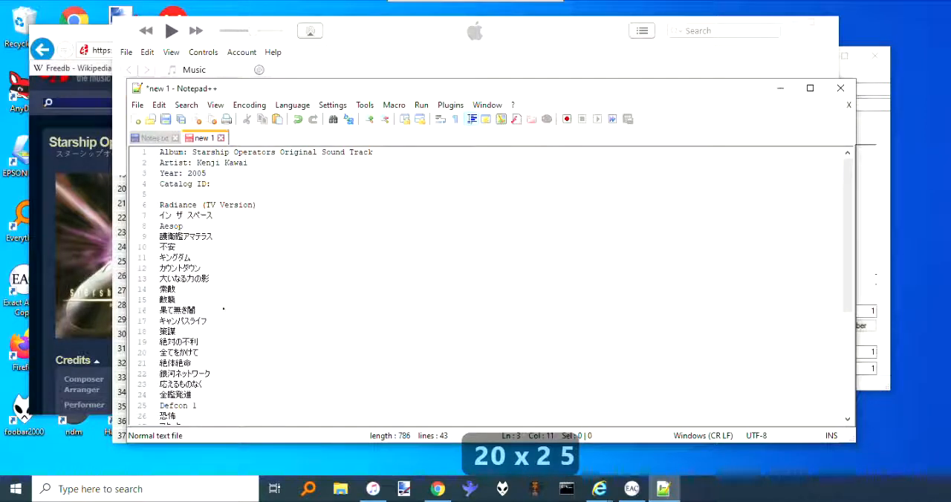
Step: Select the album details and all track titles, leaving out the trailing empty line
{"action": "left_click", "coordinate": [161, 205]}
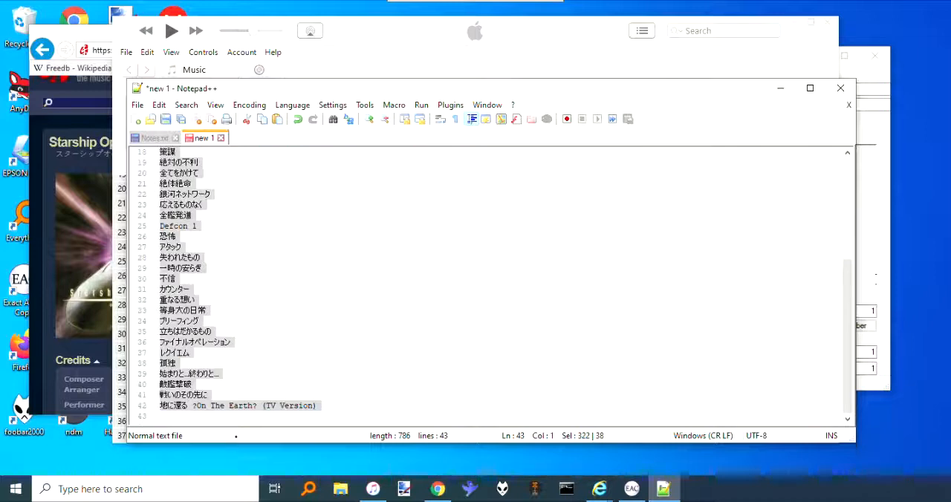
{"action": "key", "text": "shift+up"}
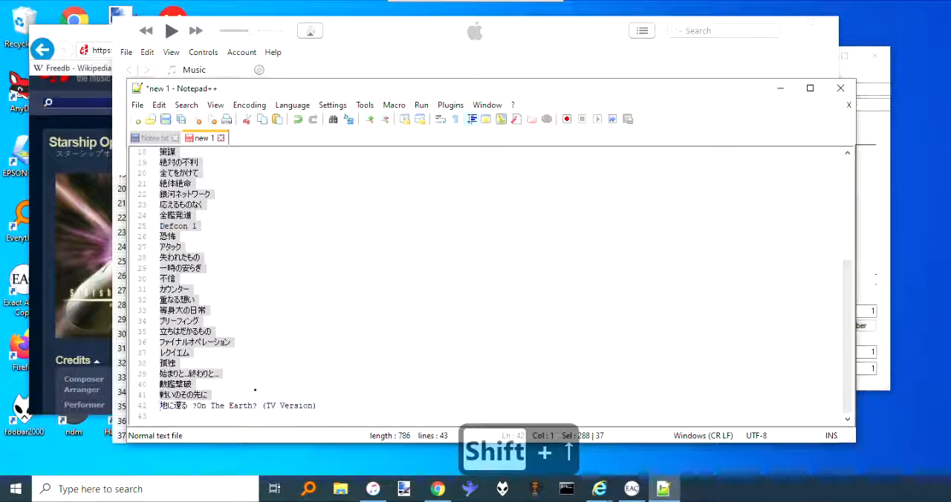
{"action": "key", "text": "shift+end"}
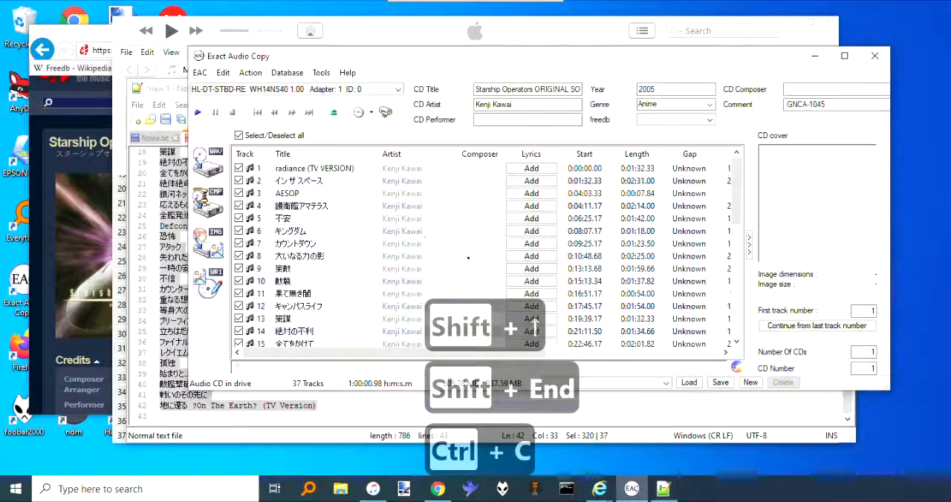
Step: Clear the current CD information and load the track titles from the clipboard
{"action": "left_click", "coordinate": [287, 73]}
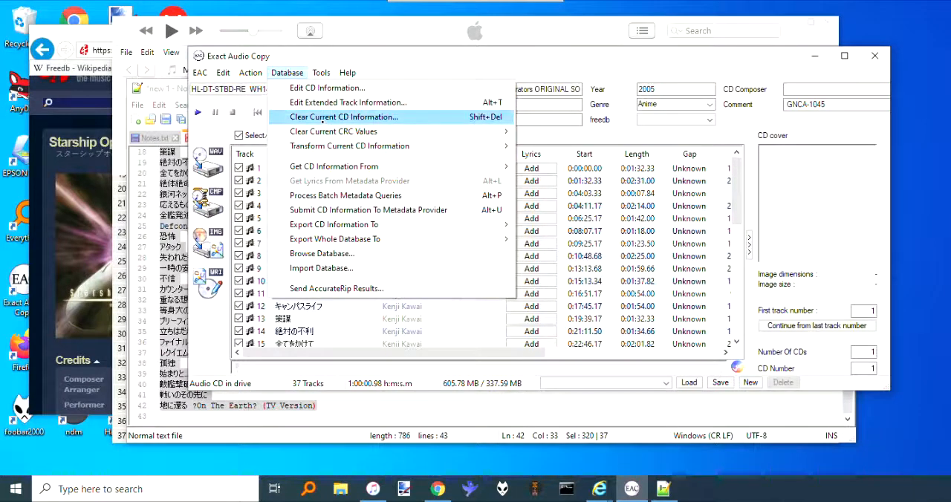
{"action": "left_click", "coordinate": [343, 116]}
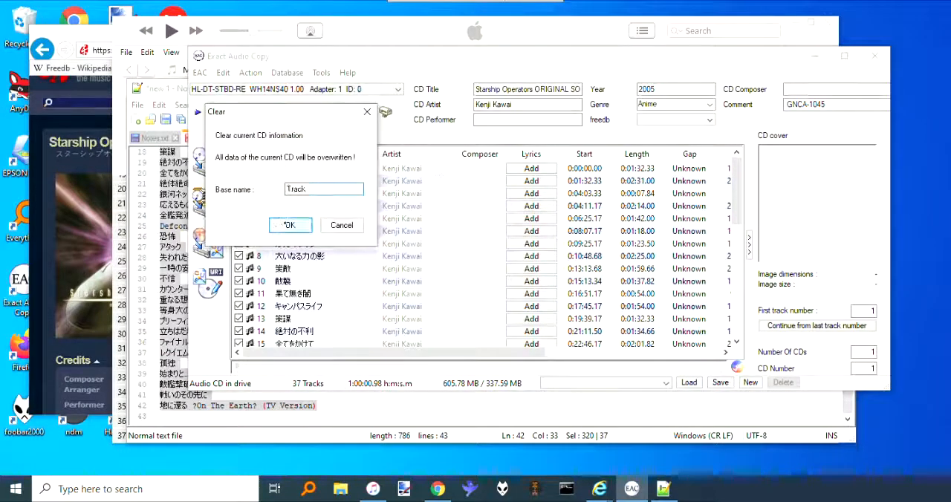
{"action": "left_click", "coordinate": [290, 226]}
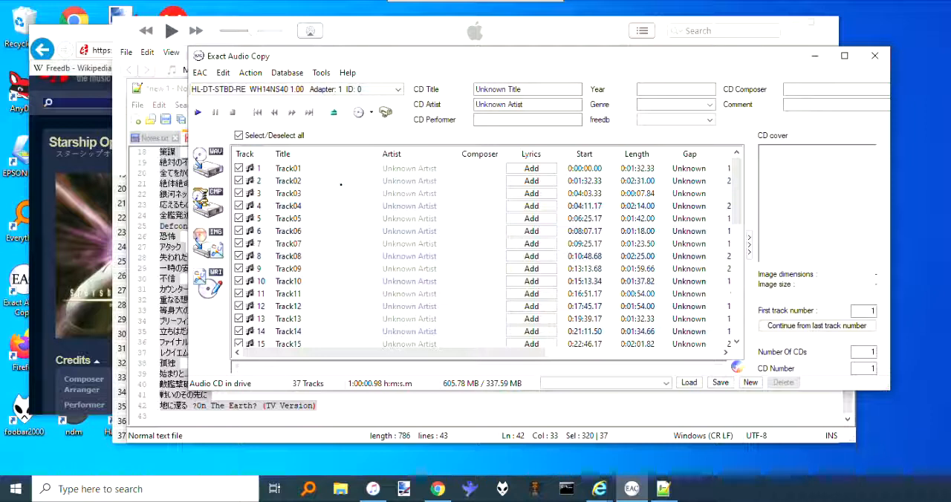
{"action": "left_click", "coordinate": [287, 73]}
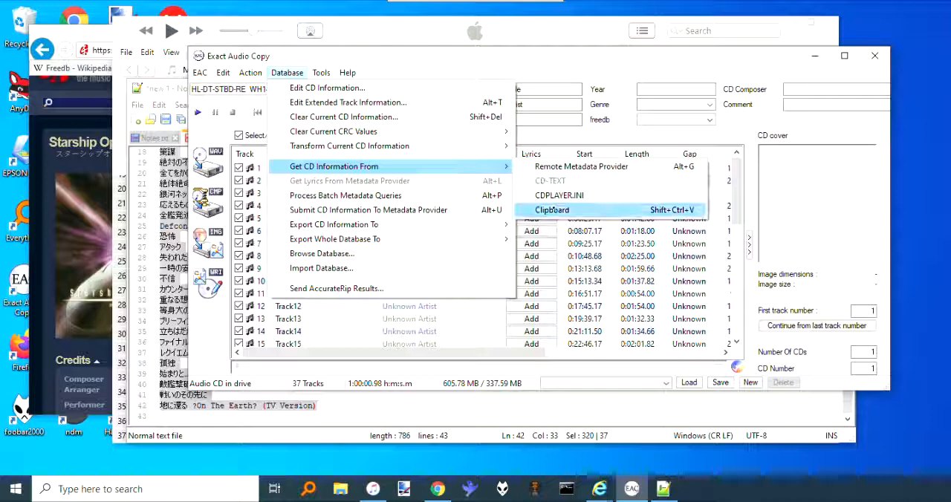
{"action": "left_click", "coordinate": [553, 210]}
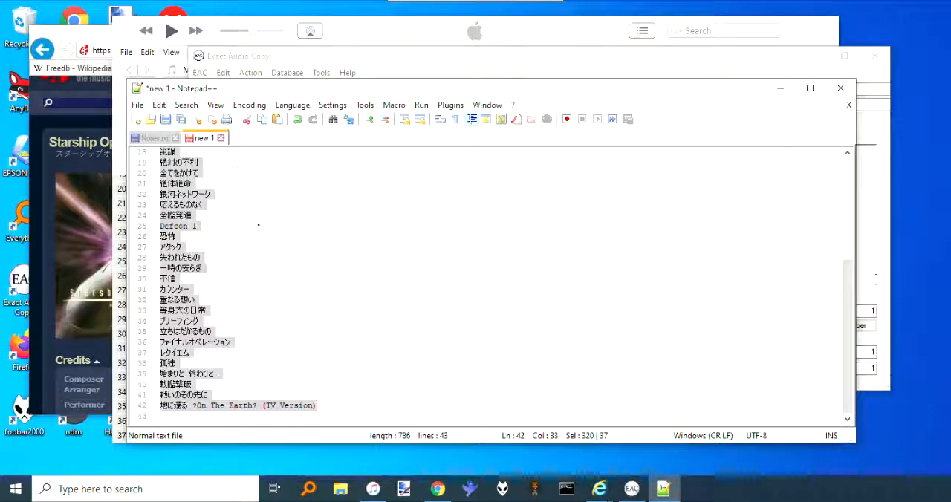
Step: Fill in CD title Starship Operators Original Sound Track and artist Kenji Kawai
{"action": "scroll", "scroll_direction": "up", "scroll_amount": 3}
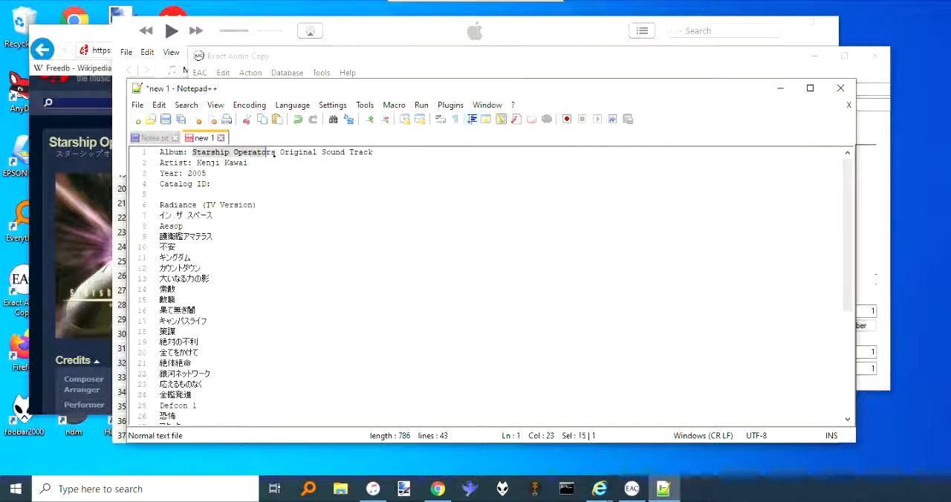
{"action": "key", "text": "ctrl+c"}
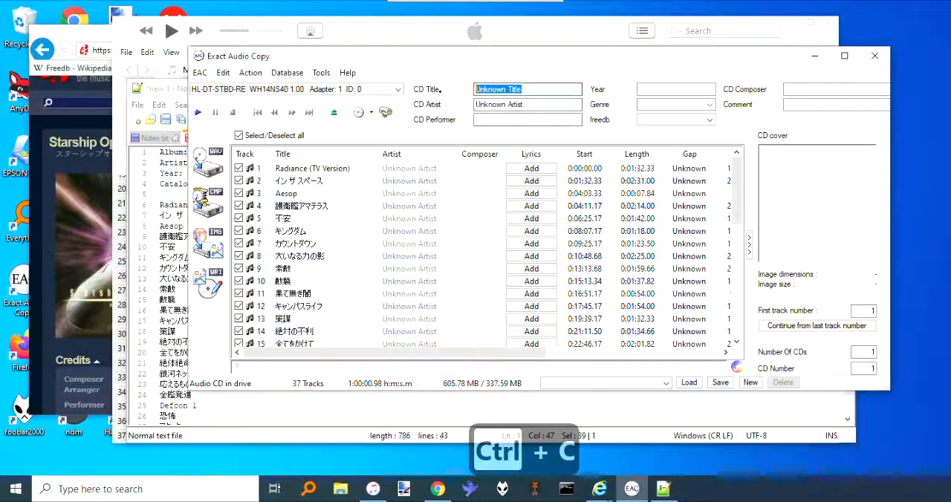
{"action": "key", "text": "ctrl+v"}
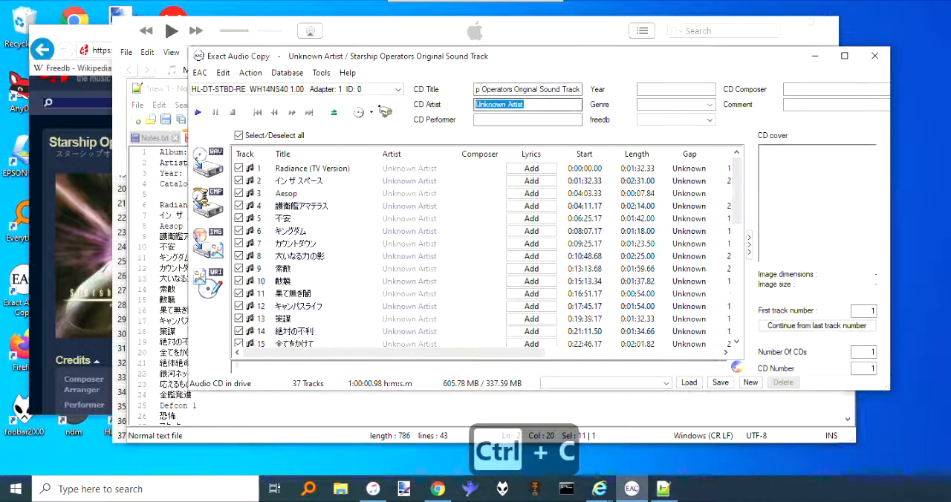
{"action": "key", "text": "ctrl+v"}
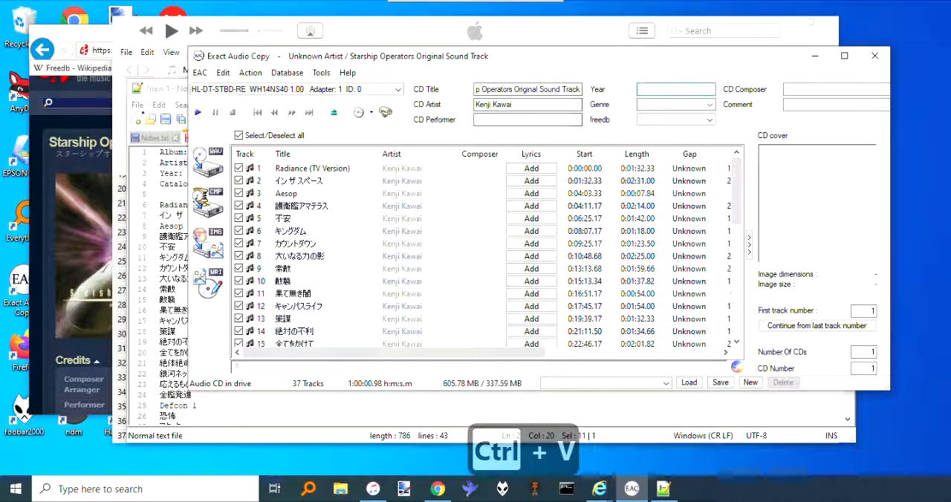
{"action": "key", "text": "ctrl+v"}
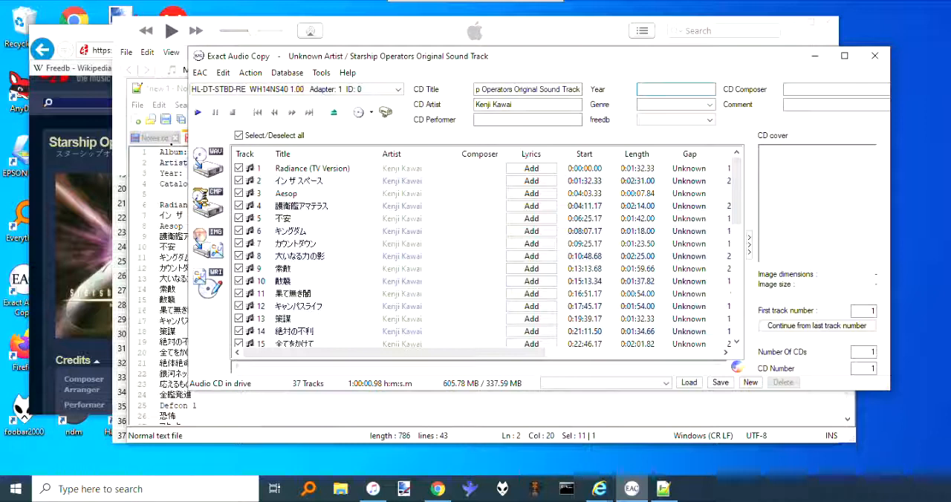
{"action": "left_click", "coordinate": [675, 89]}
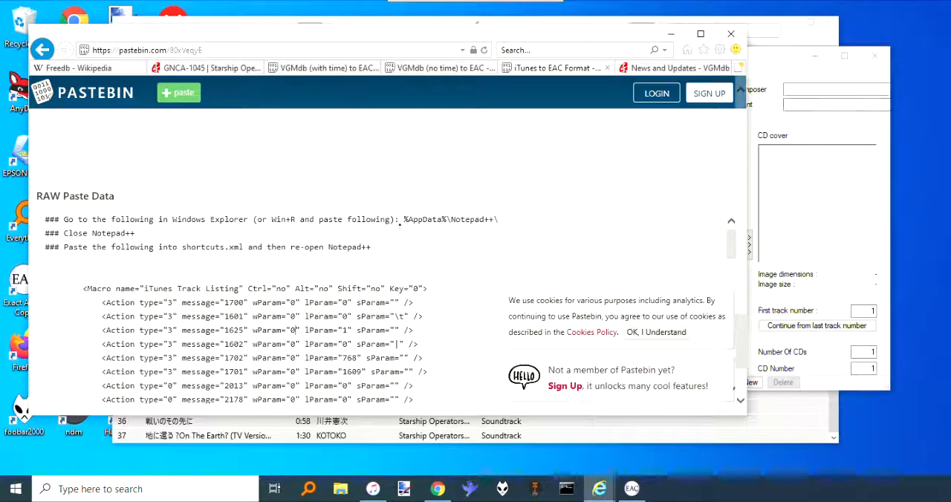
Step: Copy the %AppData%\Notepad++\ path from Pastebin and bring up the Run box for it
{"action": "double_click", "coordinate": [449, 220]}
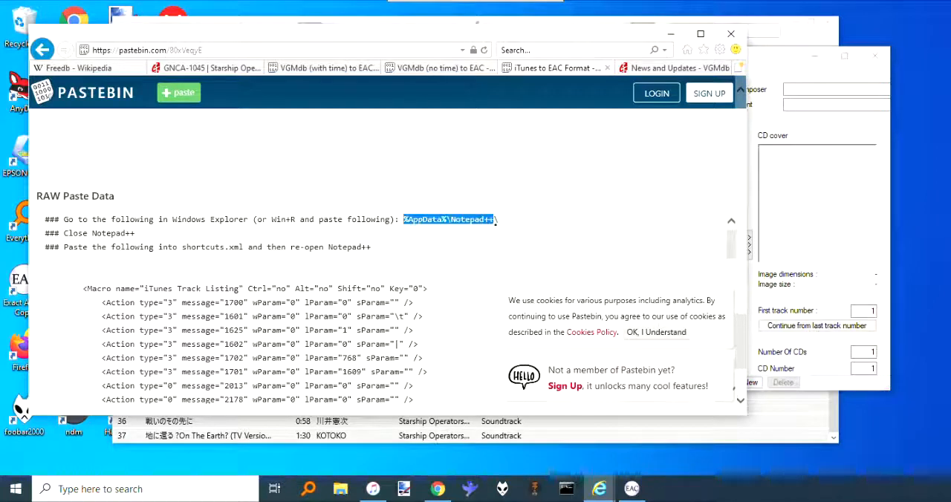
{"action": "key", "text": "ctrl+c"}
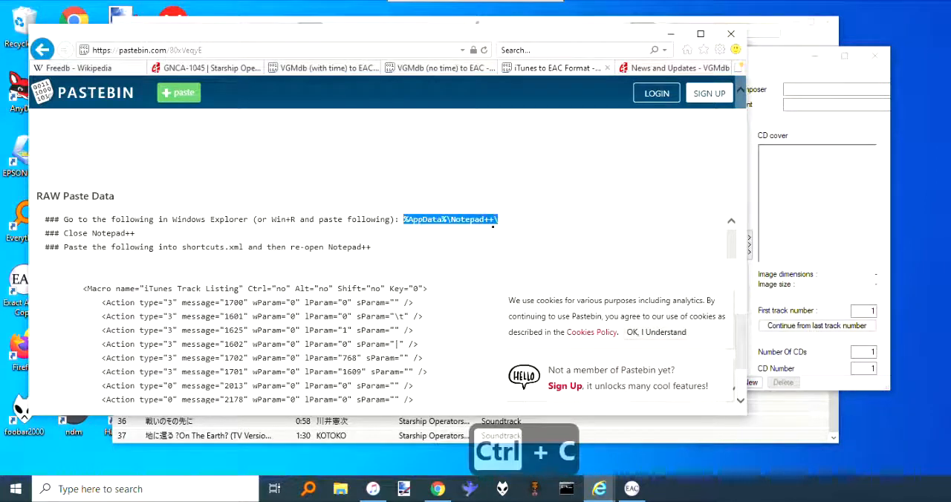
{"action": "key", "text": "ctrl+c"}
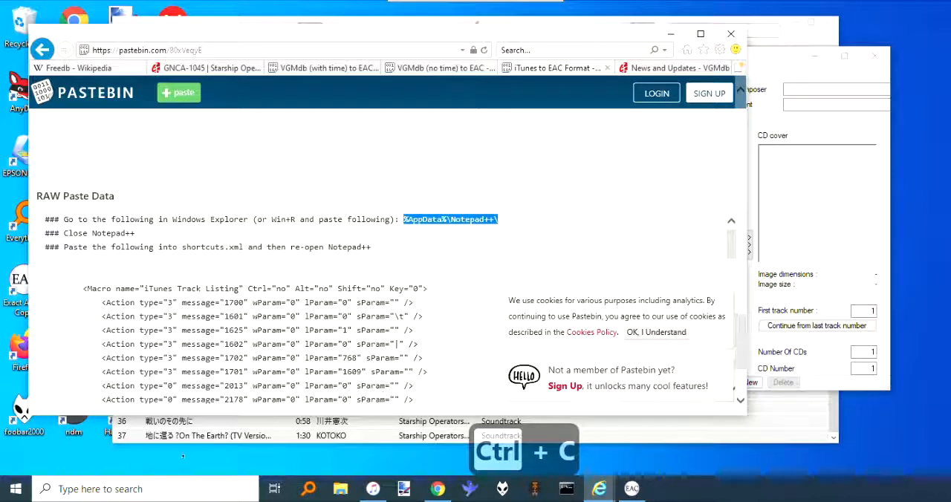
{"action": "key", "text": "win+r"}
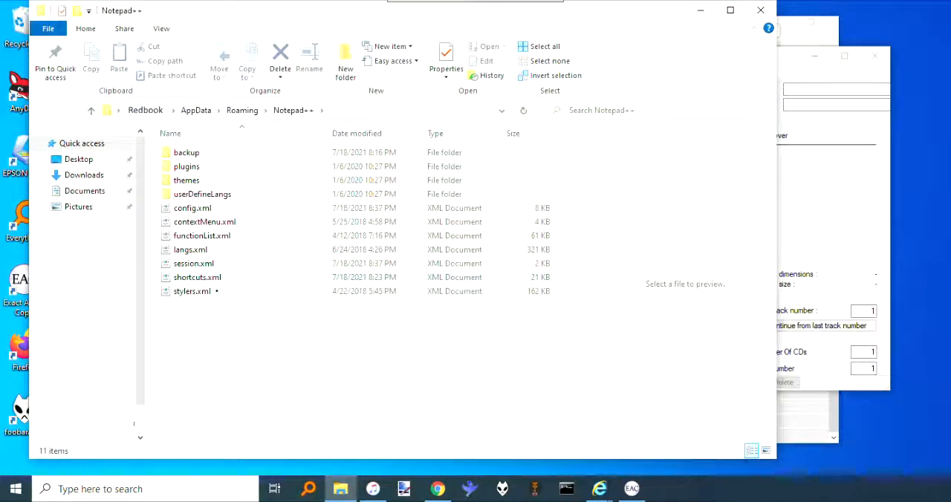
Step: Open shortcuts.xml from the Notepad++ settings folder in Notepad
{"action": "right_click", "coordinate": [196, 277]}
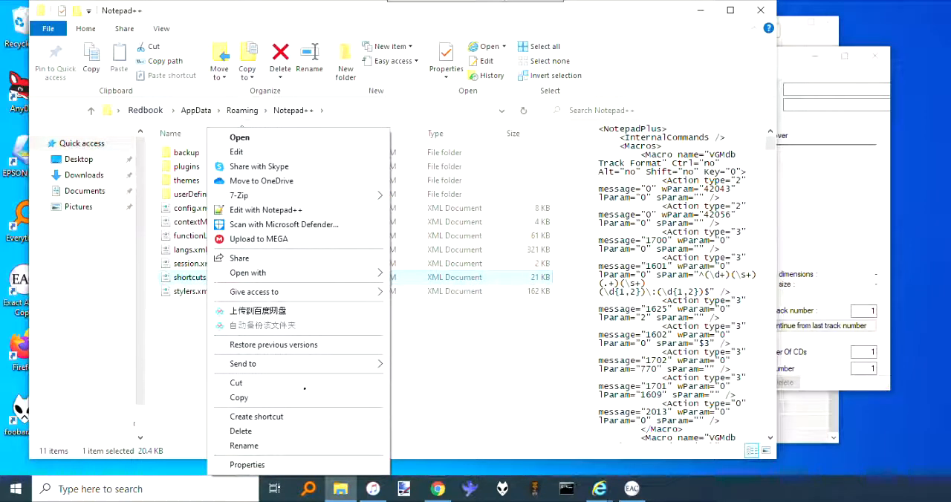
{"action": "left_click", "coordinate": [247, 274]}
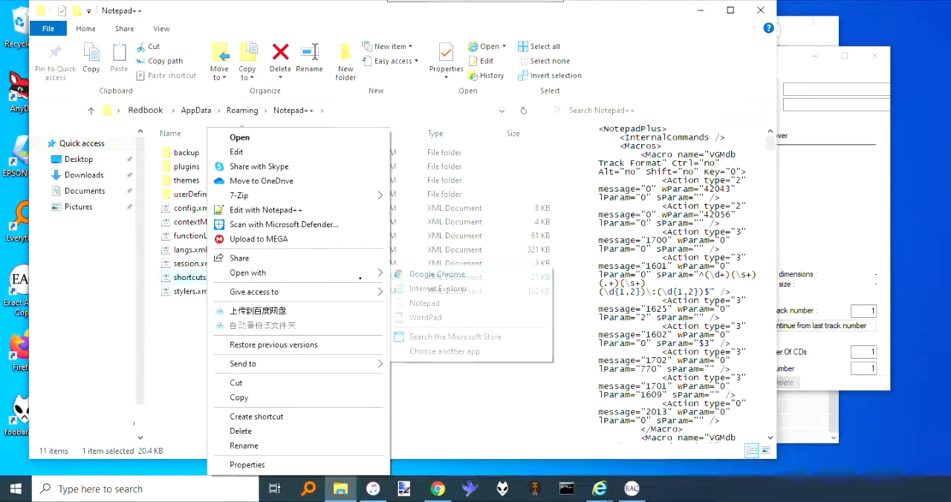
{"action": "left_click", "coordinate": [426, 304]}
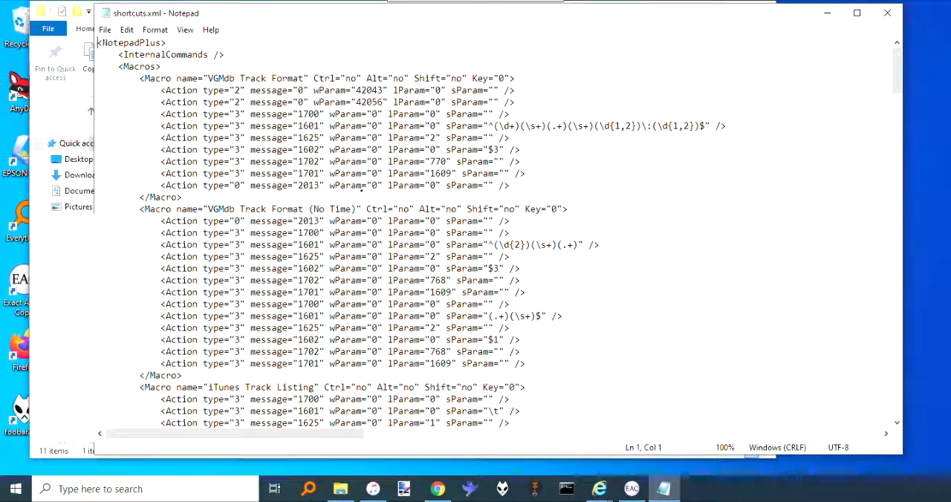
Step: Delete the iTunes Track Listing 2 macro block and position the caret after the last macro
{"action": "scroll", "scroll_direction": "down", "scroll_amount": 3}
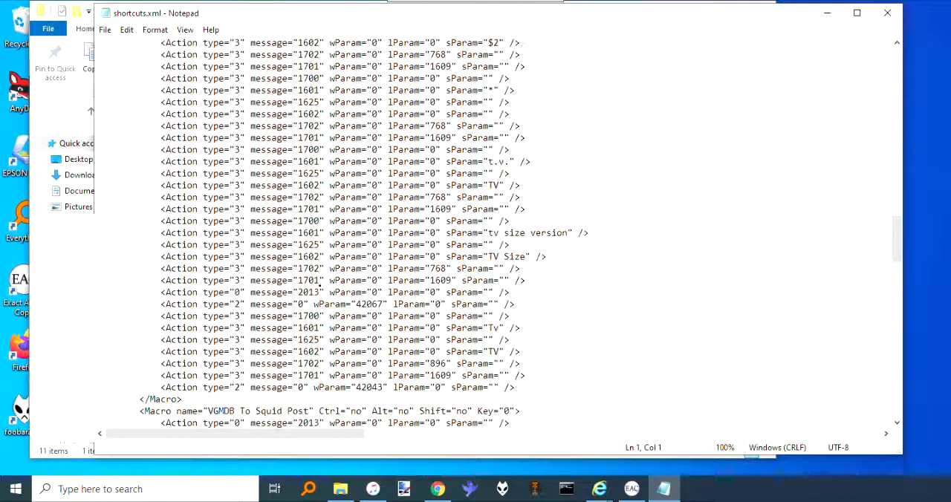
{"action": "scroll", "scroll_direction": "down", "scroll_amount": 3}
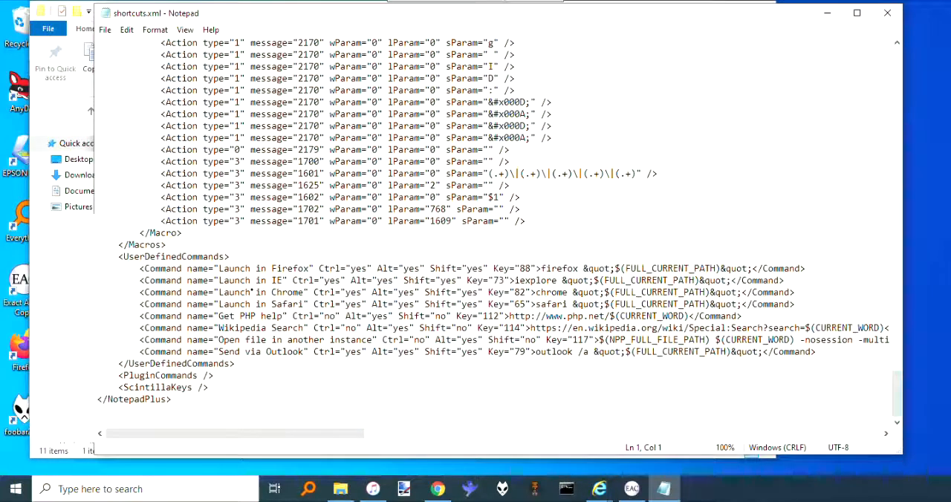
{"action": "scroll", "scroll_direction": "up", "scroll_amount": 3}
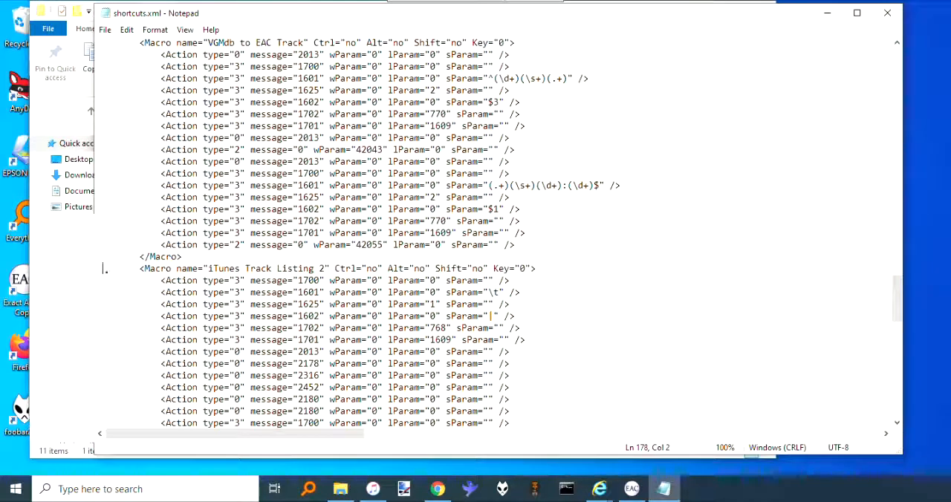
{"action": "scroll", "scroll_direction": "down", "scroll_amount": 3}
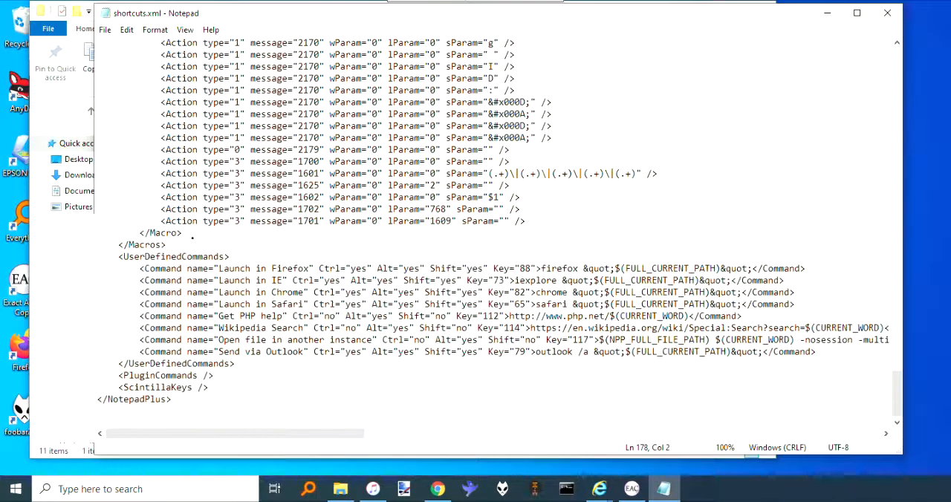
{"action": "key", "text": "Delete"}
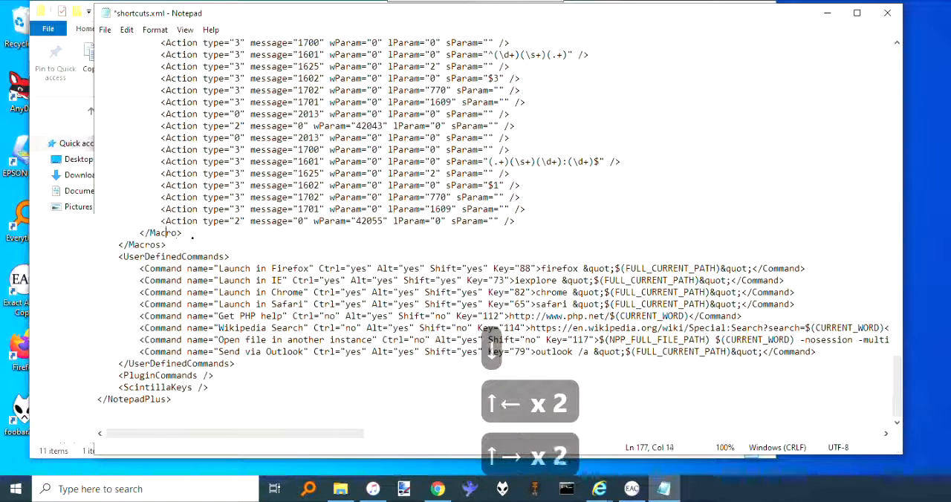
{"action": "key", "text": "Right"}
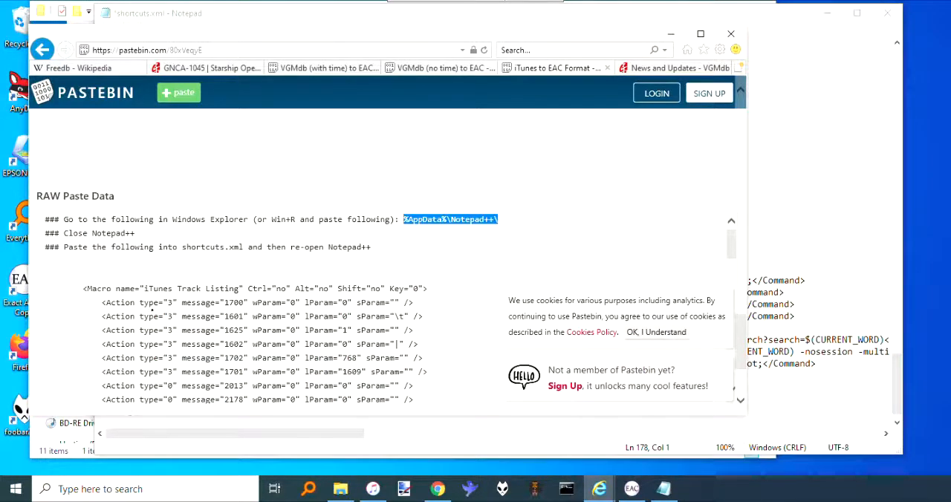
Step: Copy the whole iTunes Track Listing <Macro> block from the Pastebin raw paste
{"action": "scroll", "scroll_direction": "up", "scroll_amount": 3}
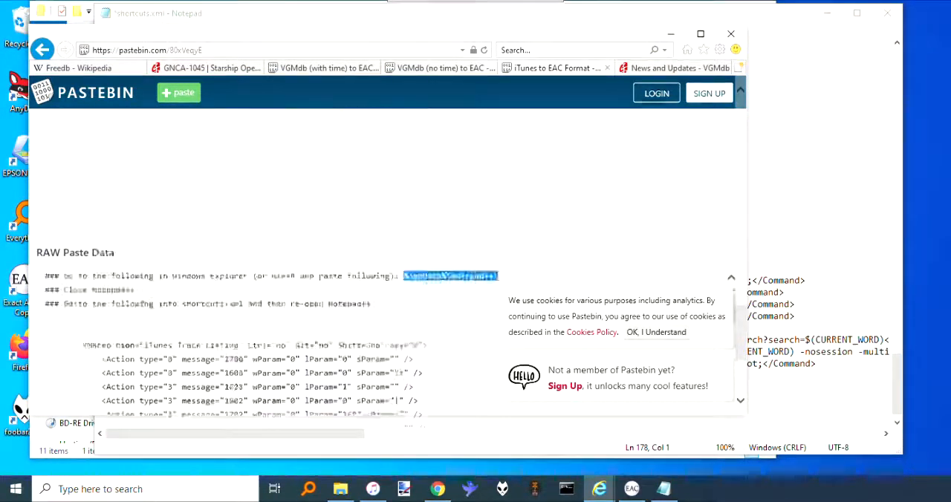
{"action": "scroll", "scroll_direction": "down", "scroll_amount": 3}
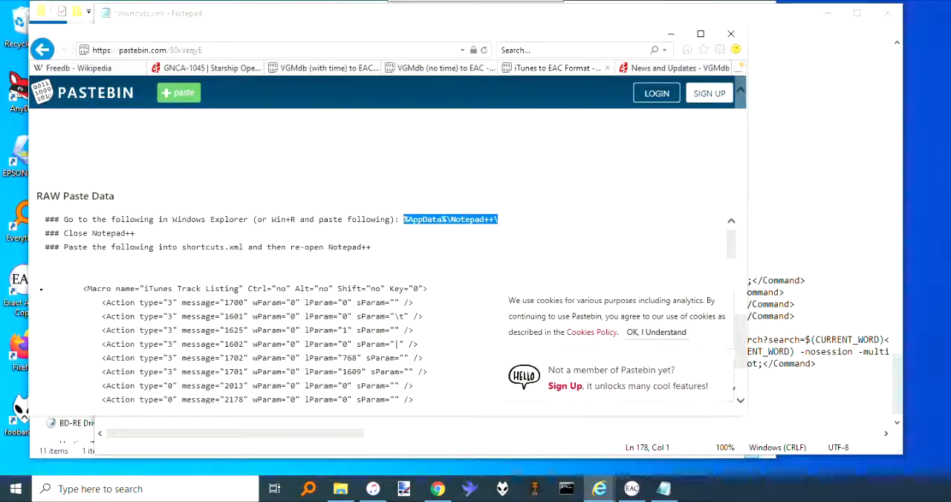
{"action": "scroll", "scroll_direction": "down", "scroll_amount": 3}
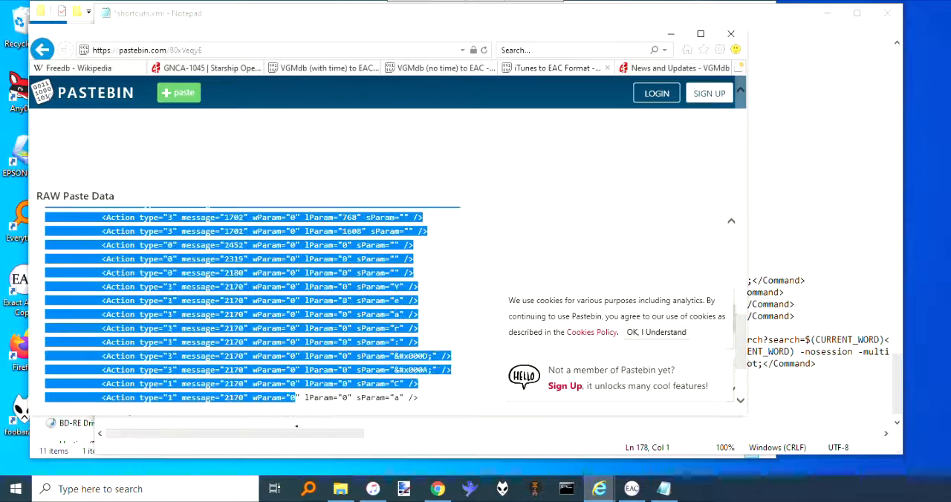
{"action": "scroll", "scroll_direction": "down", "scroll_amount": 3}
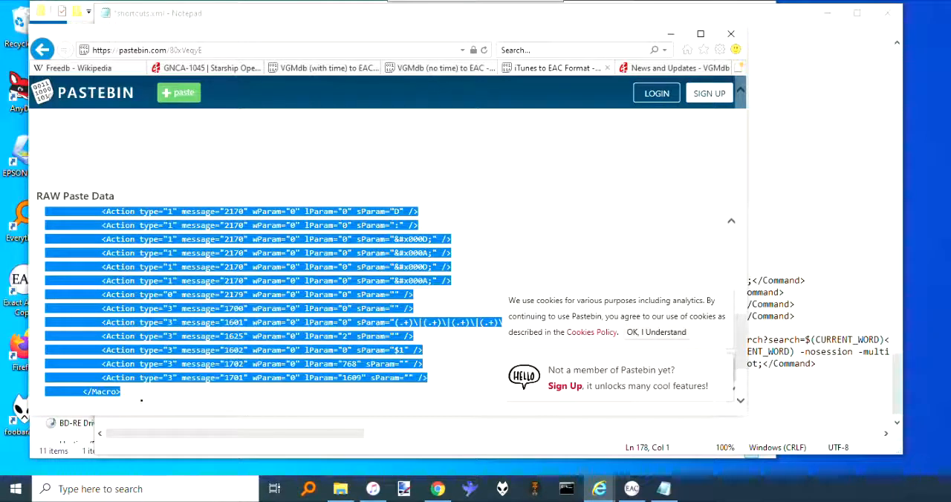
{"action": "key", "text": "ctrl+c"}
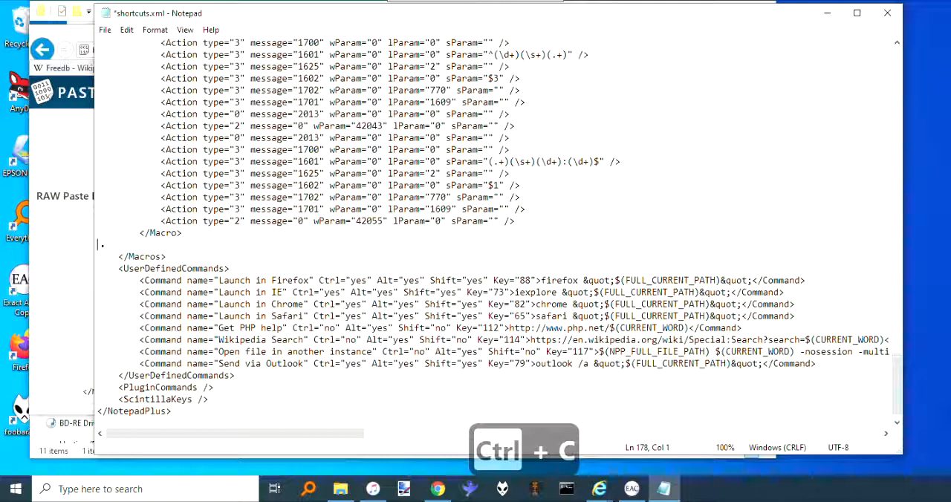
Step: Paste the macro into shortcuts.xml, name it iTunes Track Listing New, and save
{"action": "key", "text": "ctrl+v"}
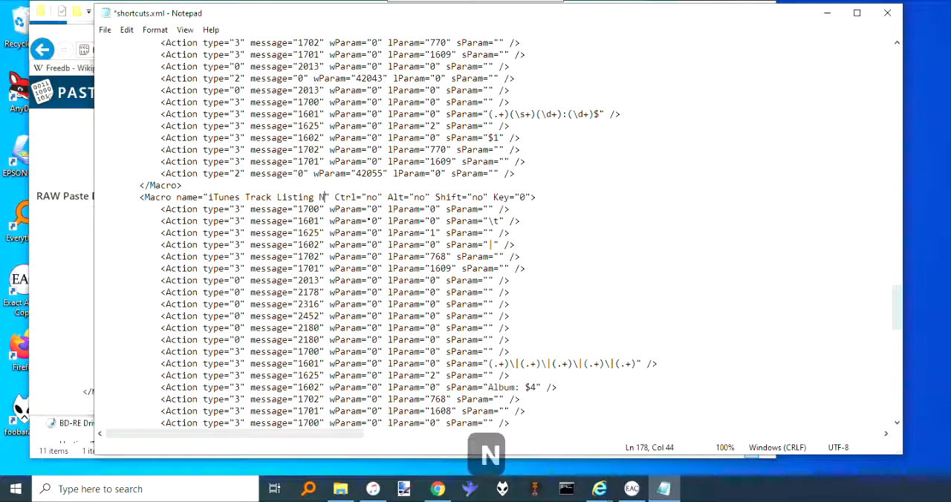
{"action": "type", "text": "ew"}
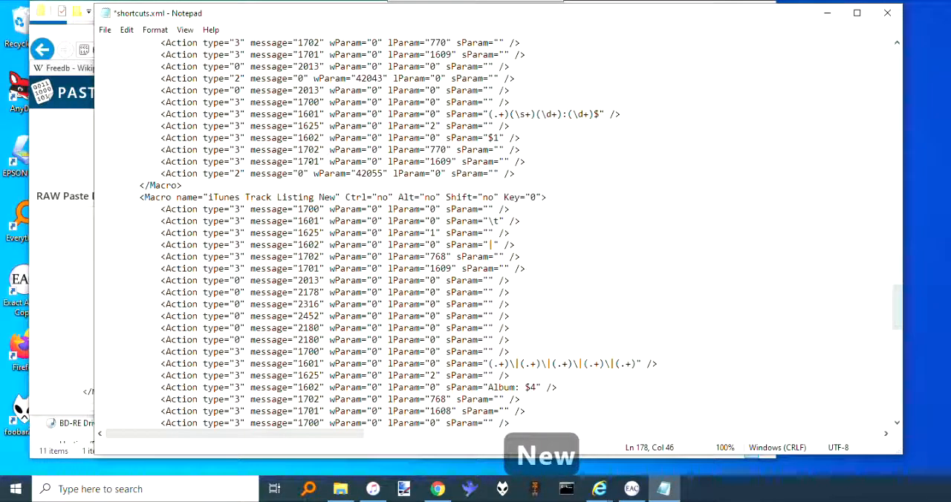
{"action": "key", "text": "ctrl+s"}
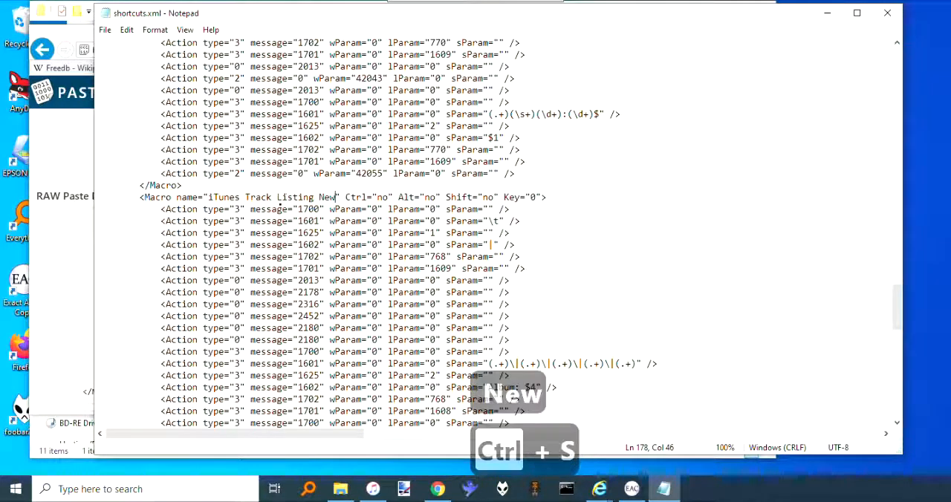
{"action": "key", "text": "ctrl+s"}
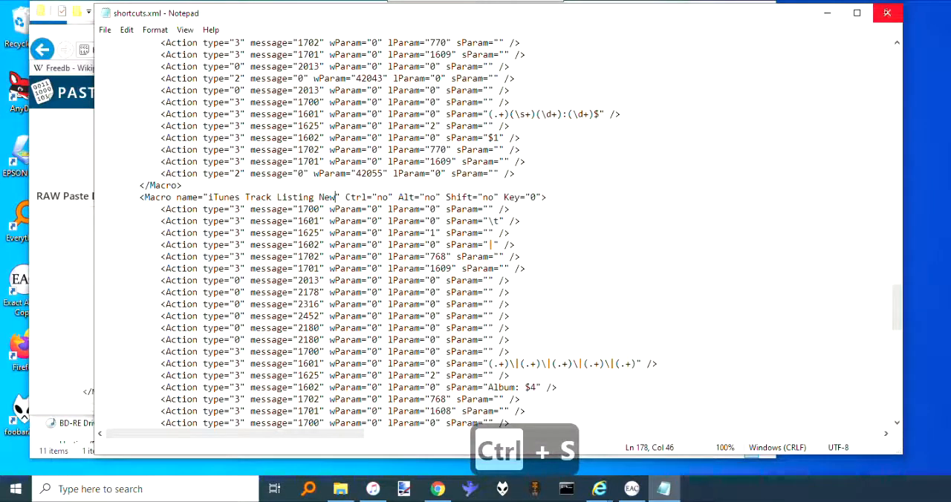
{"action": "key", "text": "ctrl+s"}
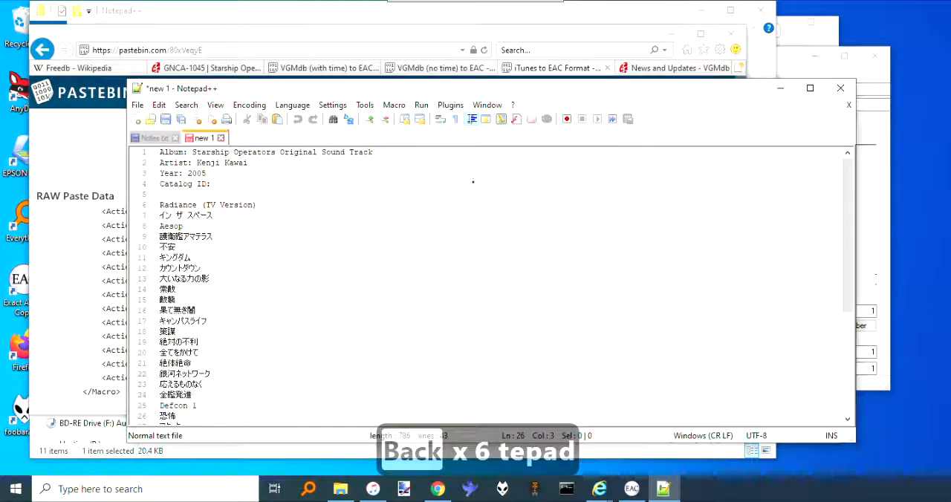
Step: Check the Macro menu for the new iTunes Track Listing New entry
{"action": "left_click", "coordinate": [394, 104]}
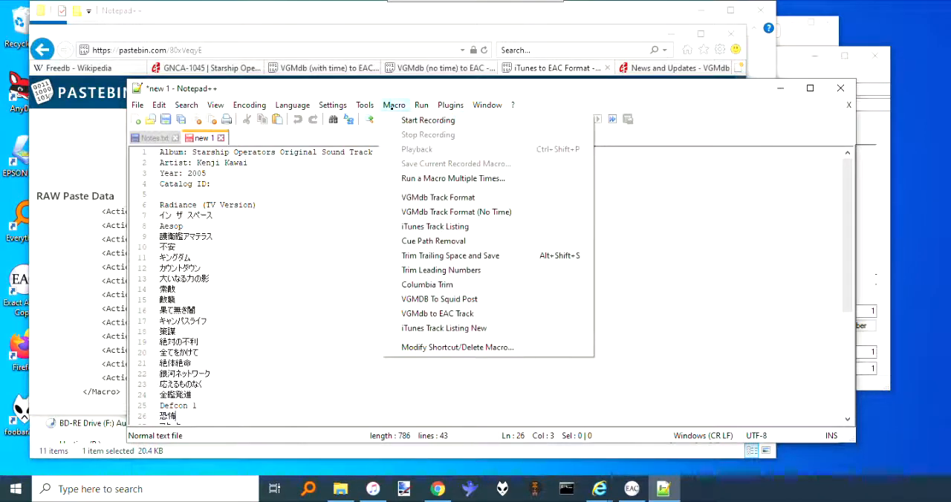
{"action": "mouse_move", "coordinate": [443, 327]}
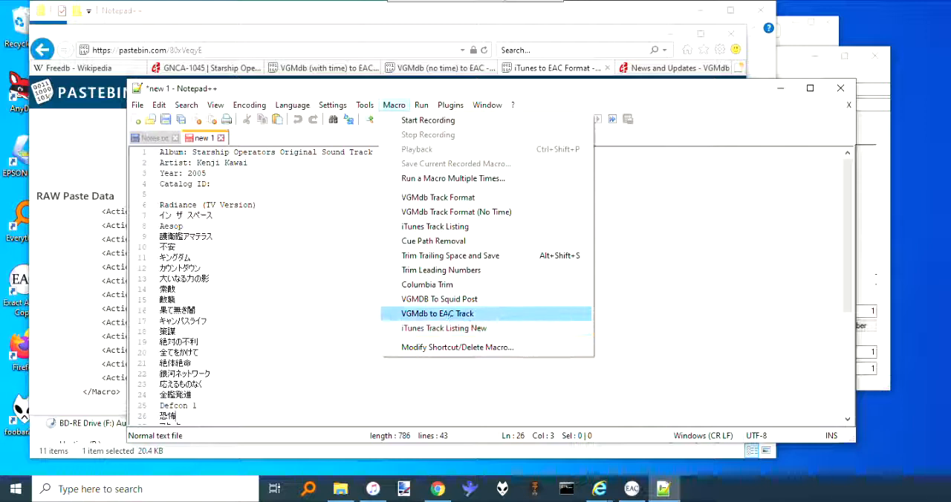
{"action": "mouse_move", "coordinate": [440, 299]}
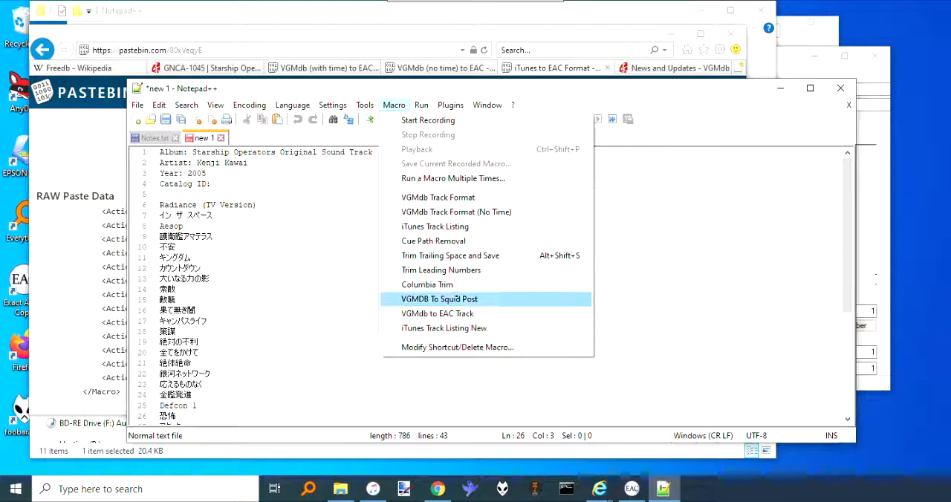
{"action": "mouse_move", "coordinate": [451, 256]}
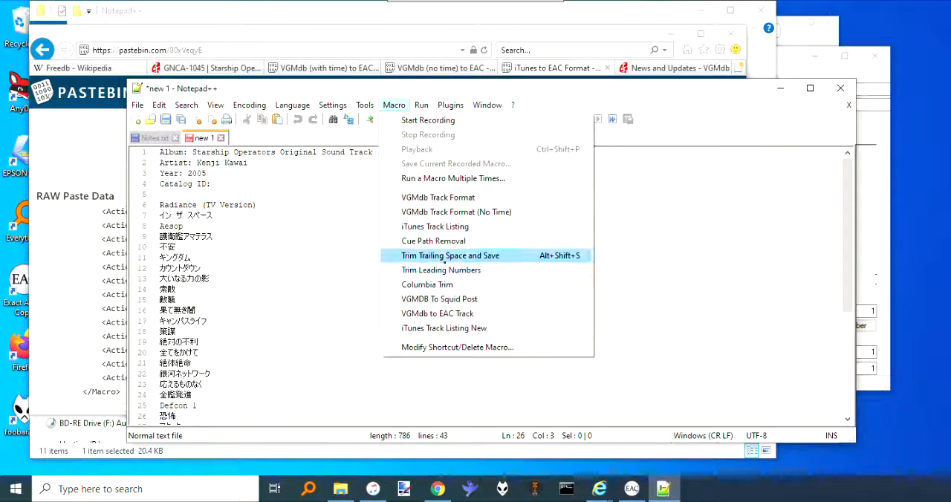
{"action": "mouse_move", "coordinate": [443, 327]}
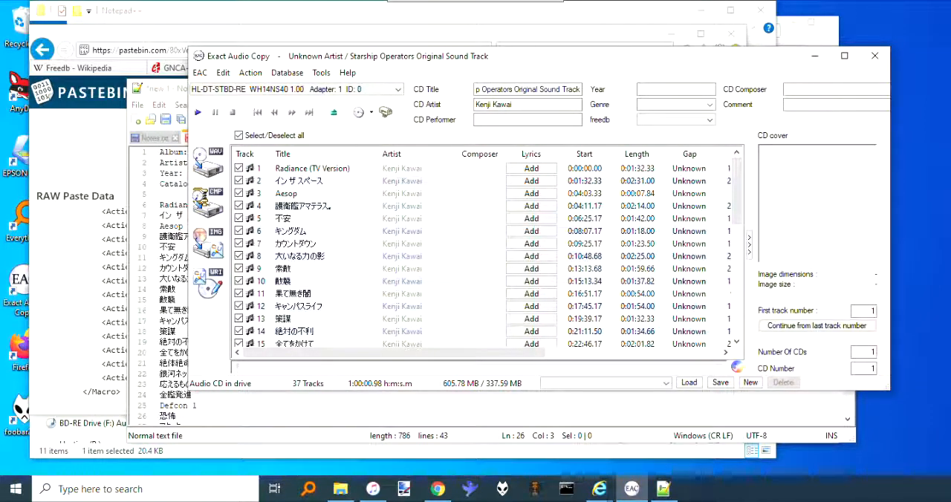
Step: Export the 37-track disc's information with track lengths and paste the listing into Notepad++
{"action": "left_click", "coordinate": [312, 168]}
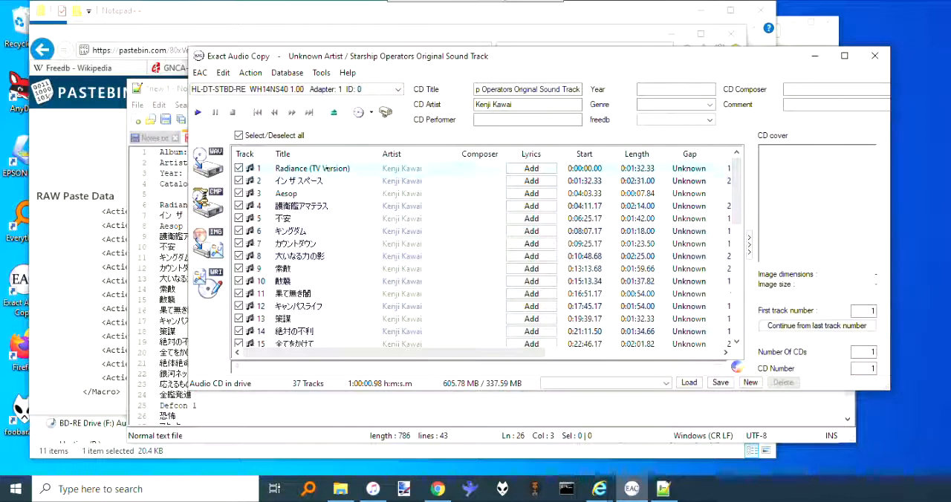
{"action": "scroll", "scroll_direction": "down", "scroll_amount": 3}
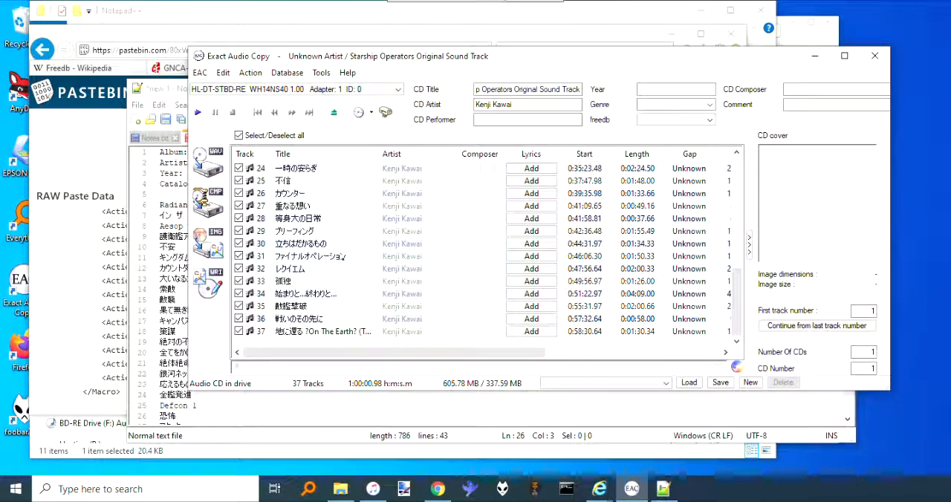
{"action": "mouse_move", "coordinate": [324, 331]}
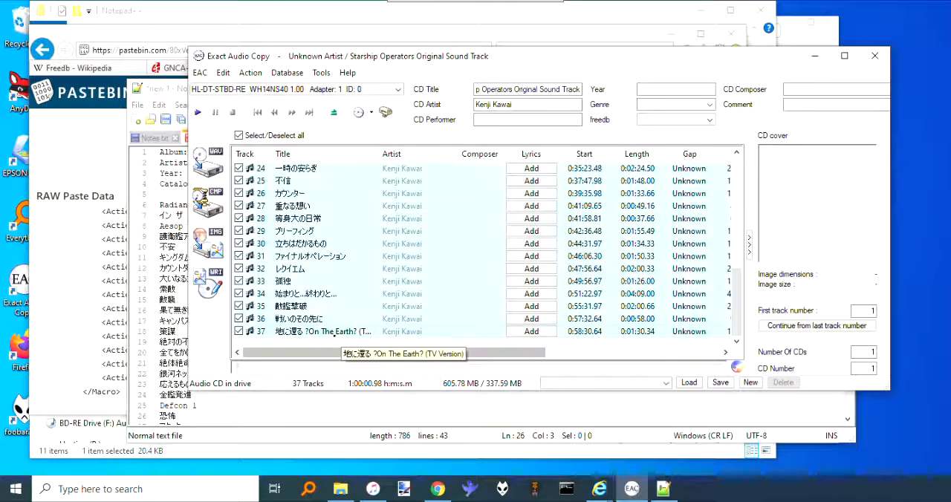
{"action": "left_click", "coordinate": [289, 73]}
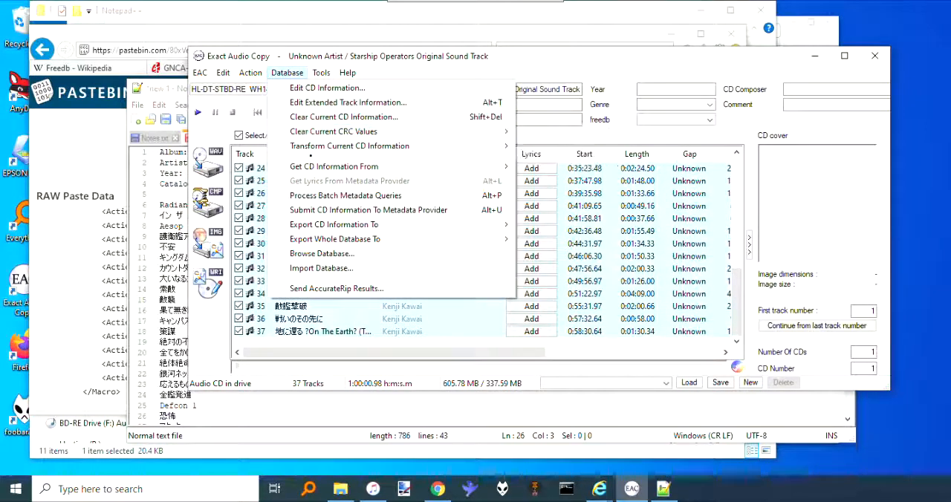
{"action": "mouse_move", "coordinate": [368, 210]}
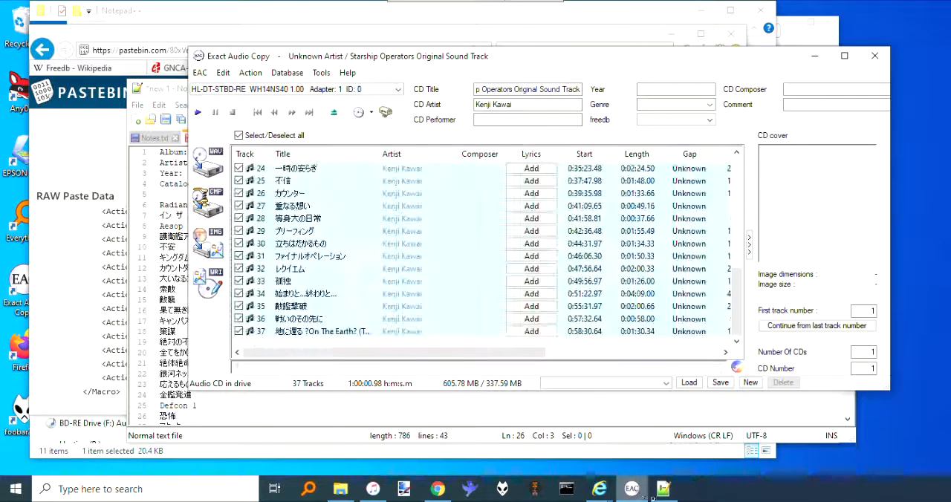
{"action": "key", "text": "ctrl+v"}
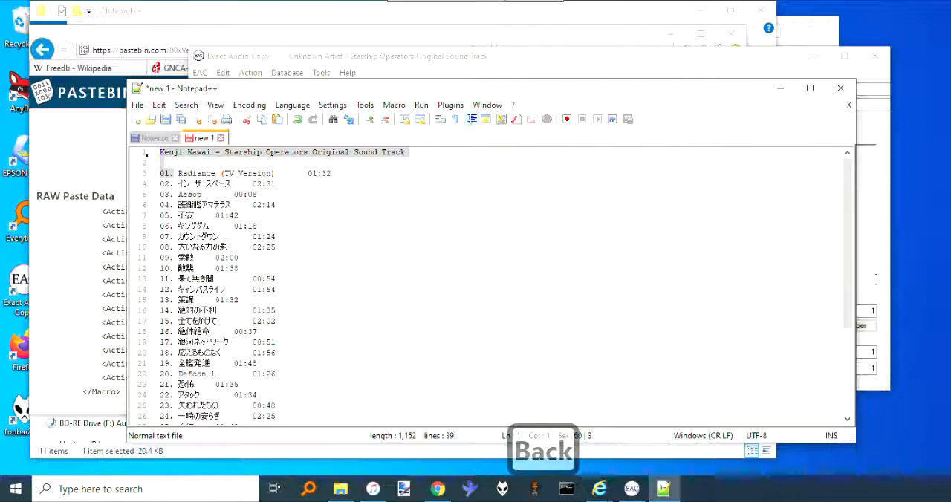
Step: Remove the artist/album header and blank lines so the list starts at track 01, then select it all
{"action": "key", "text": "Delete"}
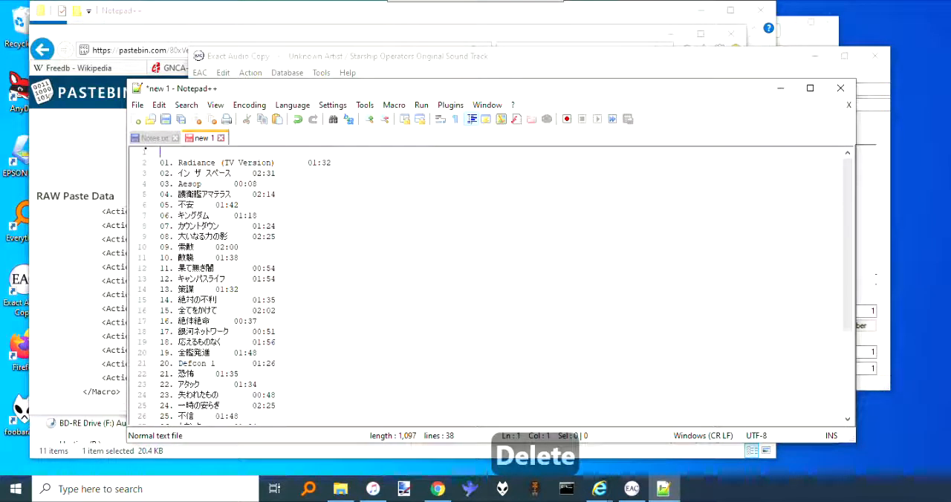
{"action": "key", "text": "Delete"}
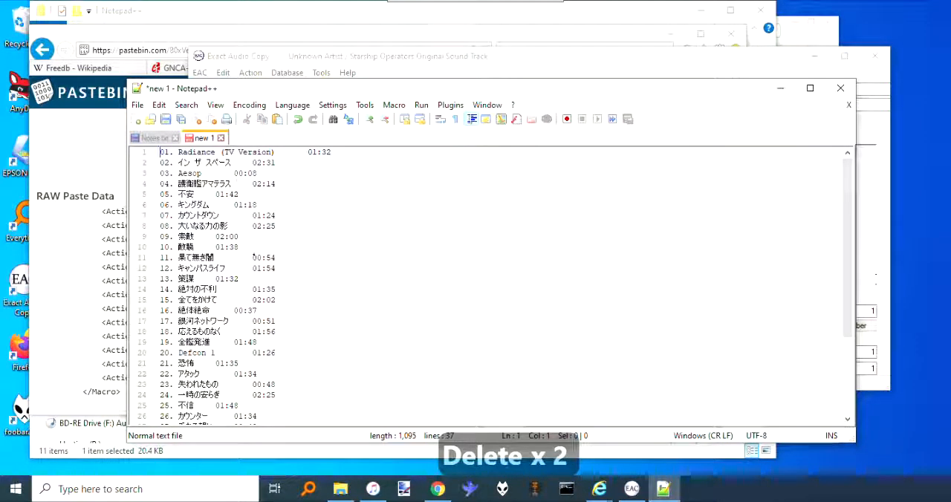
{"action": "key", "text": "ctrl+a"}
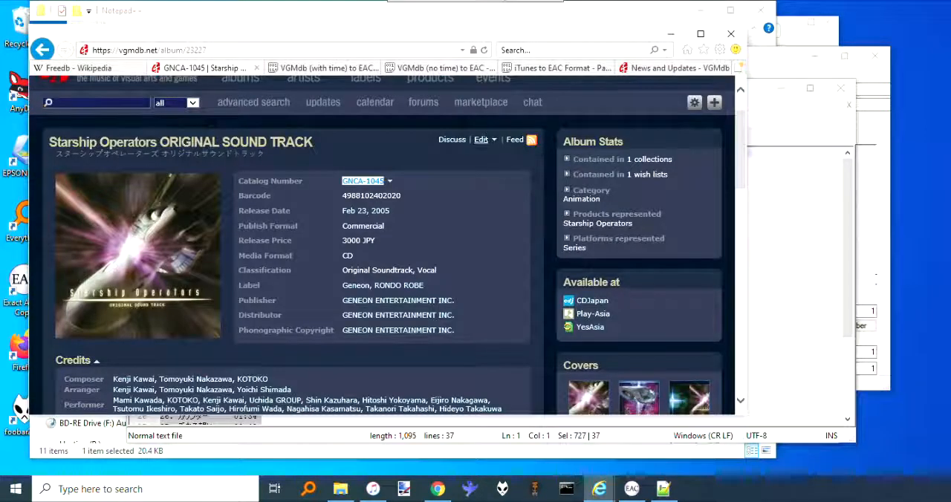
{"action": "mouse_move", "coordinate": [482, 139]}
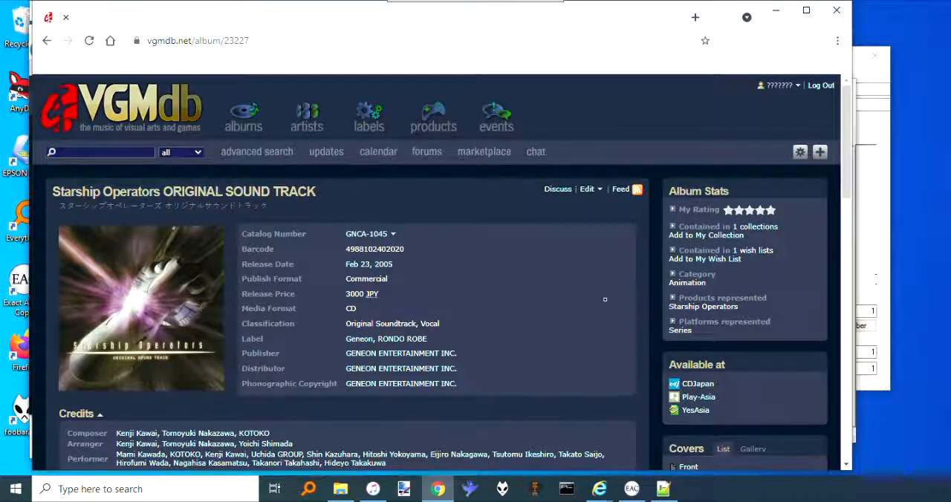
{"action": "mouse_move", "coordinate": [532, 288]}
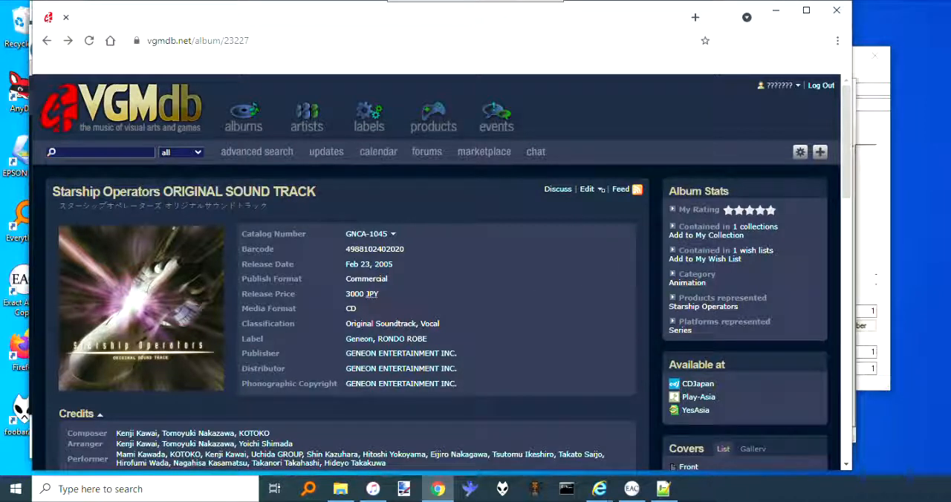
Step: On the album page, go to the Disc 1 tracklist and bring up its Edit choices
{"action": "left_click", "coordinate": [587, 189]}
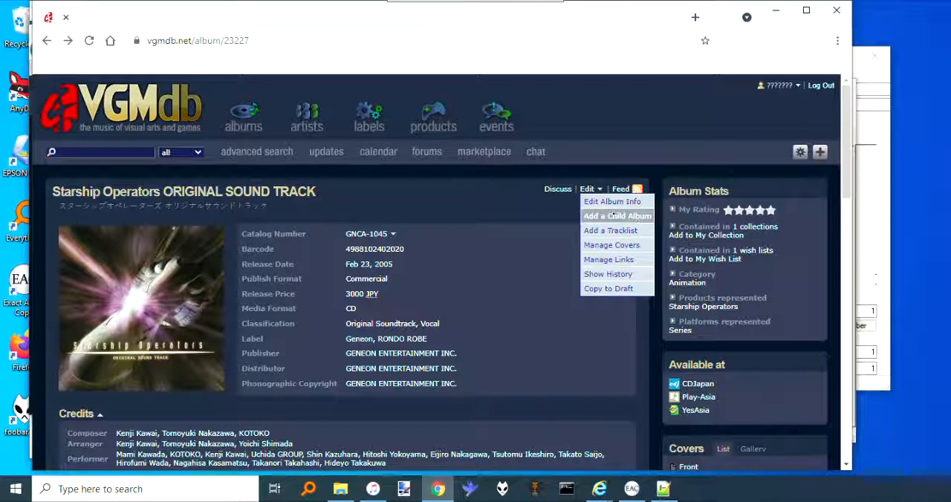
{"action": "mouse_move", "coordinate": [612, 245]}
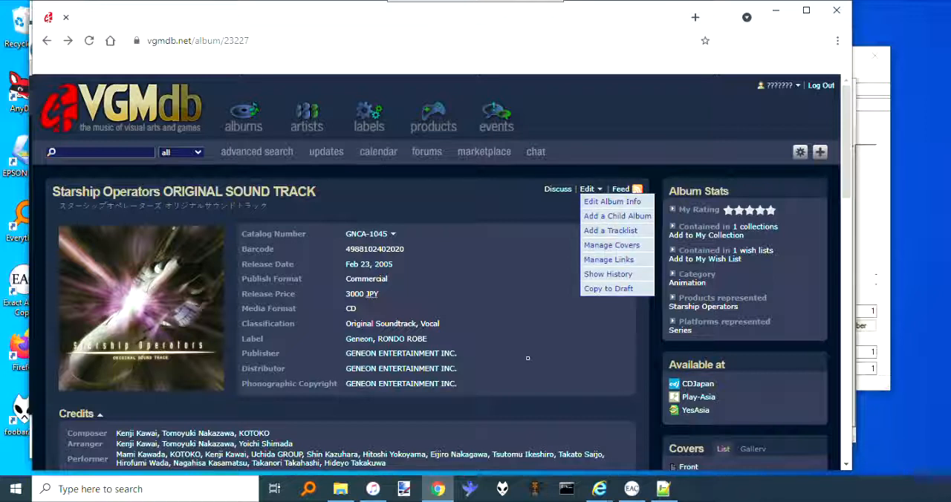
{"action": "scroll", "scroll_direction": "down", "scroll_amount": 3}
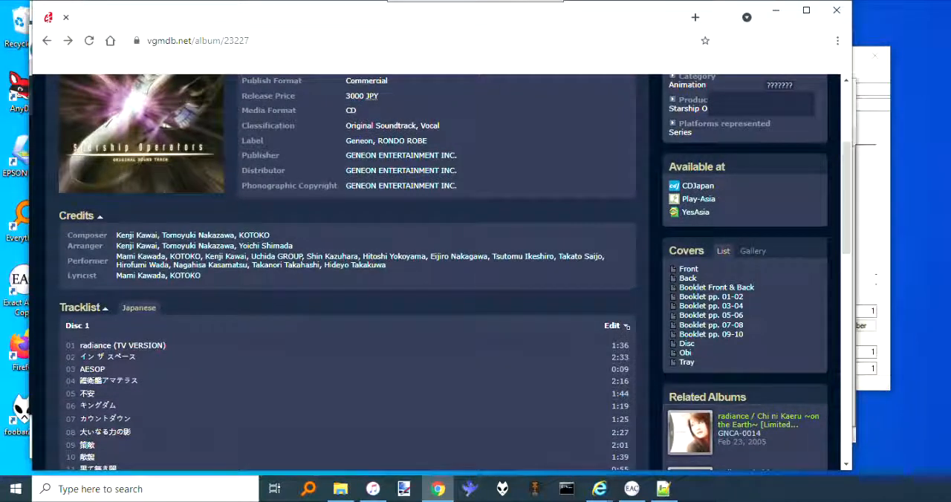
{"action": "left_click", "coordinate": [612, 325]}
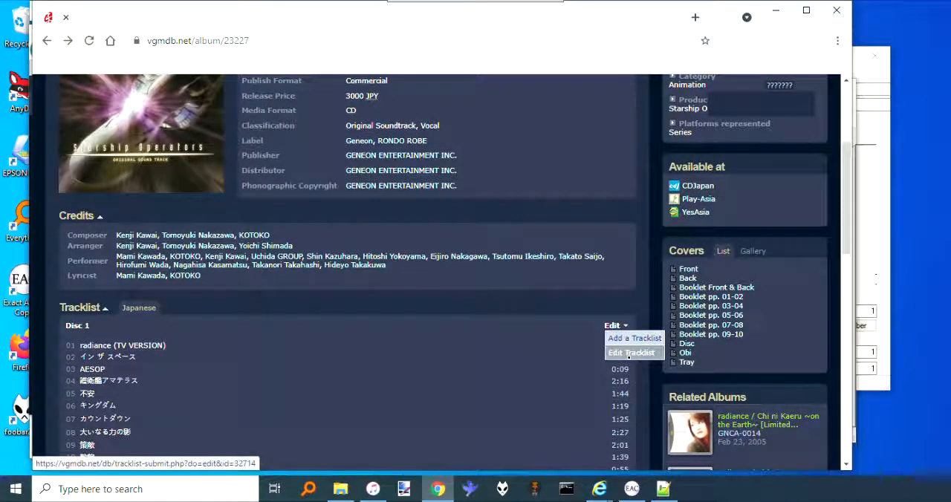
Step: Enter Edit Tracklist and locate the batch text box on the right
{"action": "left_click", "coordinate": [632, 353]}
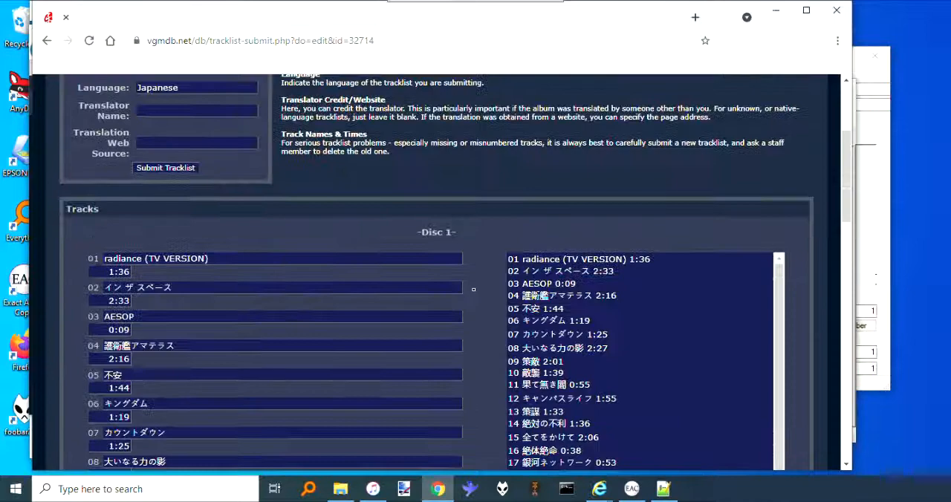
{"action": "scroll", "scroll_direction": "down", "scroll_amount": 3}
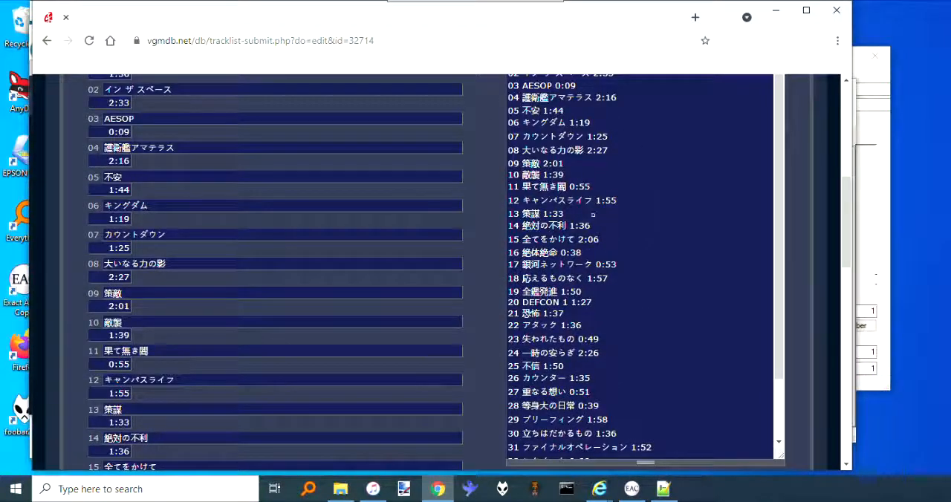
{"action": "scroll", "scroll_direction": "up", "scroll_amount": 3}
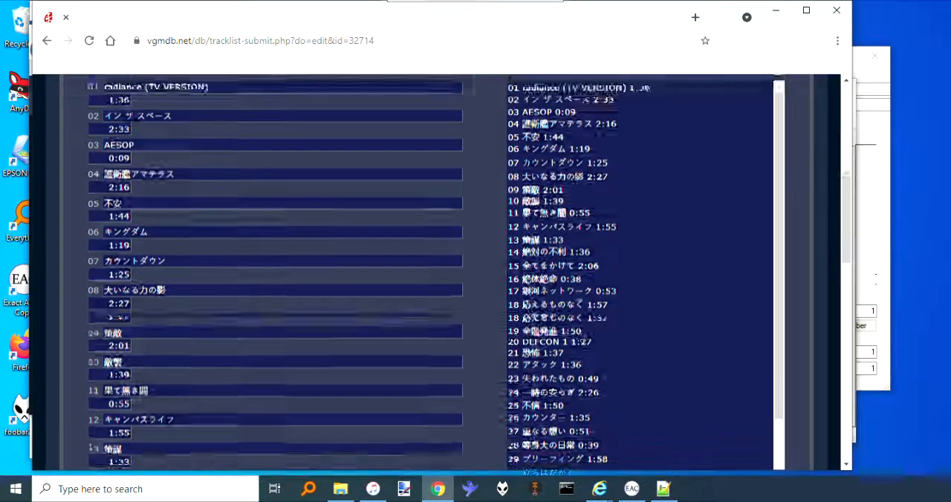
{"action": "scroll", "scroll_direction": "up", "scroll_amount": 3}
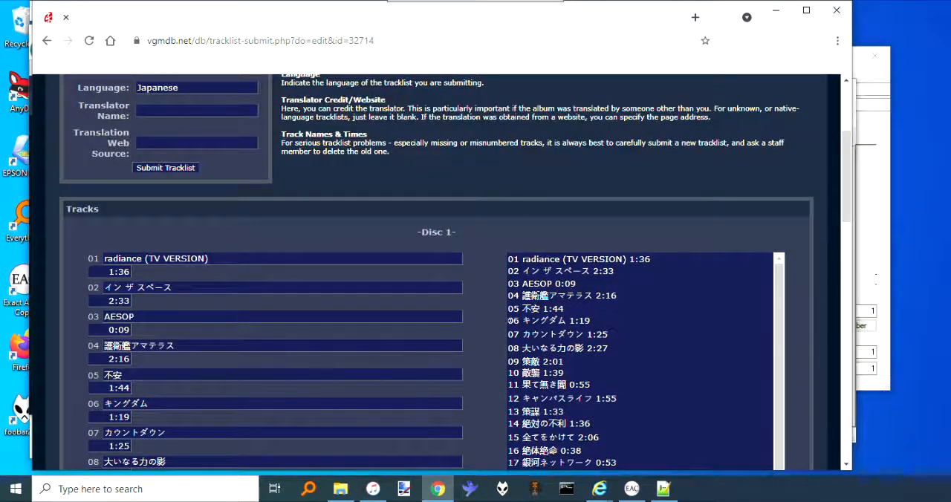
{"action": "scroll", "scroll_direction": "down", "scroll_amount": 3}
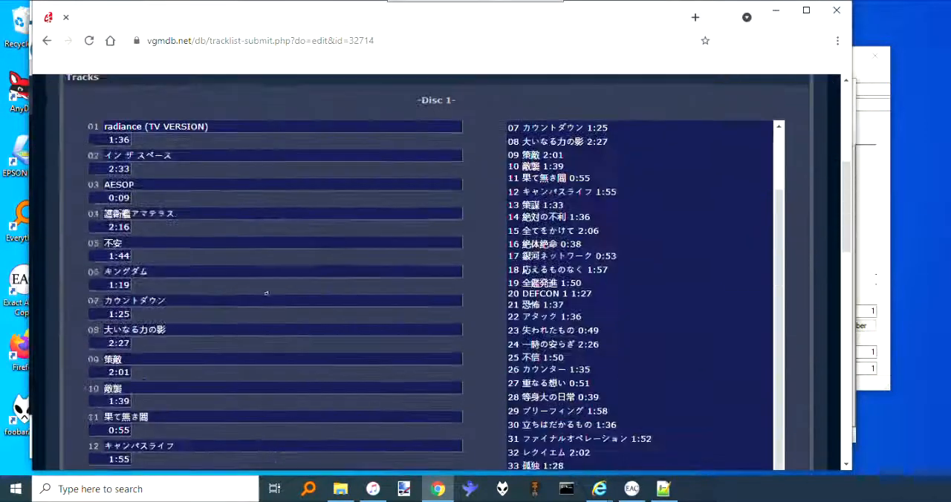
{"action": "scroll", "scroll_direction": "up", "scroll_amount": 3}
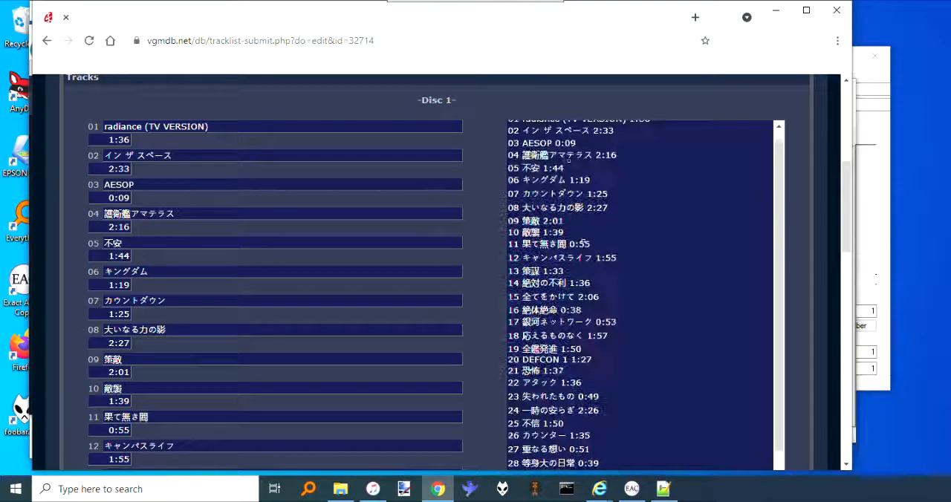
Step: Replace the batch box contents with the pasted 37-track list and EAC times
{"action": "key", "text": "ctrl+a"}
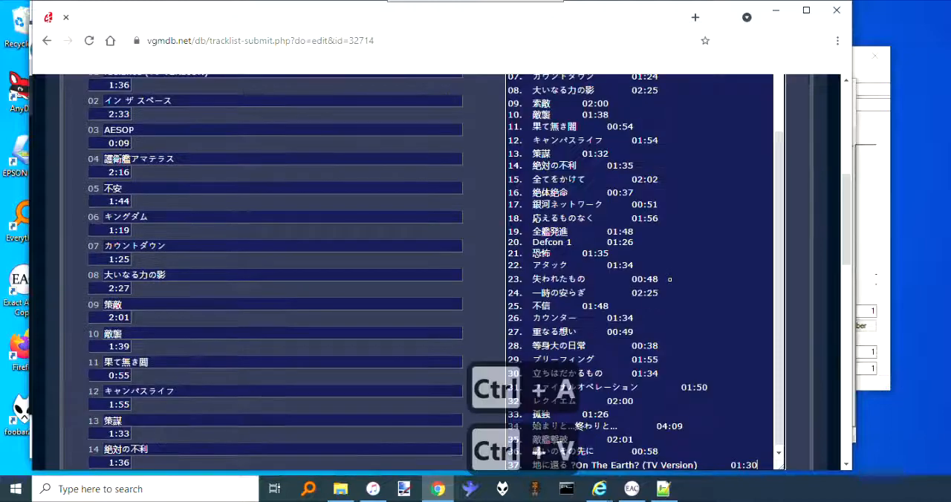
{"action": "key", "text": "ctrl+v"}
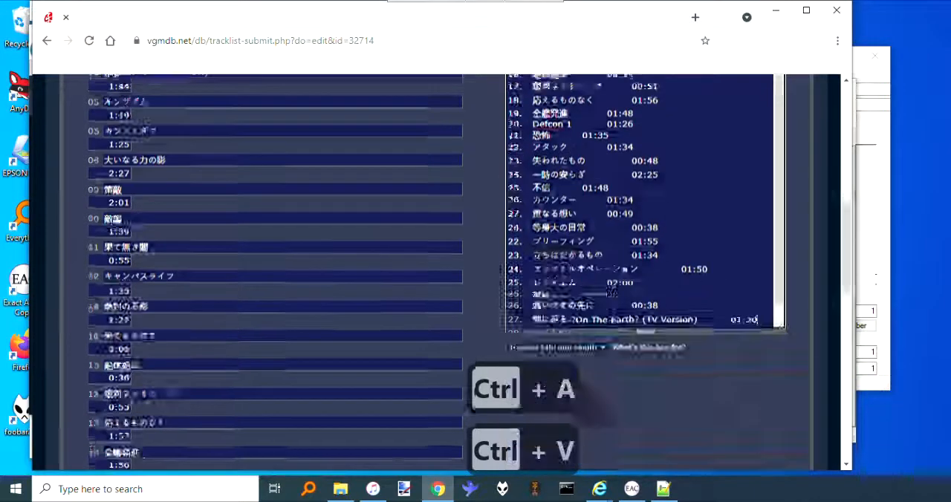
{"action": "key", "text": "ctrl+v"}
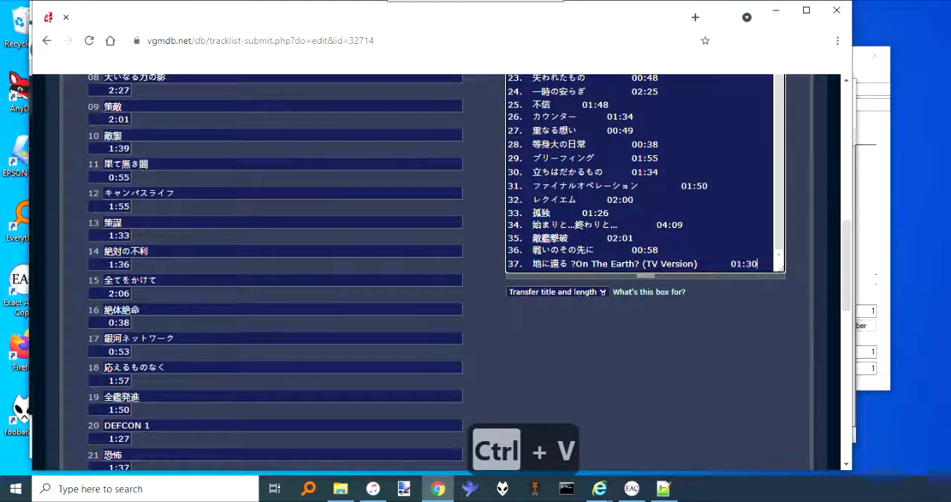
Step: Transfer the pasted list into the track fields, switching to lengths only
{"action": "left_click", "coordinate": [556, 291]}
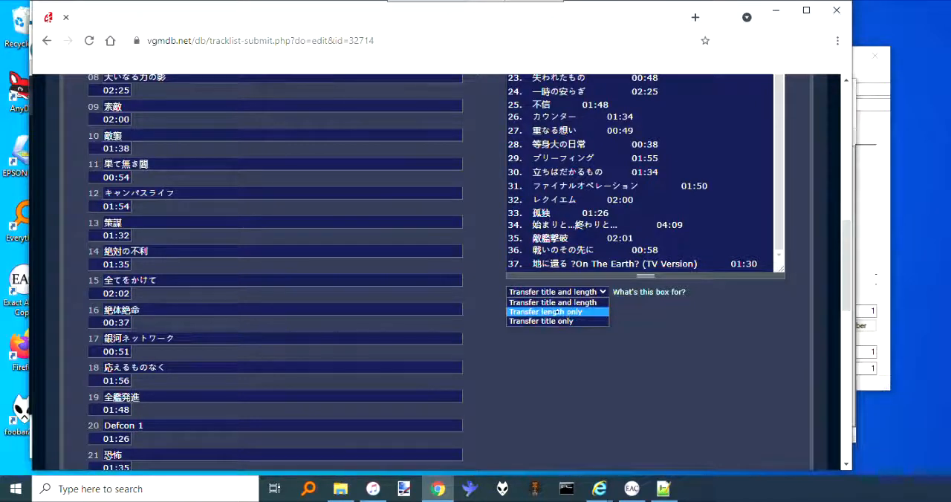
{"action": "left_click", "coordinate": [544, 312]}
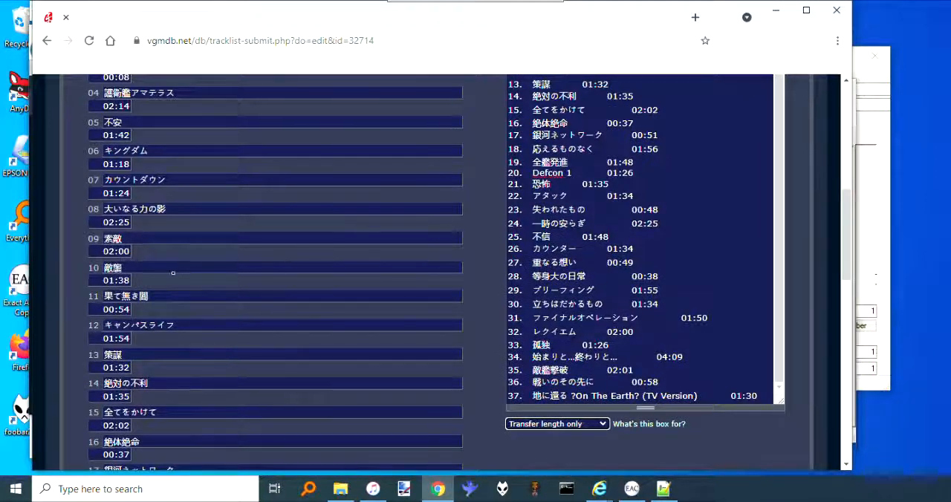
{"action": "mouse_move", "coordinate": [258, 378]}
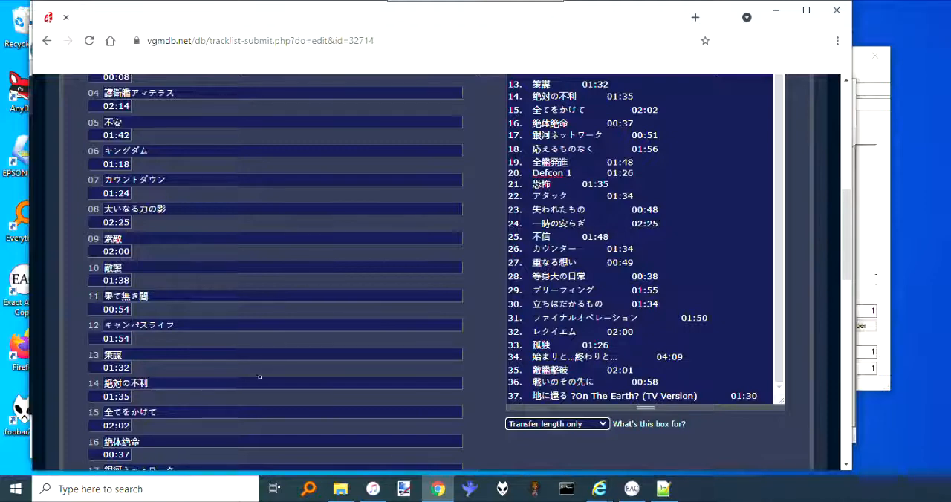
{"action": "scroll", "scroll_direction": "up", "scroll_amount": 3}
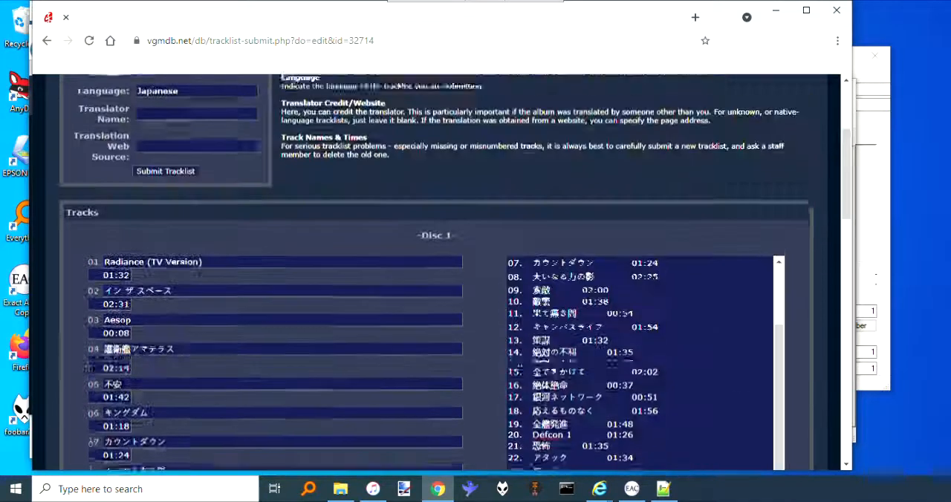
{"action": "scroll", "scroll_direction": "down", "scroll_amount": 3}
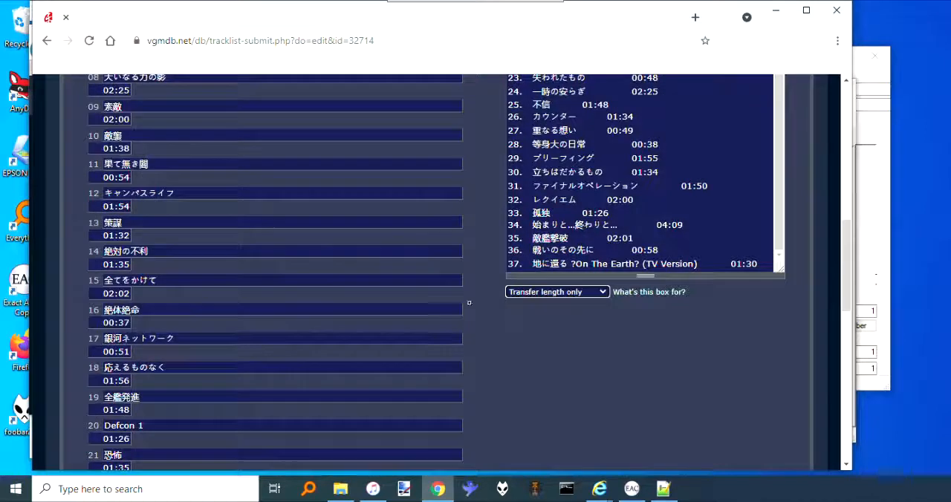
Step: Reapply the lengths-only transfer and review all 37 tracks' times (e.g. Radiance 01:32, Defcon 1 01:26)
{"action": "left_click", "coordinate": [556, 291]}
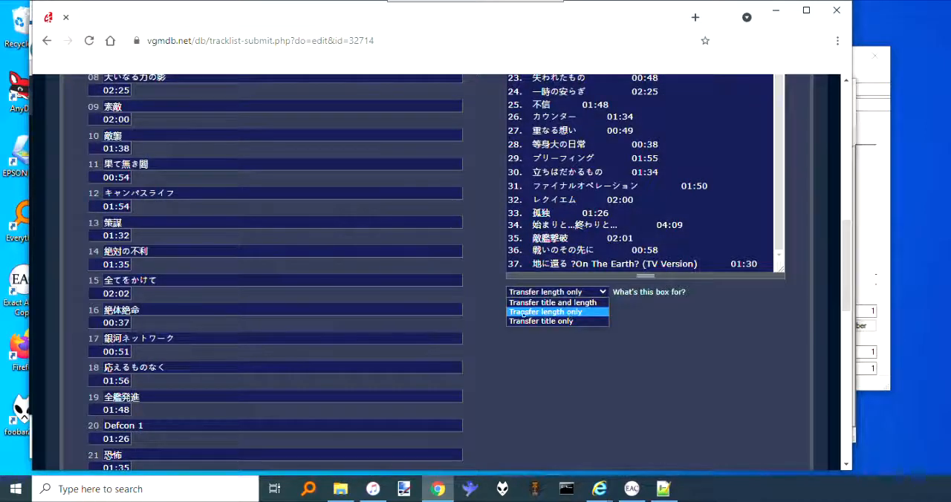
{"action": "mouse_move", "coordinate": [553, 303]}
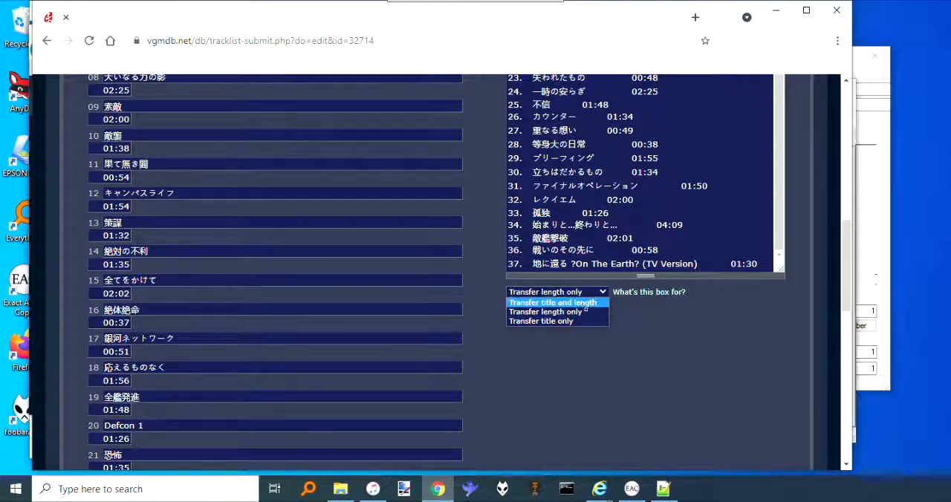
{"action": "left_click", "coordinate": [555, 312]}
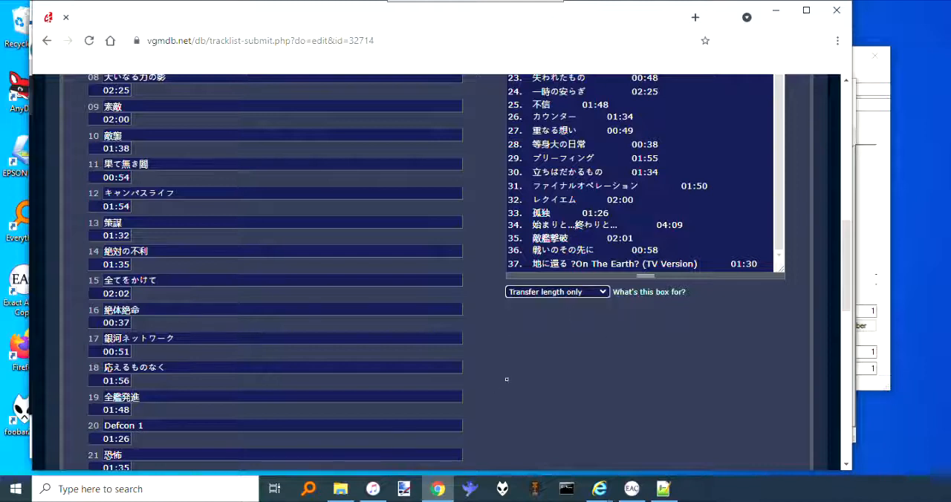
{"action": "scroll", "scroll_direction": "up", "scroll_amount": 3}
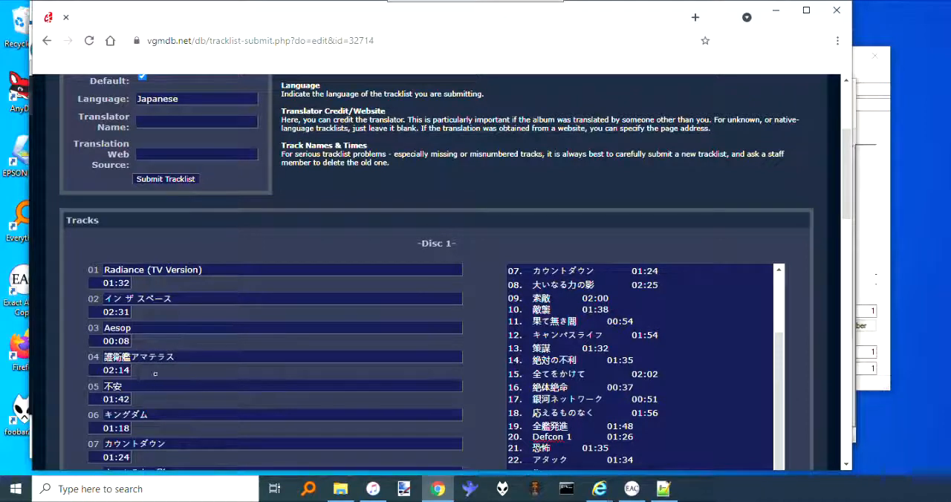
{"action": "scroll", "scroll_direction": "down", "scroll_amount": 3}
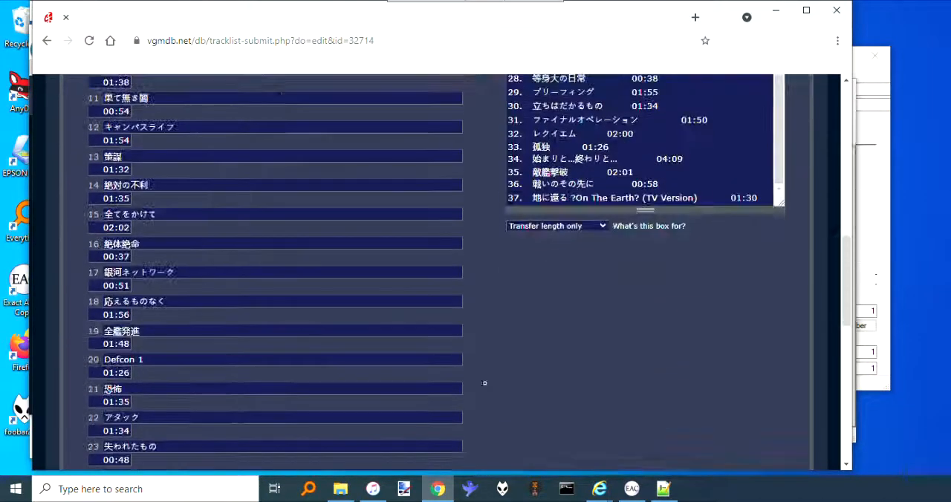
{"action": "scroll", "scroll_direction": "down", "scroll_amount": 3}
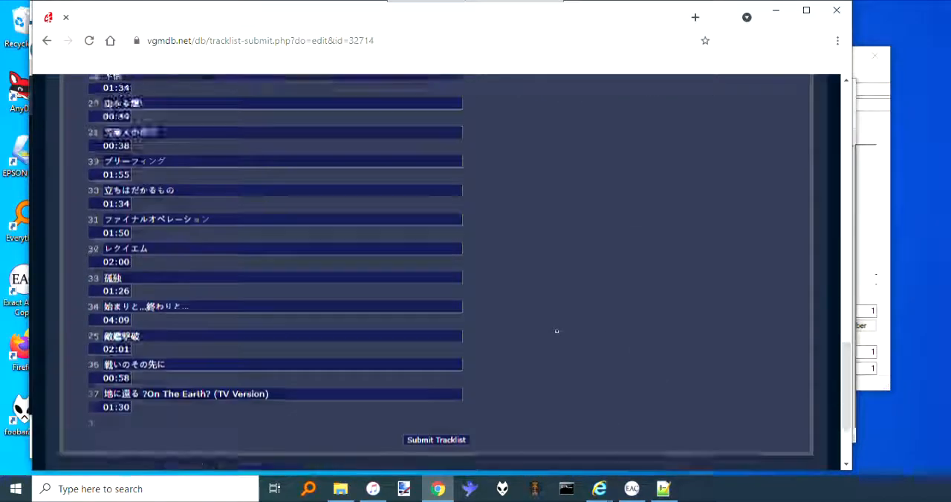
{"action": "scroll", "scroll_direction": "down", "scroll_amount": 3}
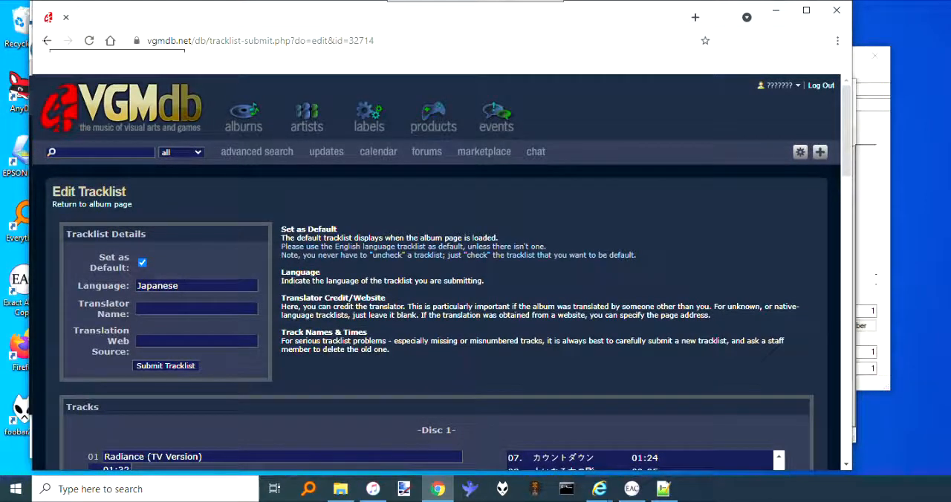
Step: Submit the edited tracklist and go to the album's discussion page
{"action": "left_click", "coordinate": [92, 204]}
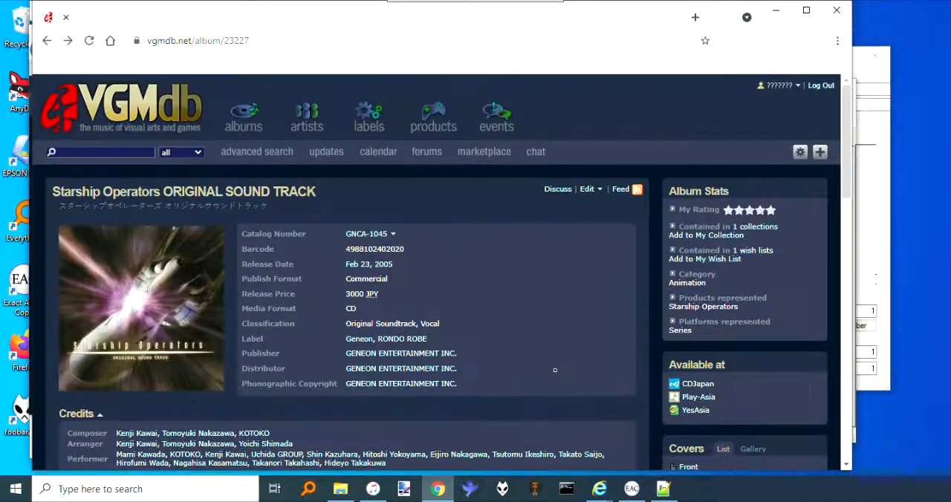
{"action": "left_click", "coordinate": [557, 188]}
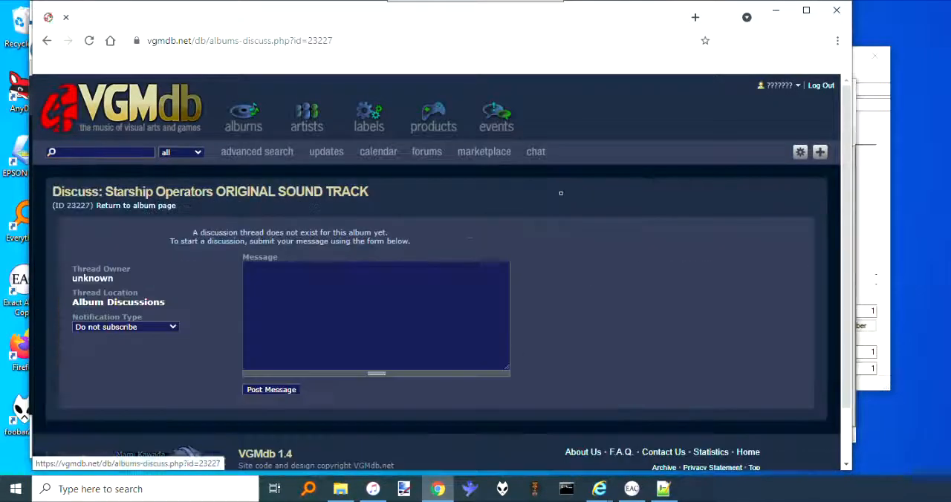
{"action": "left_click", "coordinate": [286, 292]}
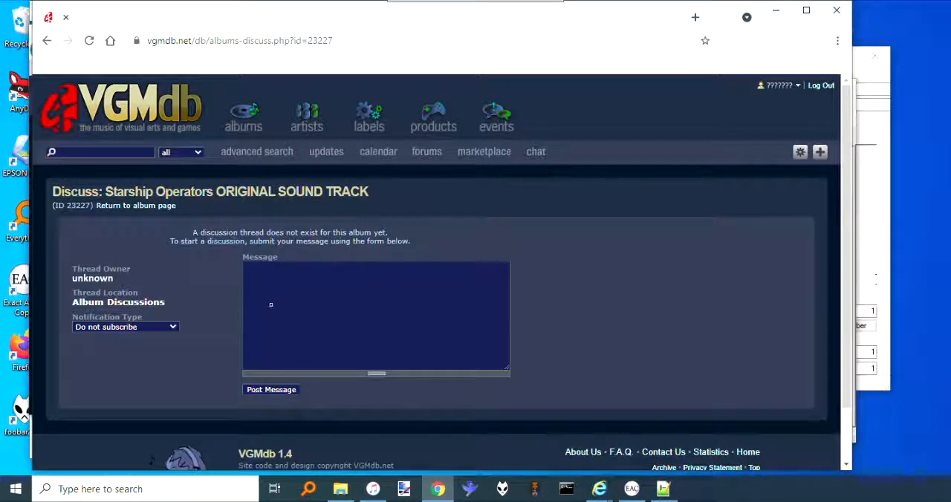
{"action": "mouse_move", "coordinate": [285, 292]}
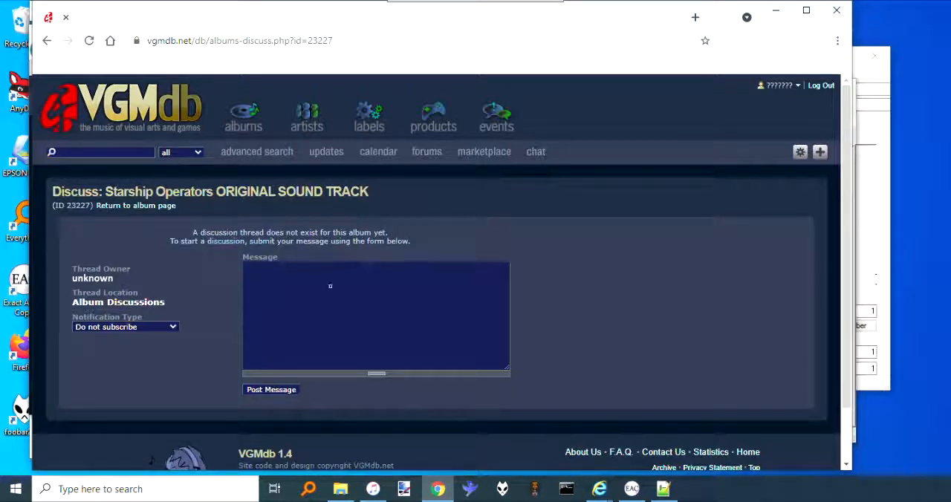
Step: Draft the message 'Changed track times to enable CDDB' in the discussion box
{"action": "left_click", "coordinate": [374, 316]}
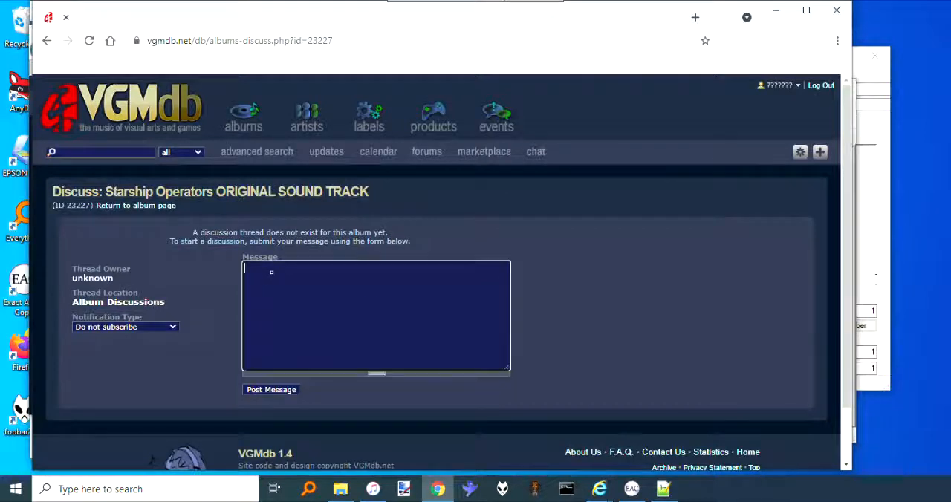
{"action": "type", "text": "Change"}
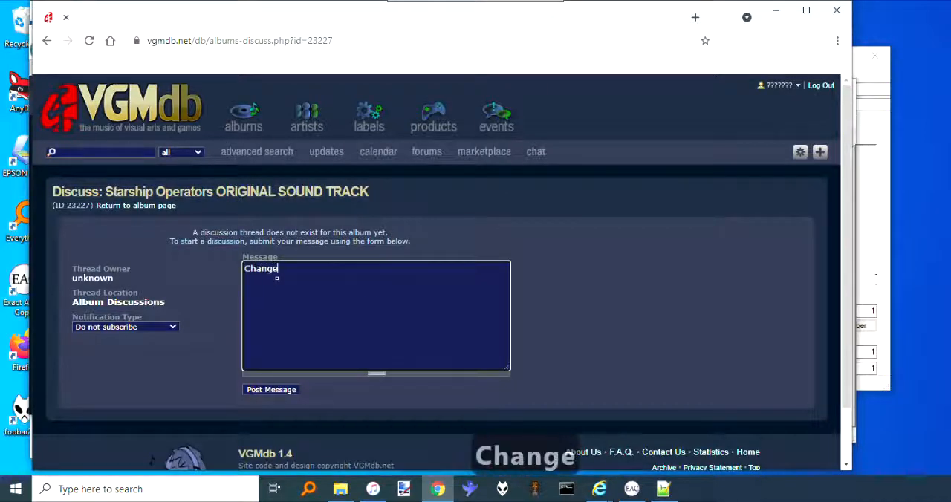
{"action": "type", "text": "d track times to"}
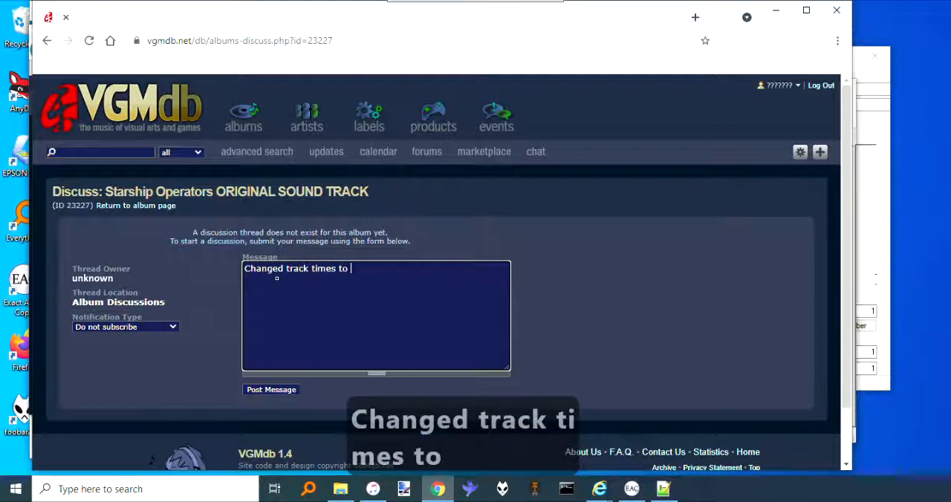
{"action": "type", "text": "enable CDDB"}
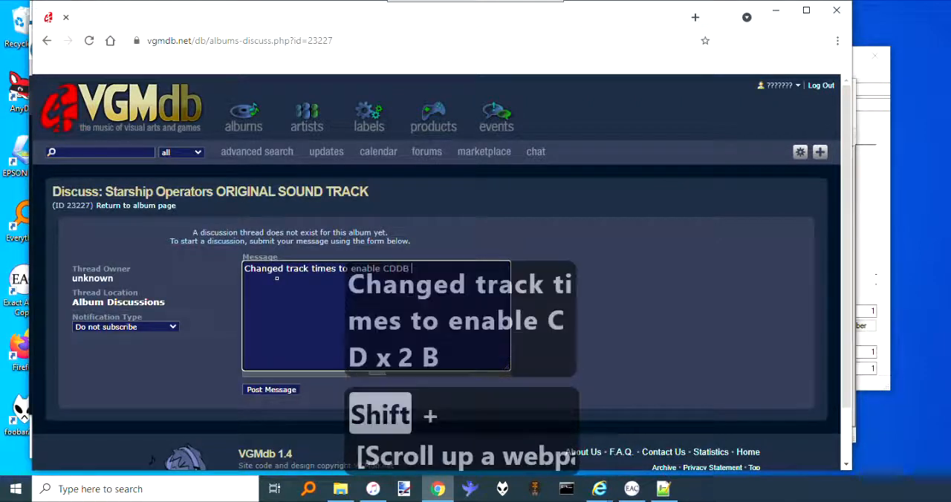